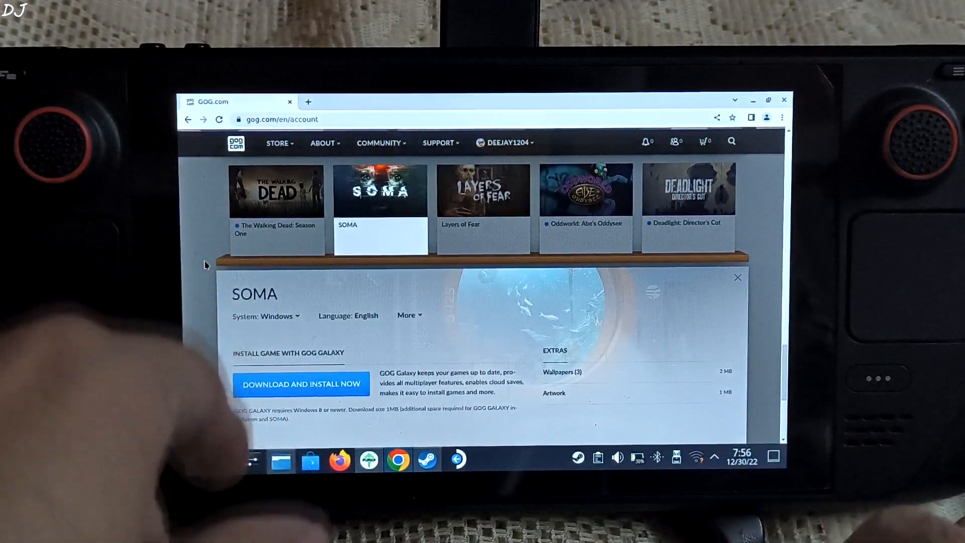
Step: Scroll SOMA's GOG account entry down to the offline backup installer list
scroll(down, 3)
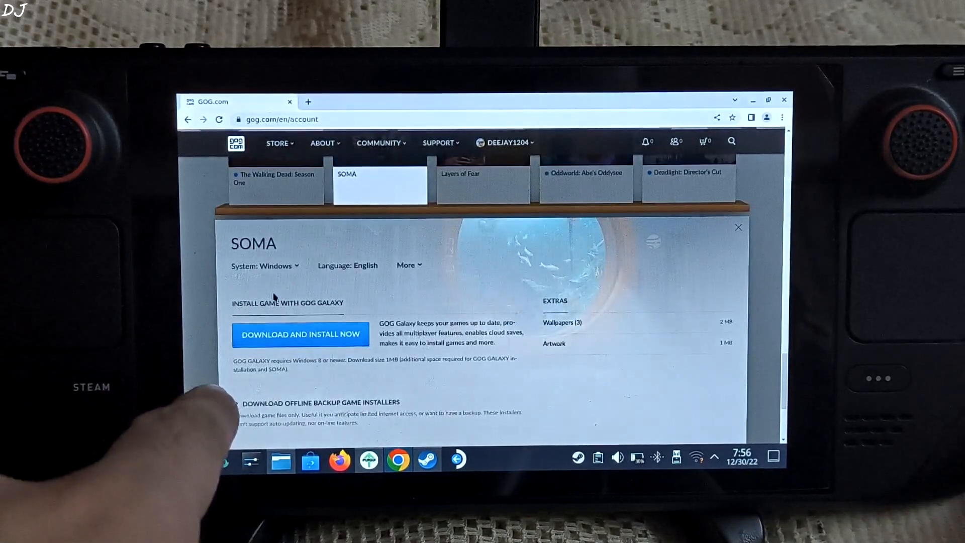
scroll(down, 3)
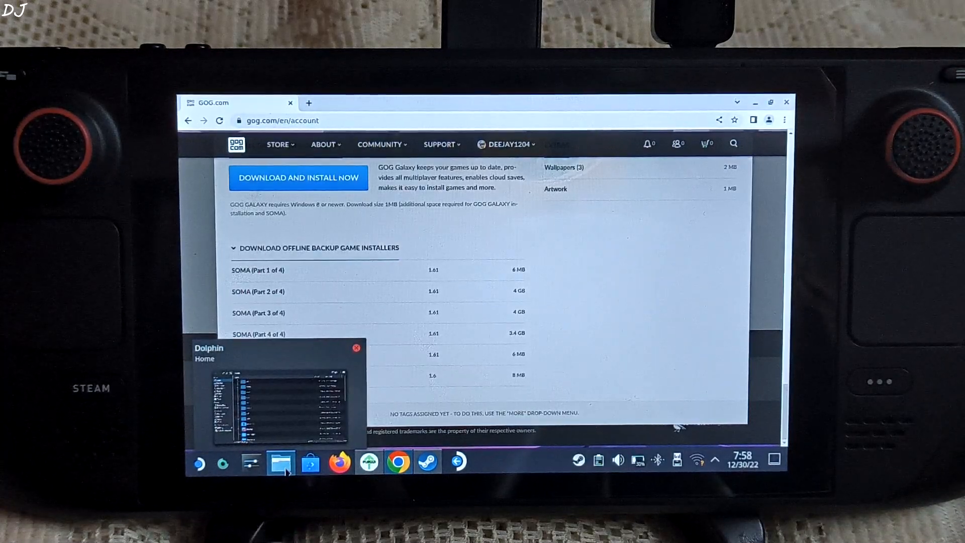
Step: In Dolphin, open the Soma folder on the 29.4 GiB removable SD card
click(280, 461)
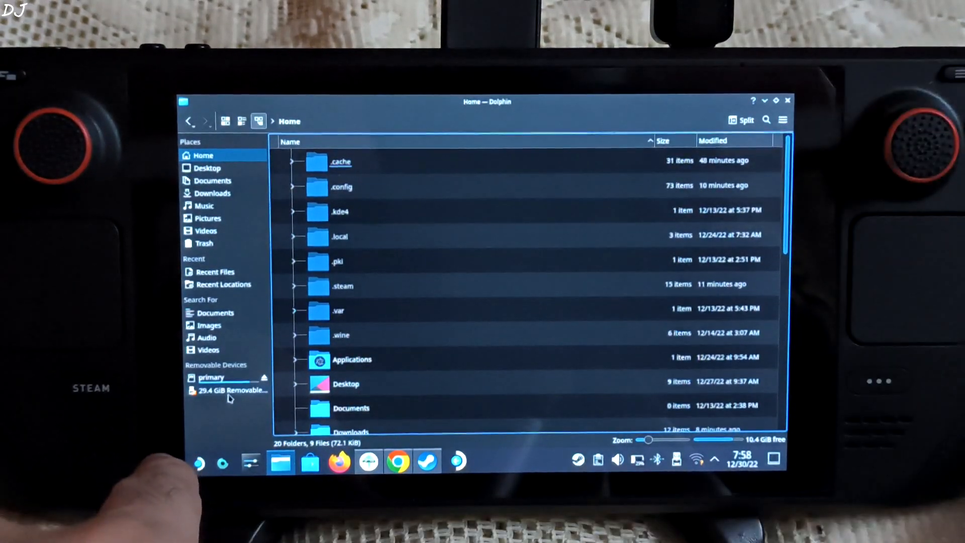
click(230, 389)
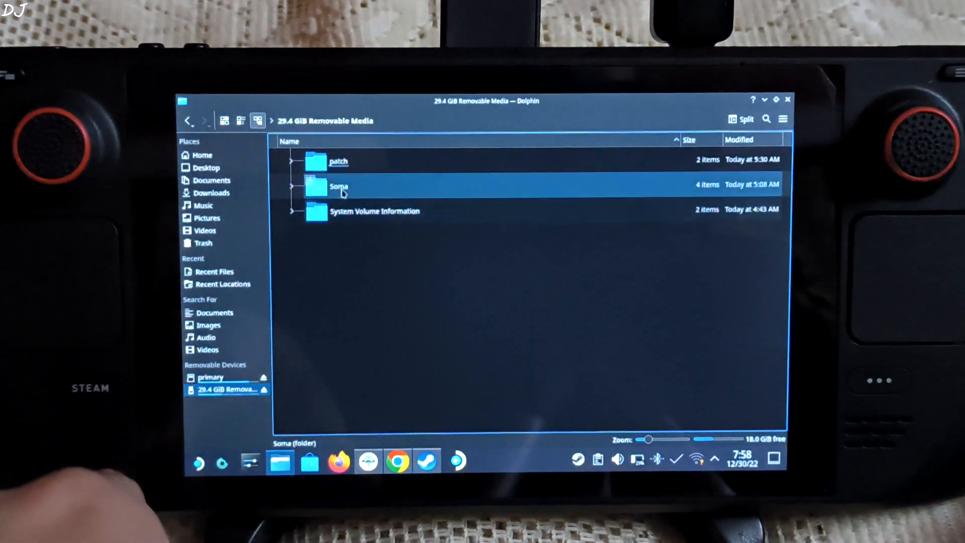
double_click(339, 186)
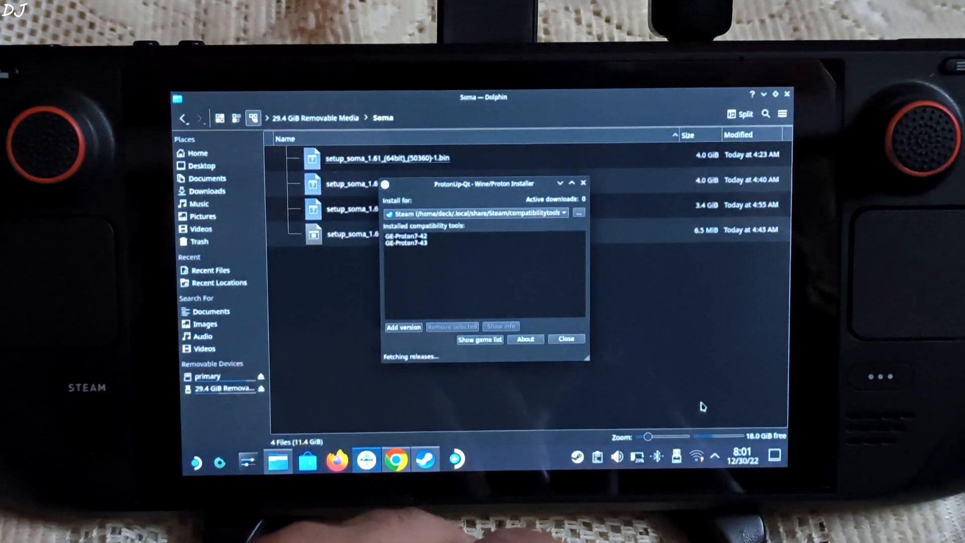
Step: Connect to the 5GHz Wi-Fi network and cancel adding a new Proton version
click(696, 456)
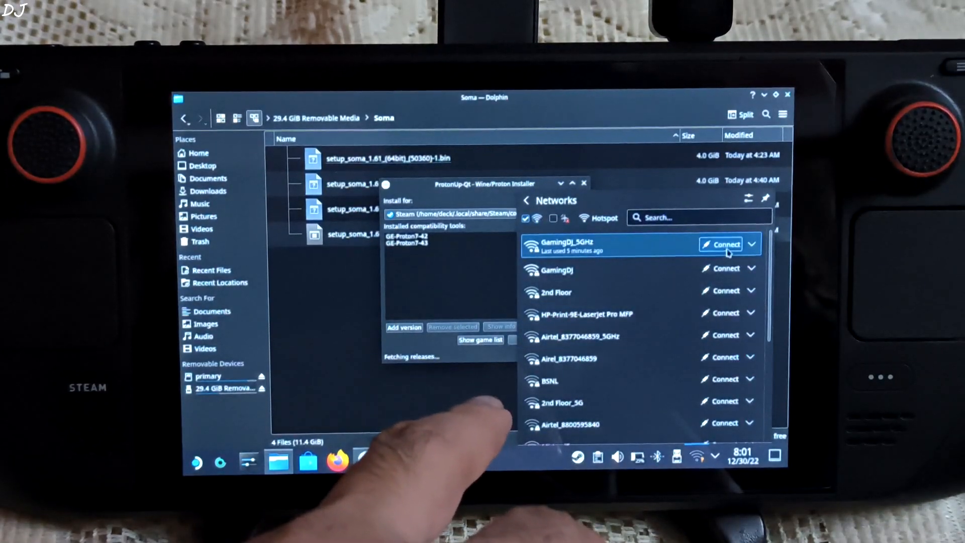
click(721, 244)
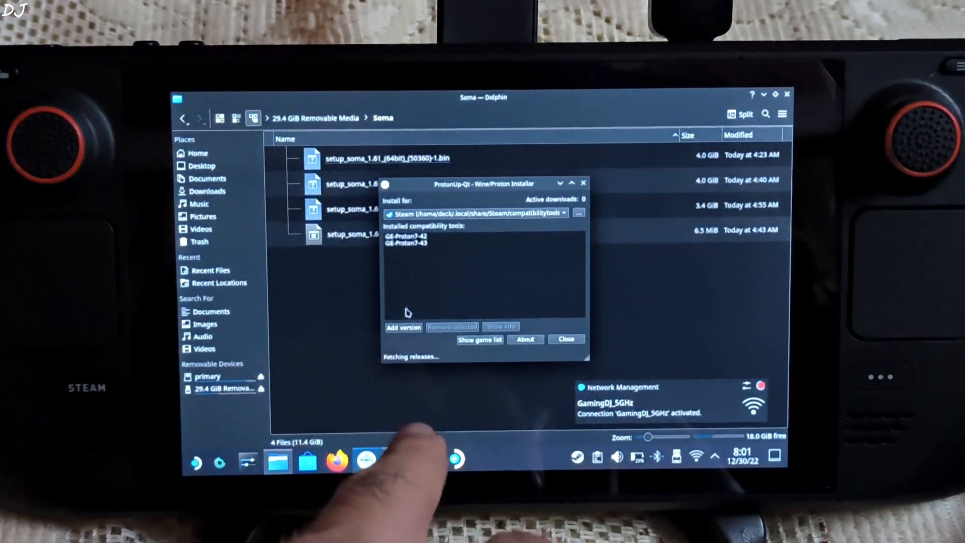
click(403, 327)
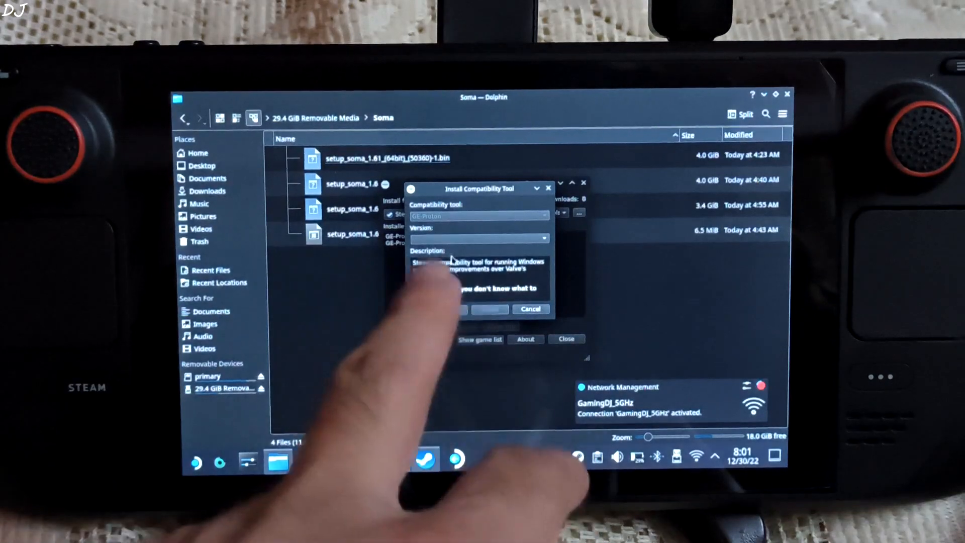
click(544, 239)
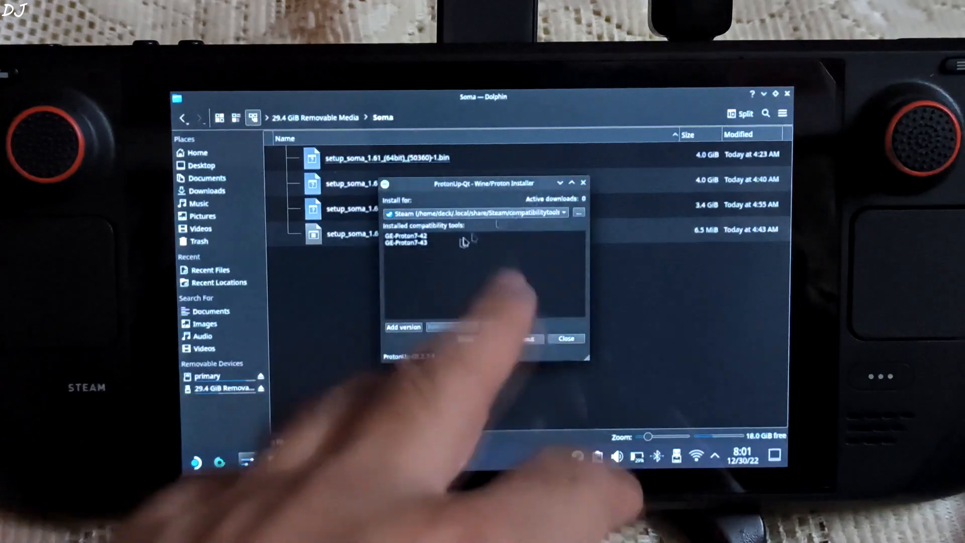
Step: Close ProtonUp-Qt and revisit the Wi-Fi network in the Networks panel
click(565, 338)
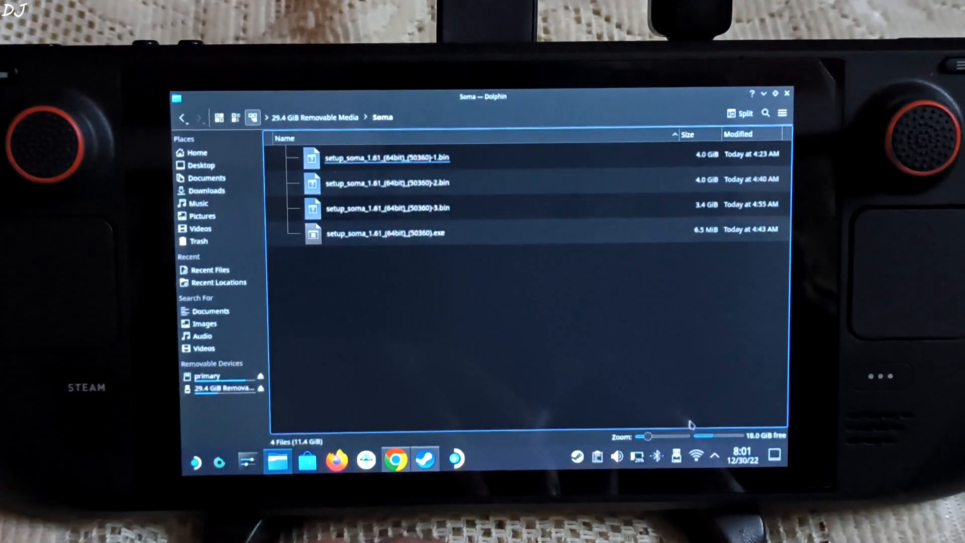
click(696, 456)
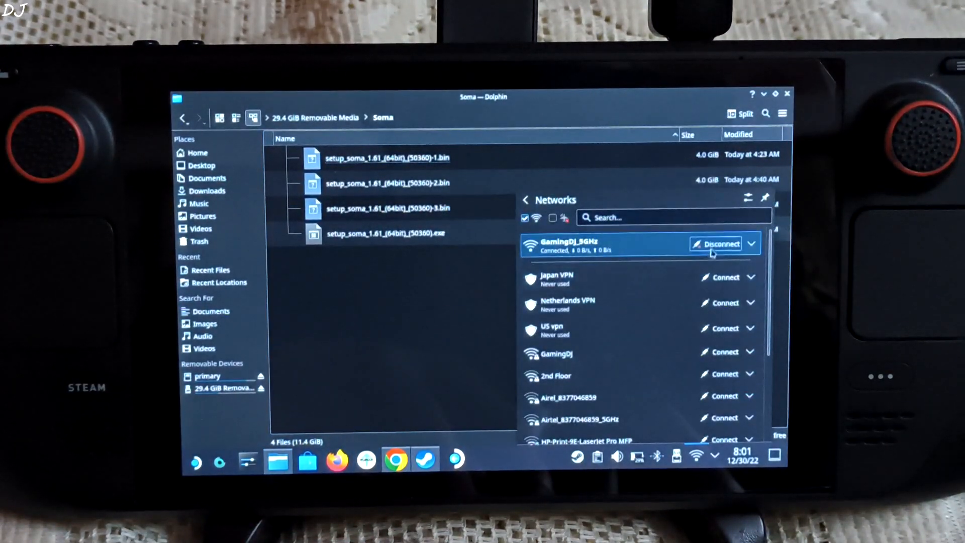
click(721, 243)
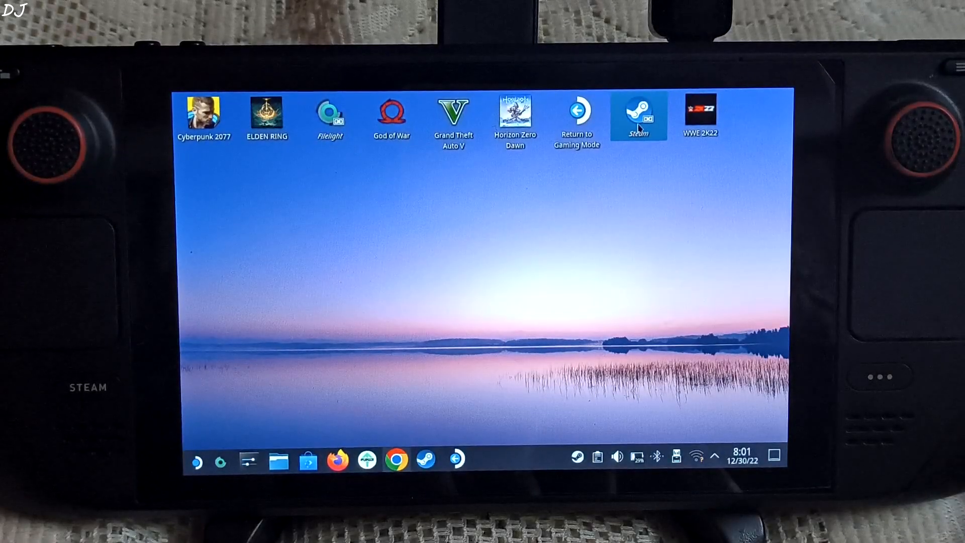
Step: Launch Steam from its desktop icon and switch to the games Library
double_click(639, 115)
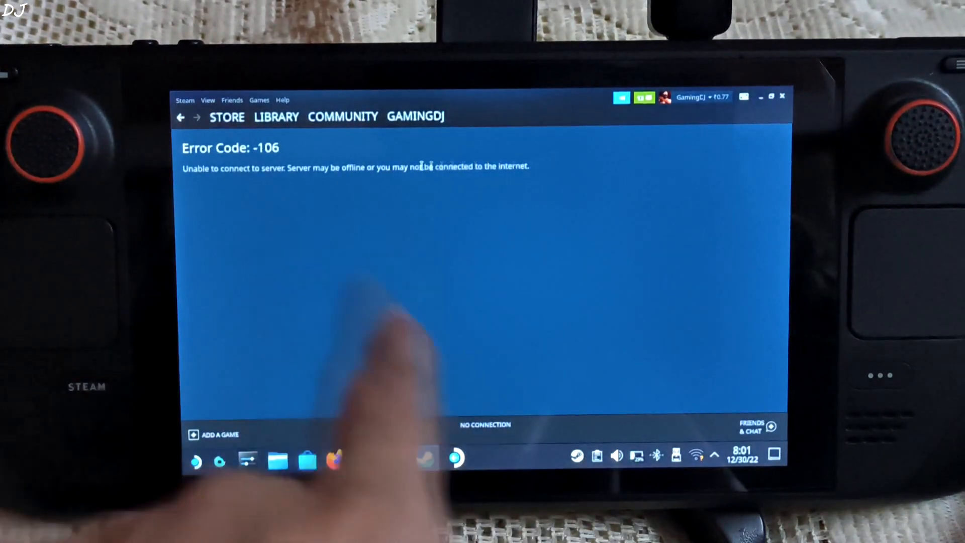
click(277, 117)
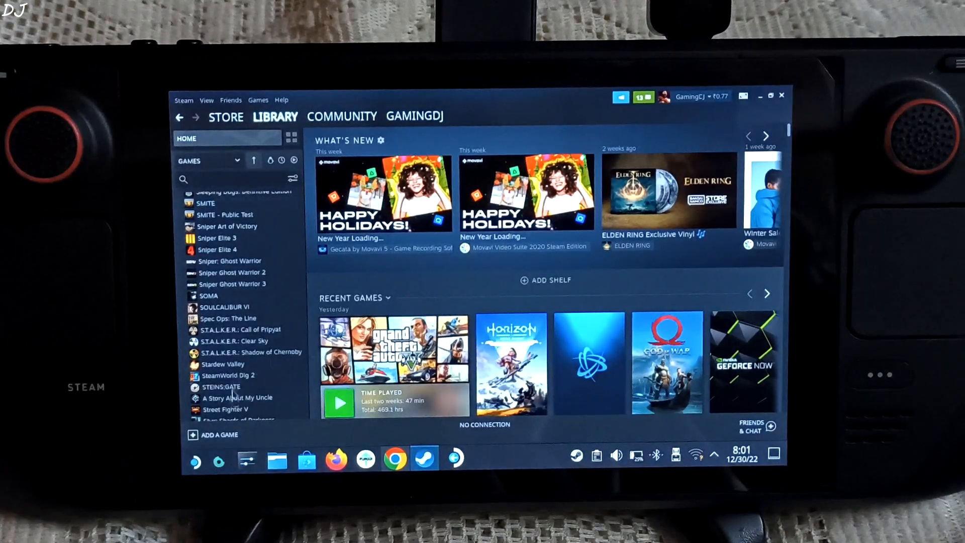
Step: Start adding a non-Steam game and browse to the SD card location
click(217, 434)
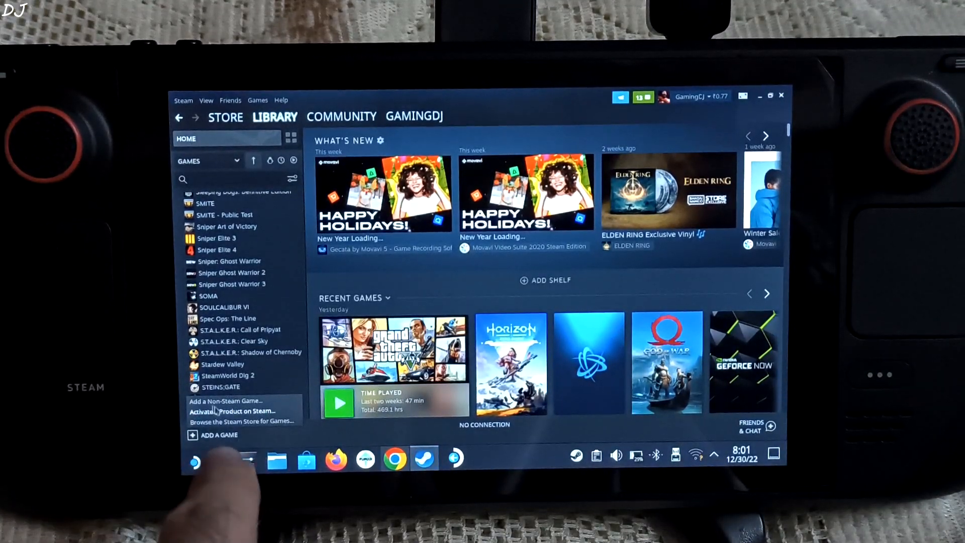
click(225, 401)
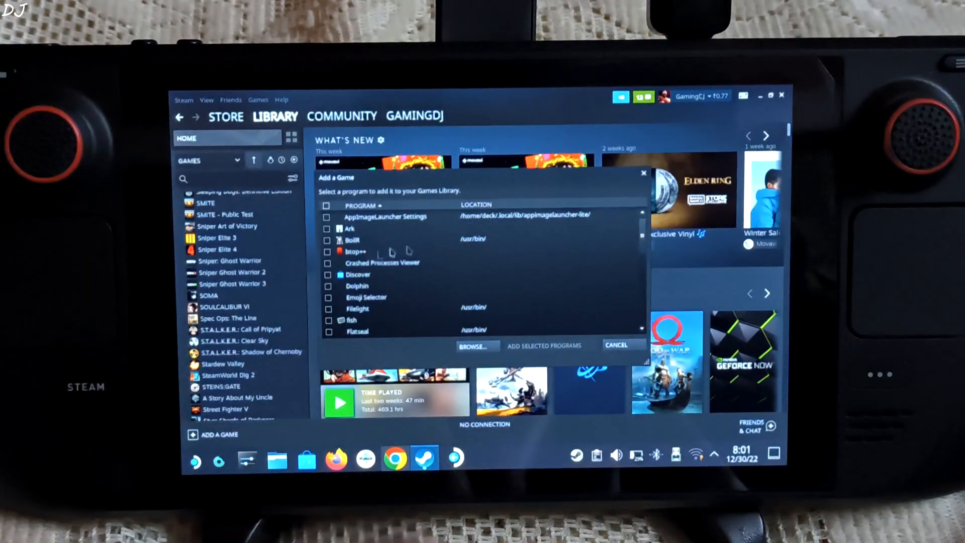
click(478, 346)
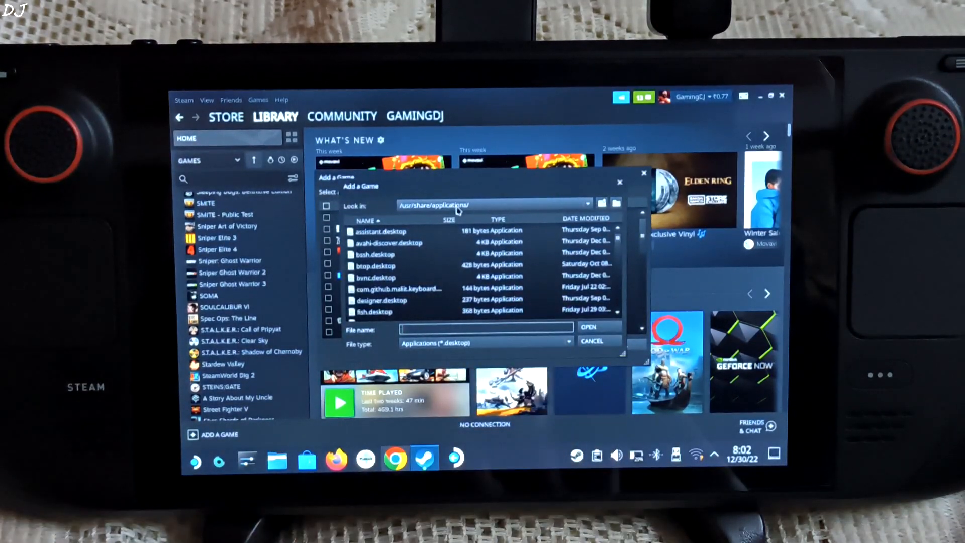
click(585, 205)
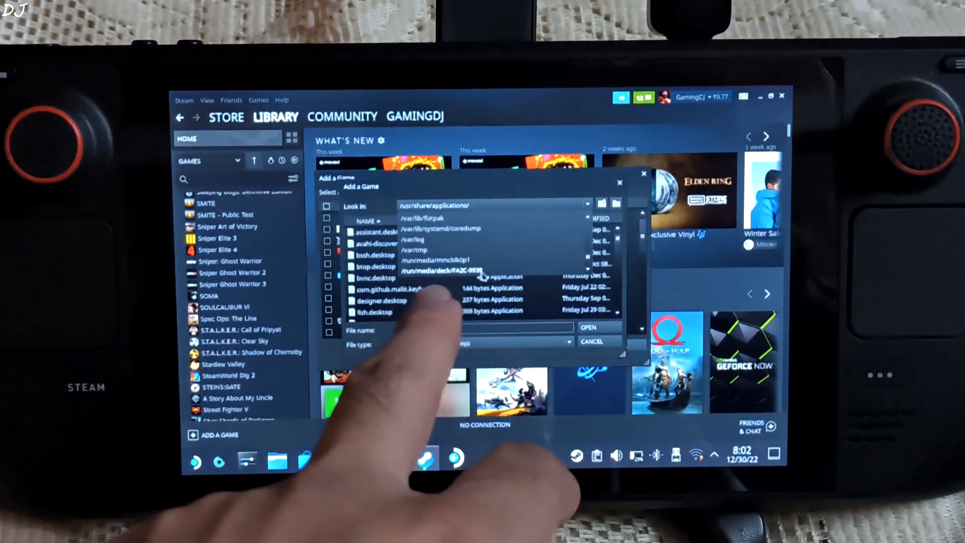
click(436, 260)
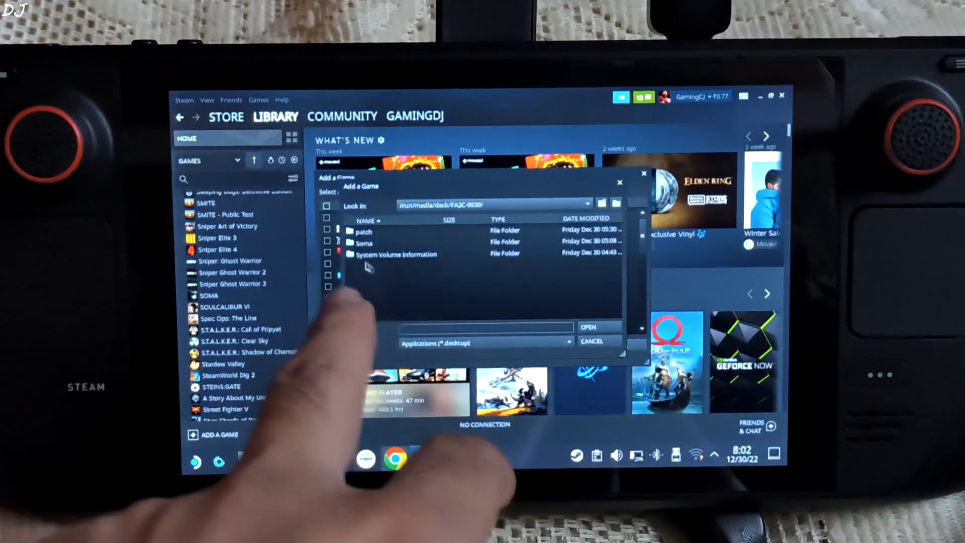
Step: Pick SOMA's setup .exe from the Soma folder, showing all files, and add it
click(364, 242)
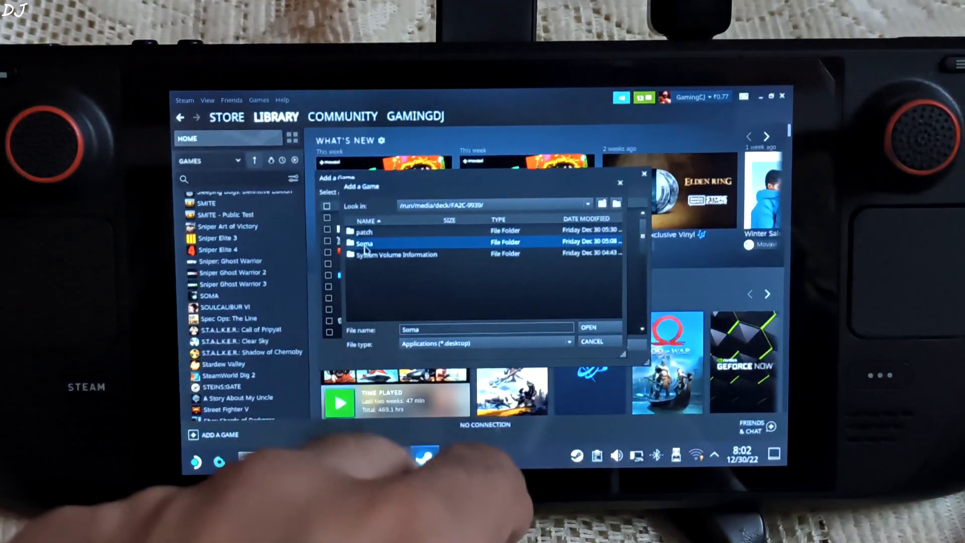
double_click(364, 243)
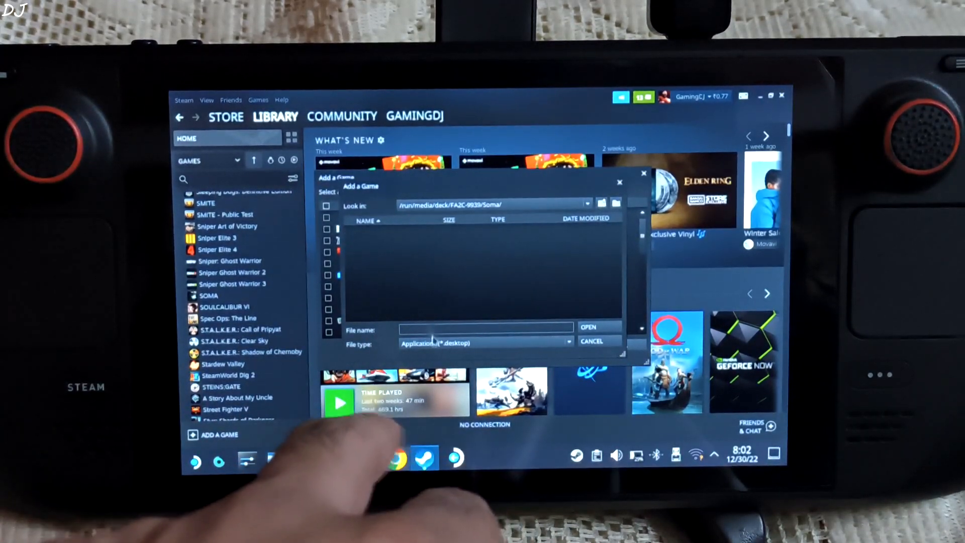
click(483, 343)
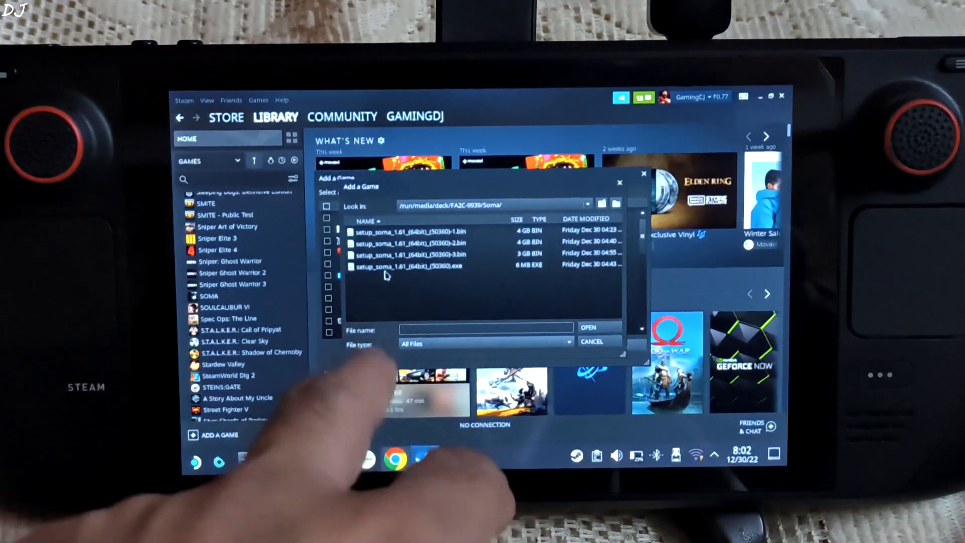
click(409, 266)
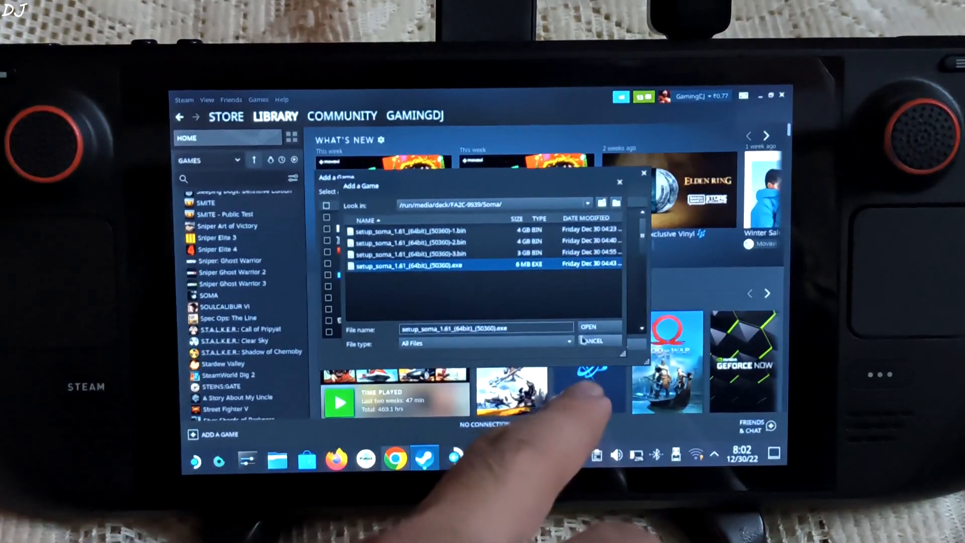
click(587, 327)
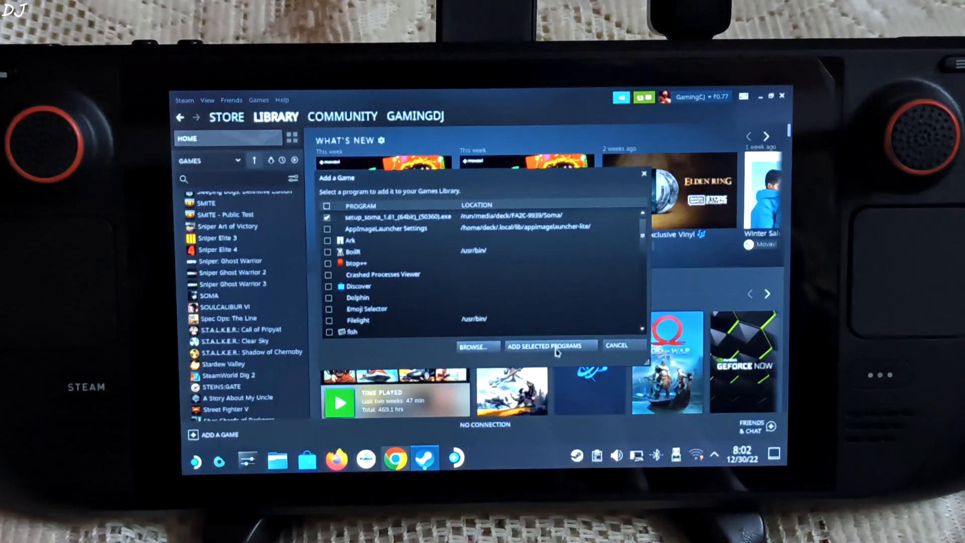
click(615, 346)
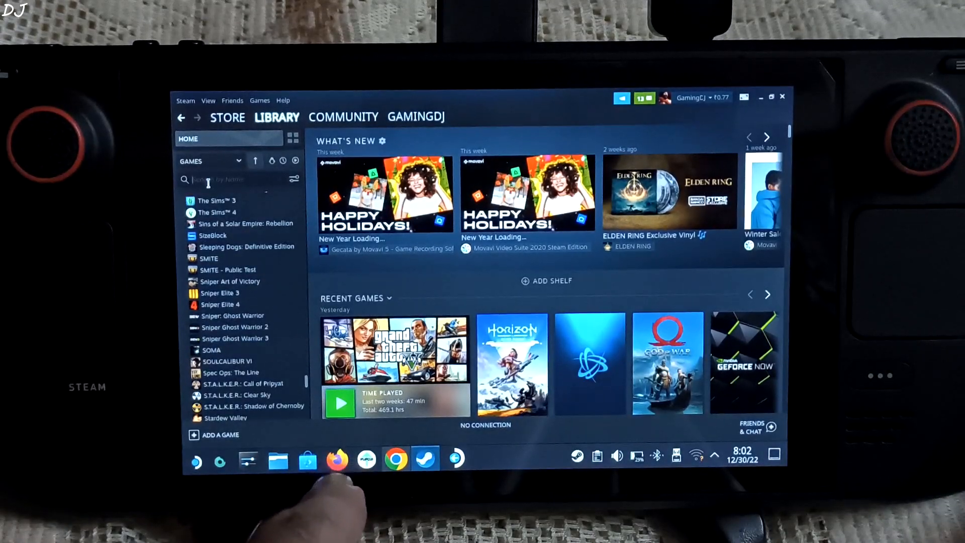
Step: Find the SOMA setup shortcut and force GE-Proton as its compatibility tool
text(so)
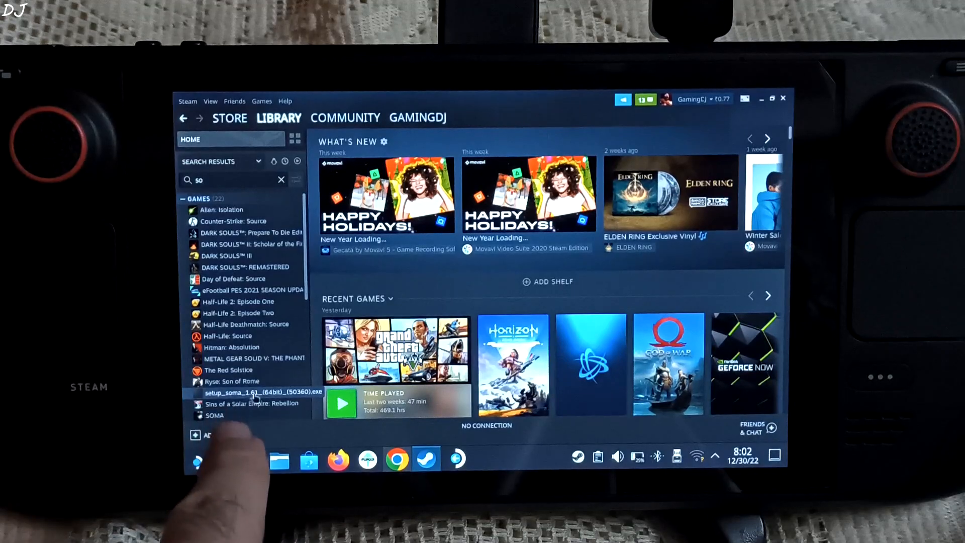
click(264, 392)
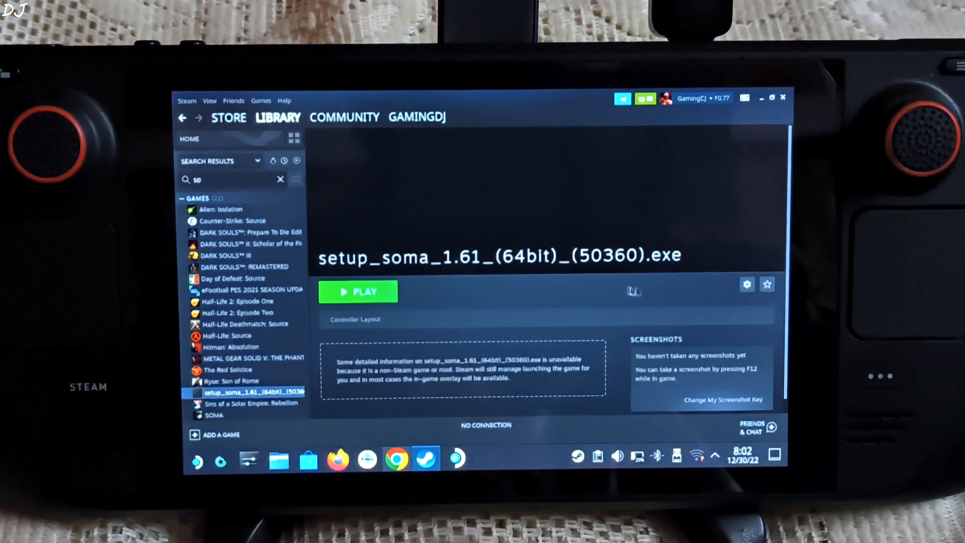
click(746, 283)
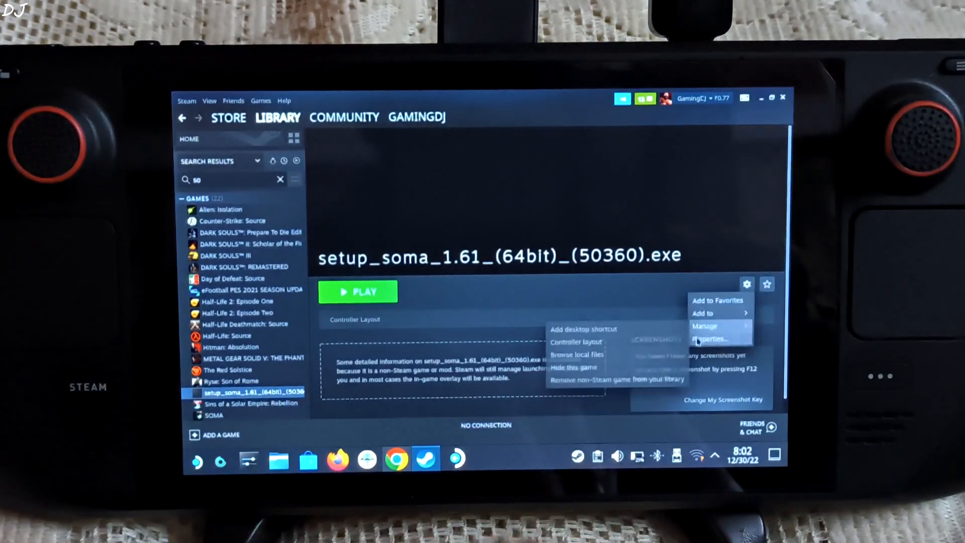
click(710, 338)
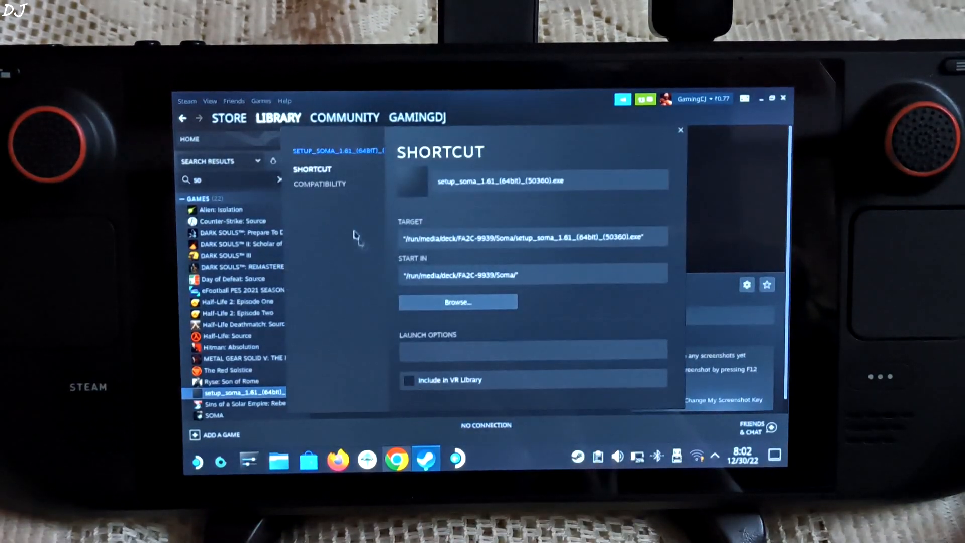
click(320, 183)
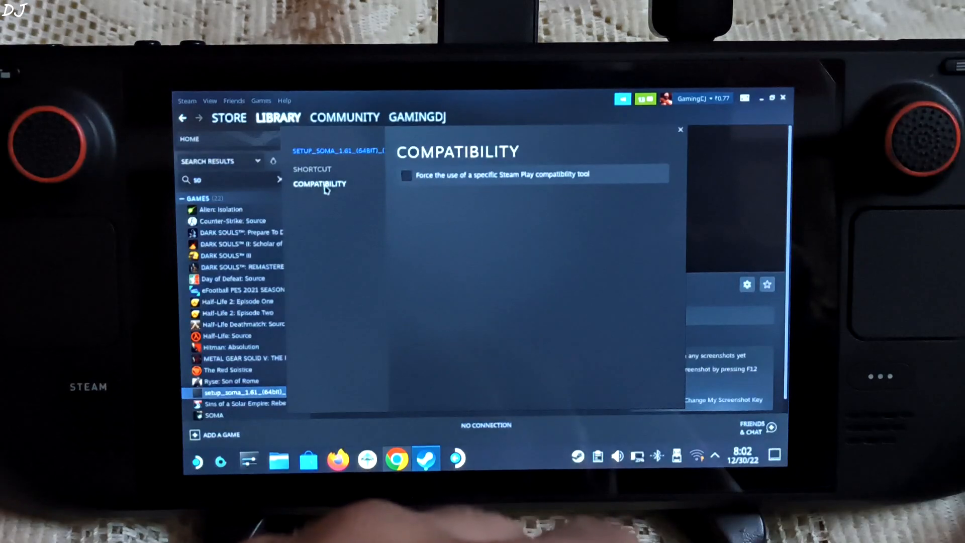
click(406, 175)
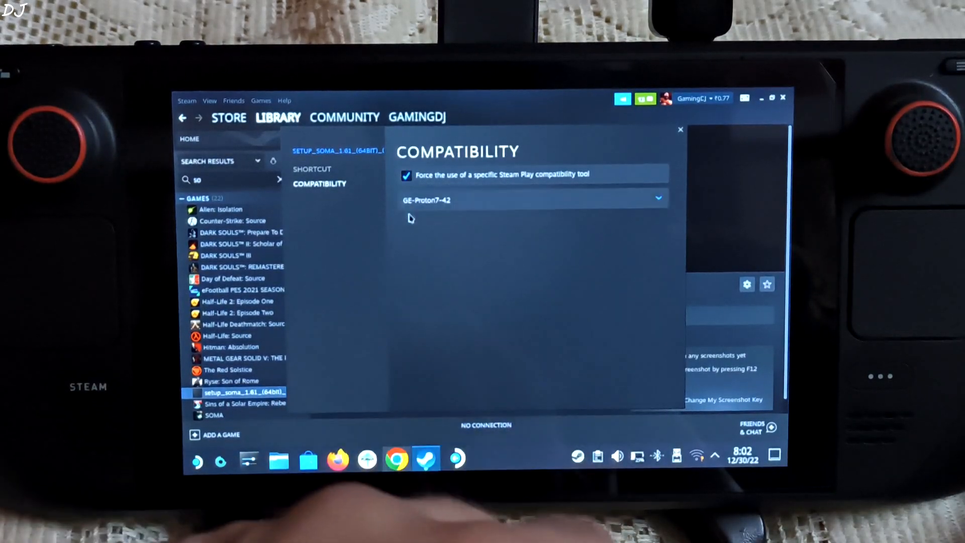
click(657, 198)
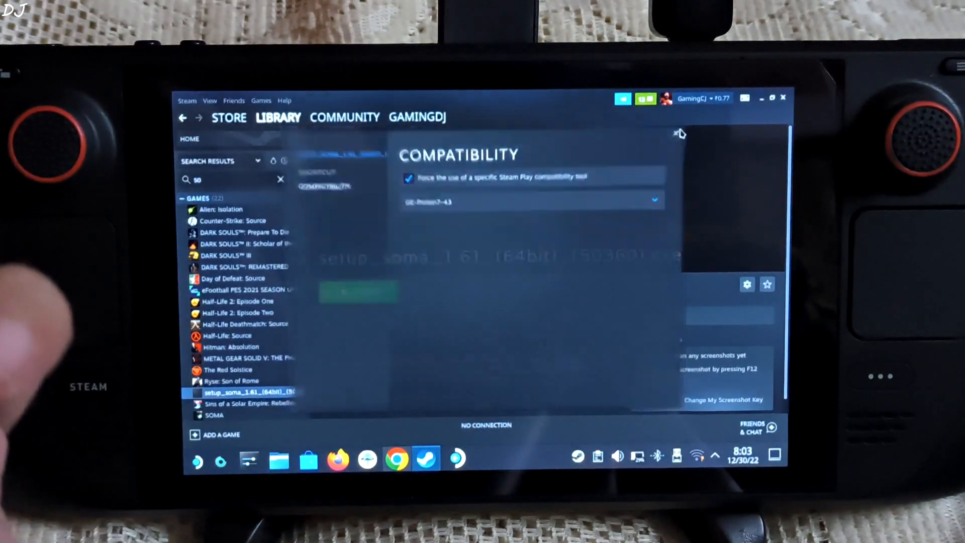
click(680, 134)
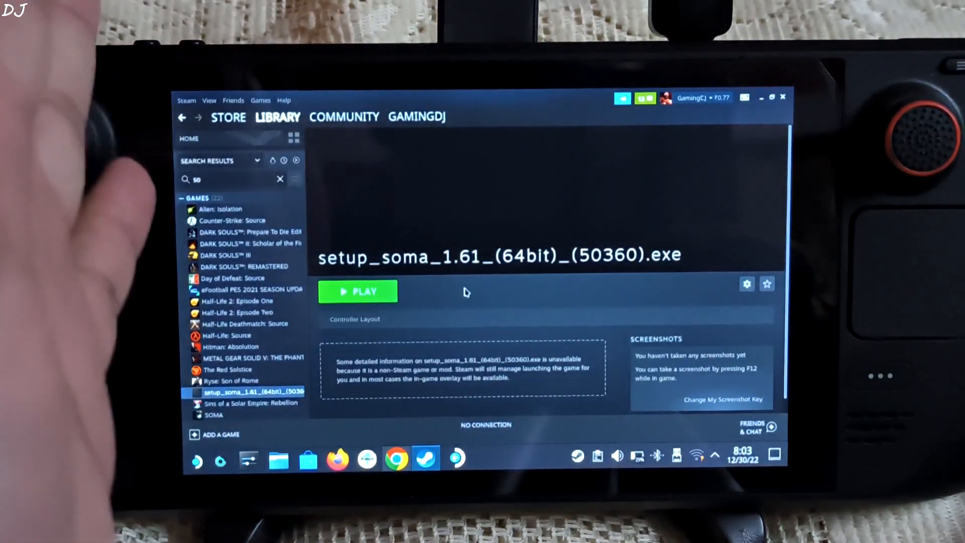
Step: Launch the SOMA setup and accept the EULA
click(357, 291)
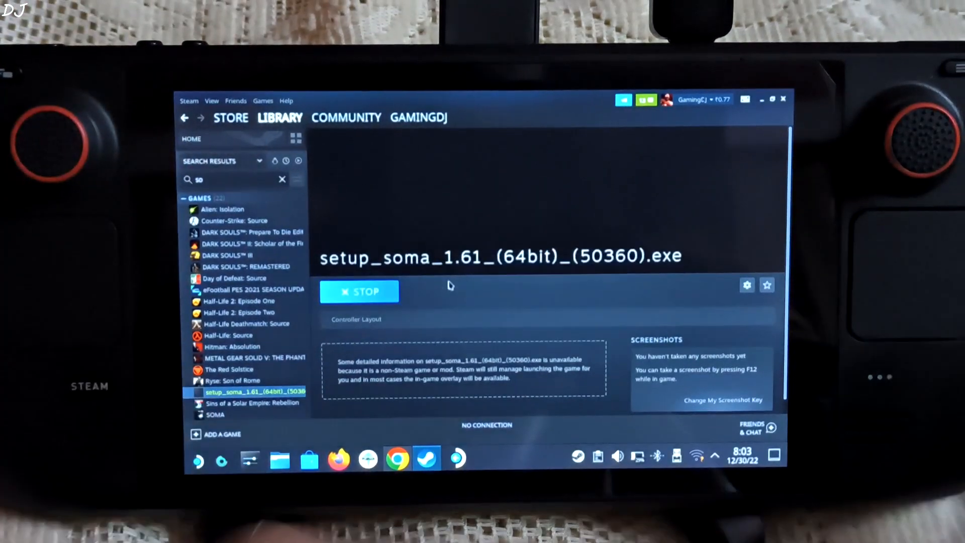
click(360, 291)
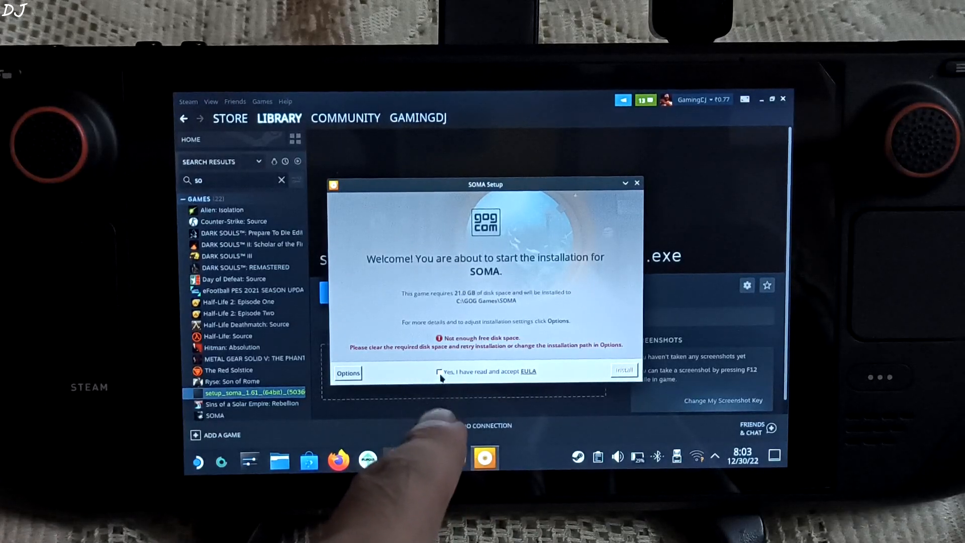
click(439, 371)
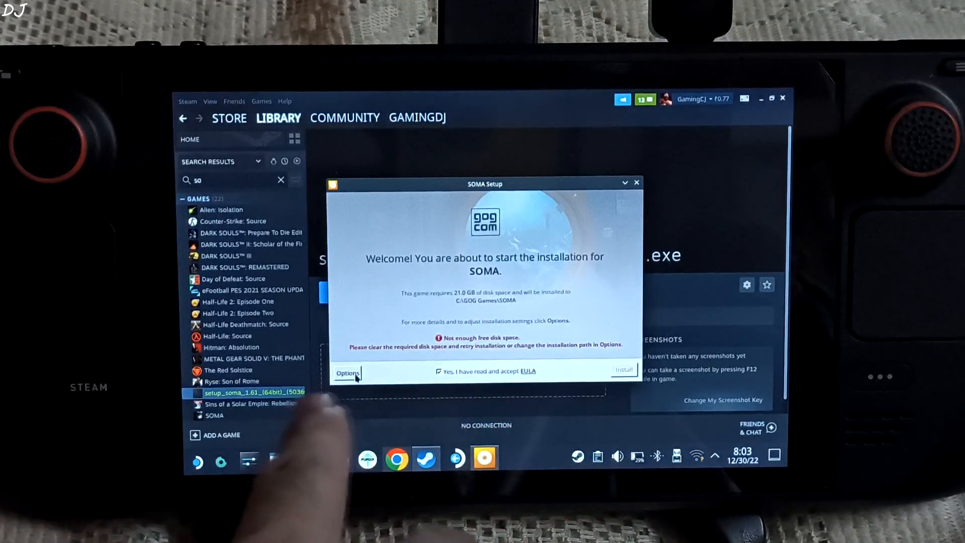
Step: Set the install folder to D:\test\SOMA and install SOMA
click(348, 373)
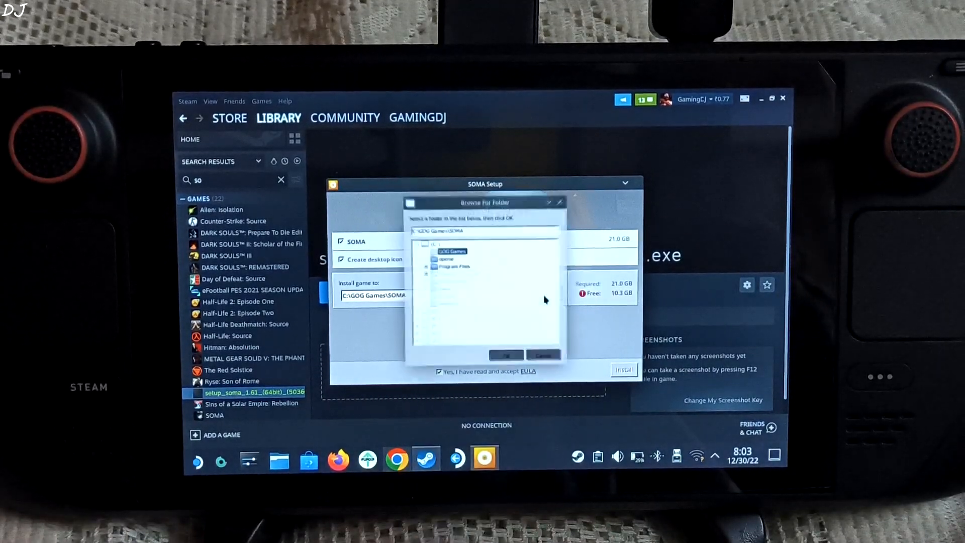
click(419, 243)
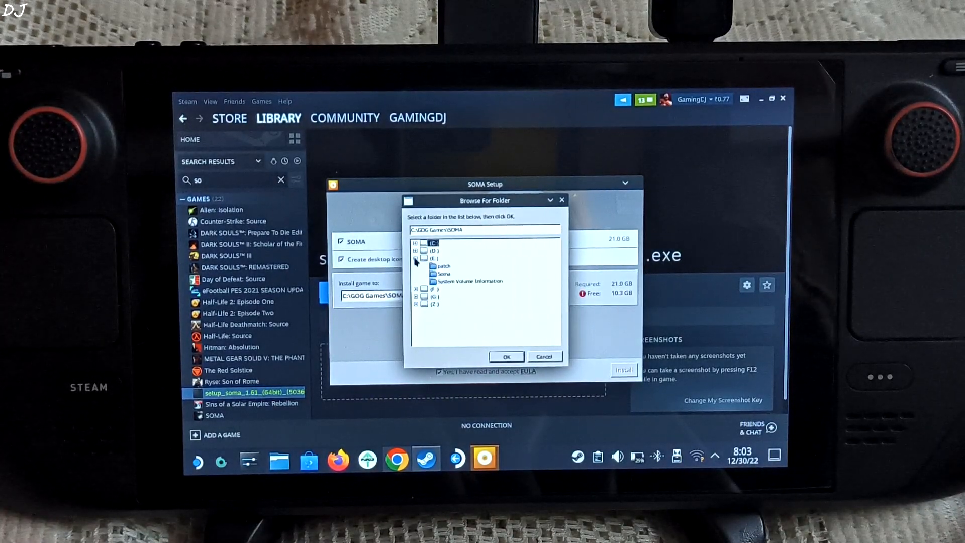
click(417, 242)
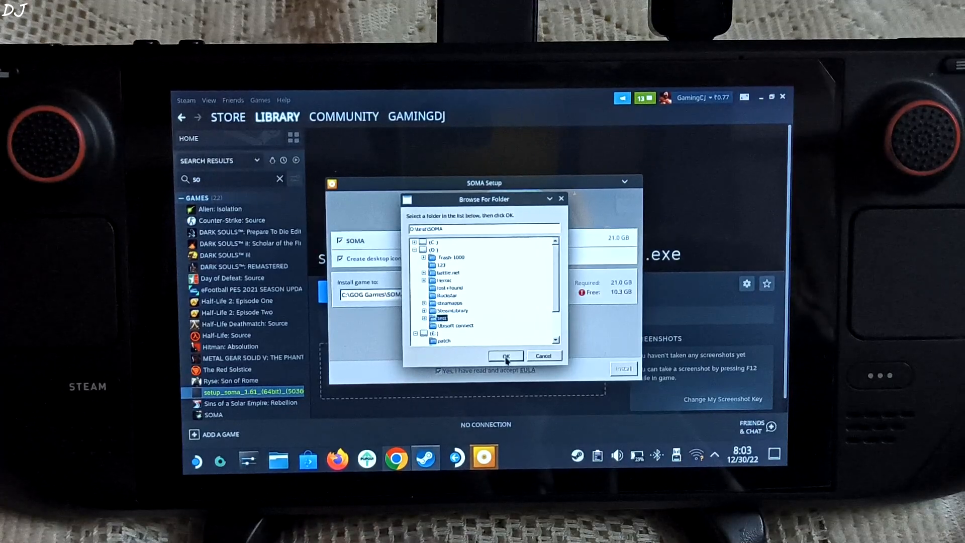
click(505, 355)
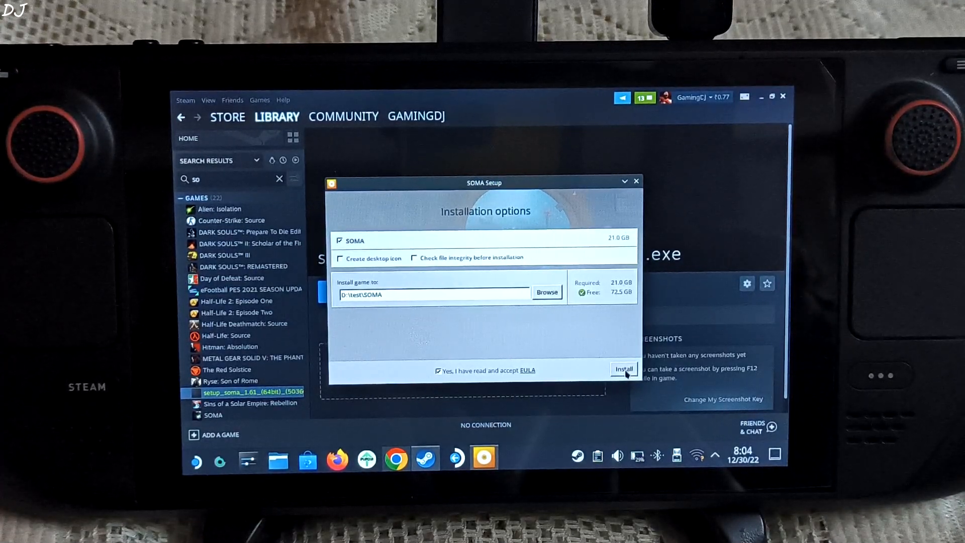
click(624, 369)
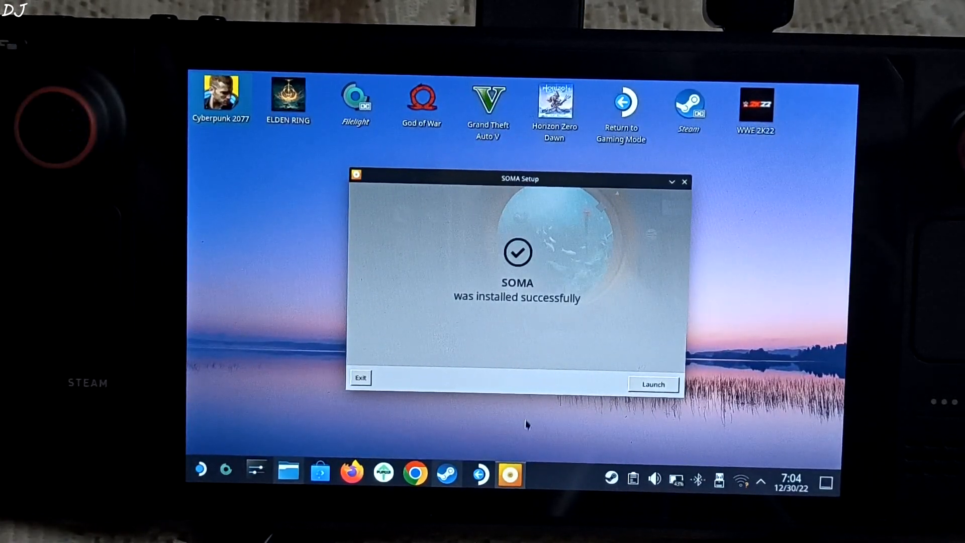
mouse_move(532, 371)
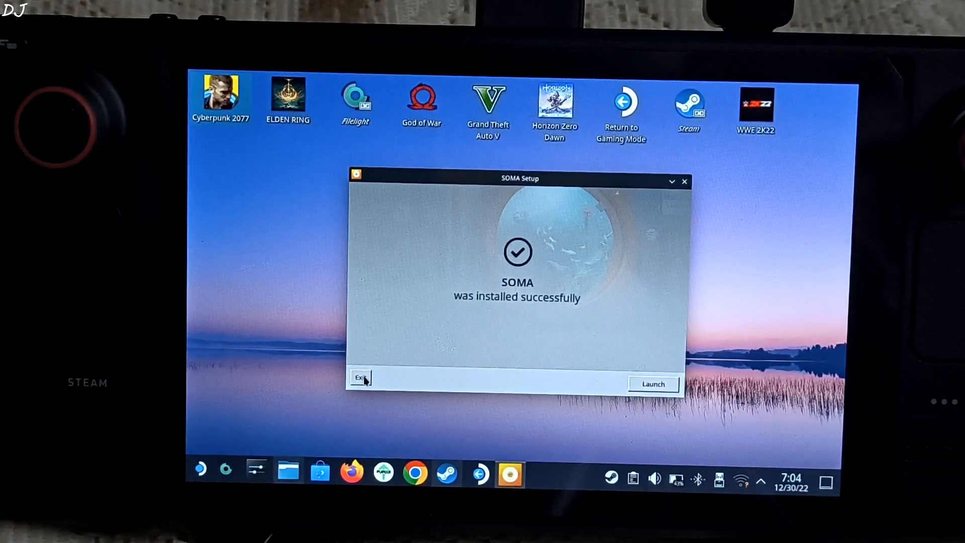
Step: Exit the finished installer, stop the shortcut, and rename it to 'Soma'
click(359, 378)
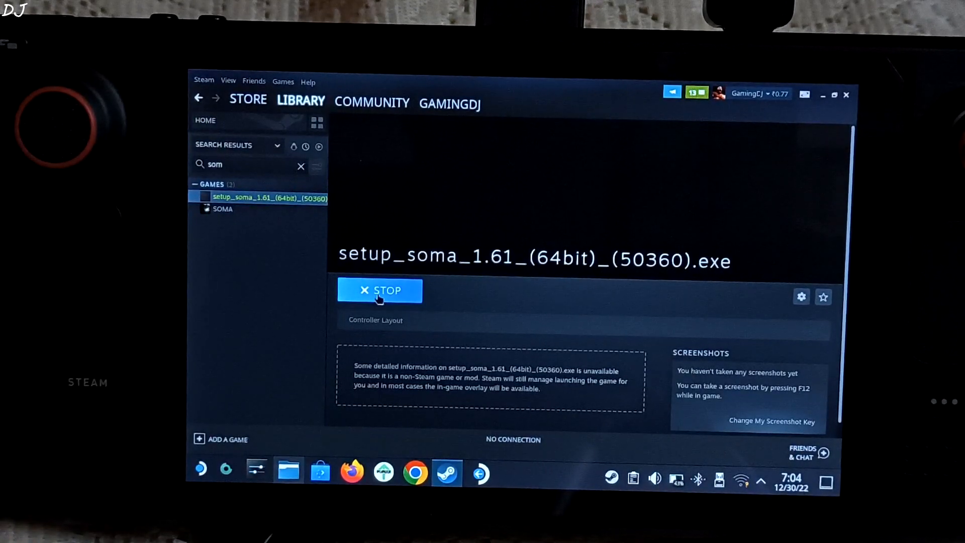
mouse_move(469, 311)
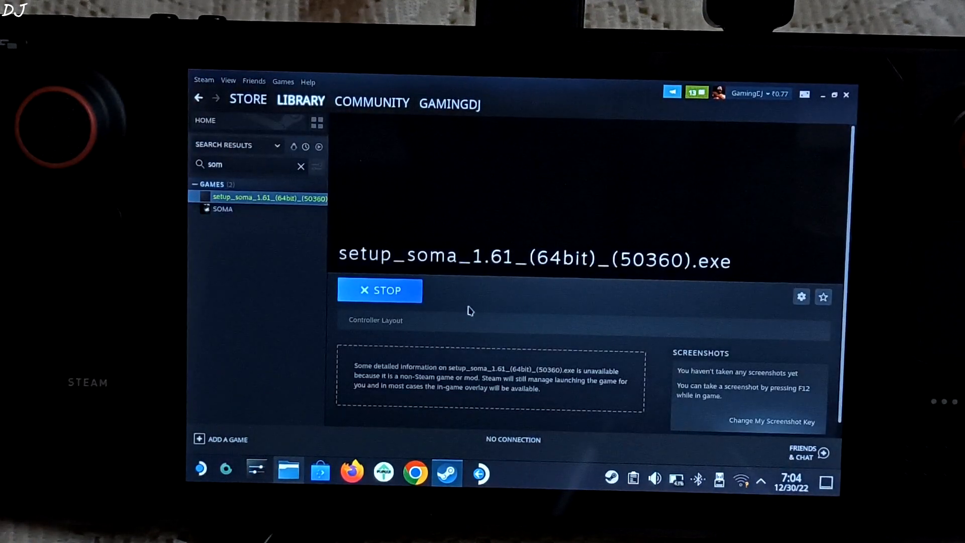
click(380, 290)
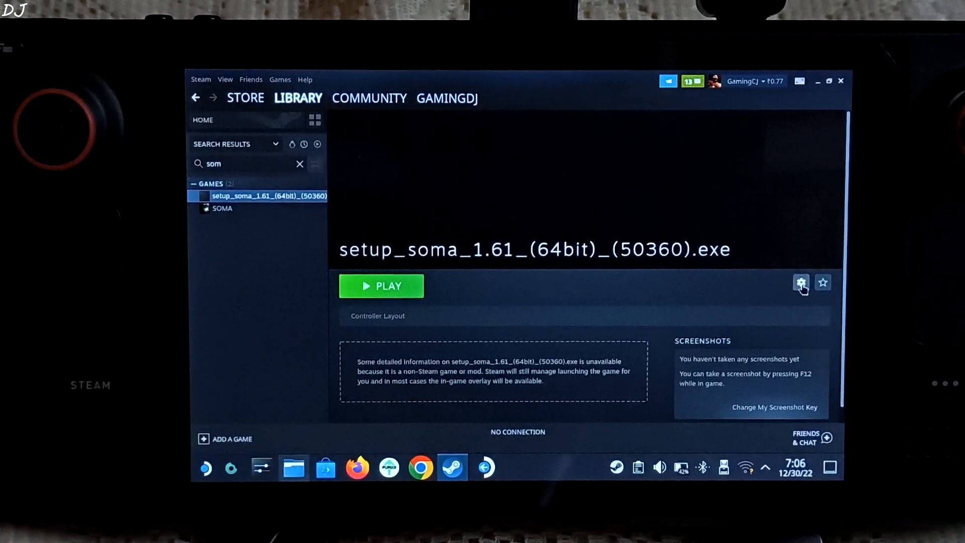
click(802, 282)
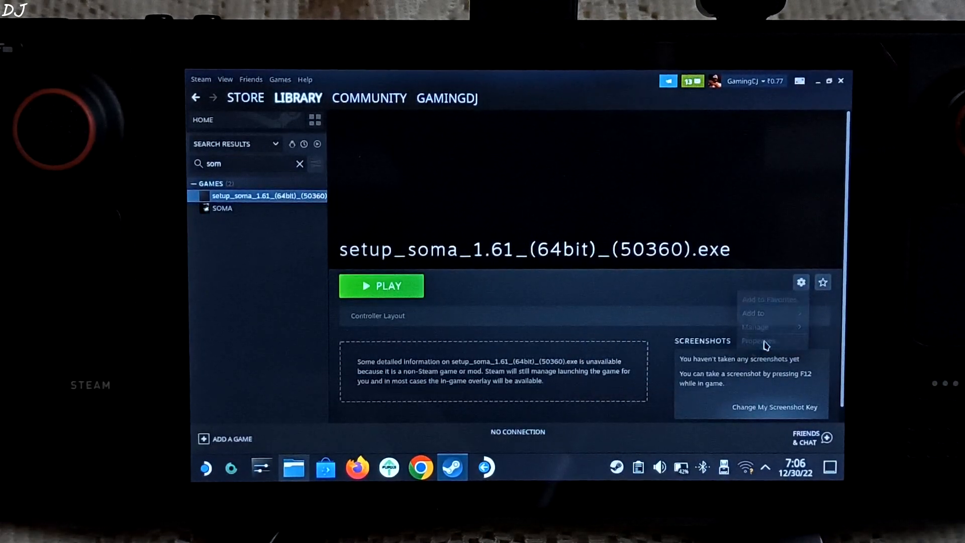
click(756, 341)
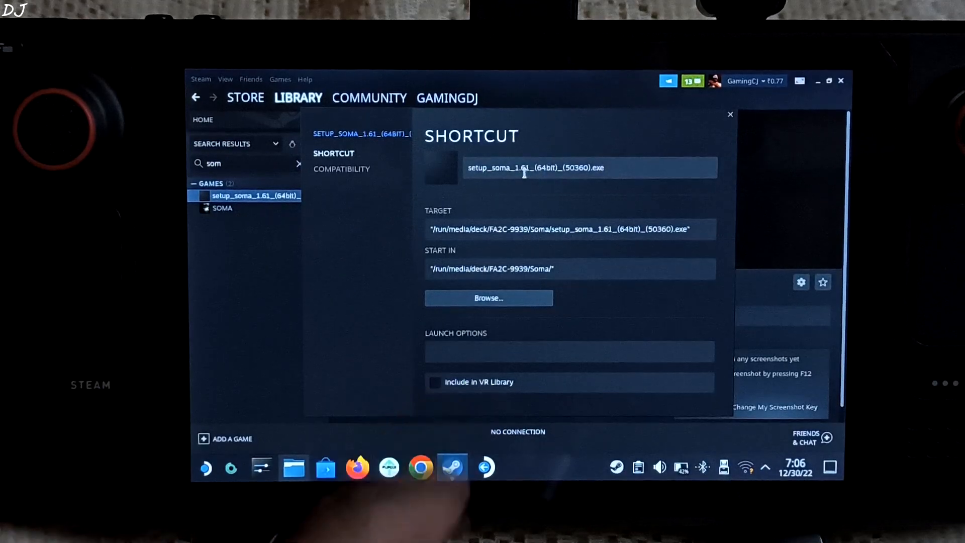
triple_click(523, 167)
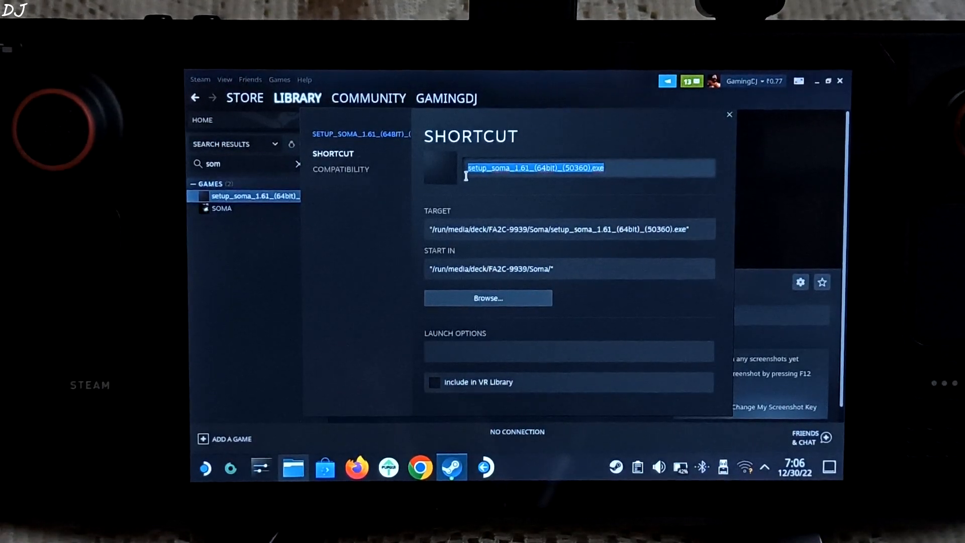
text(Soma)
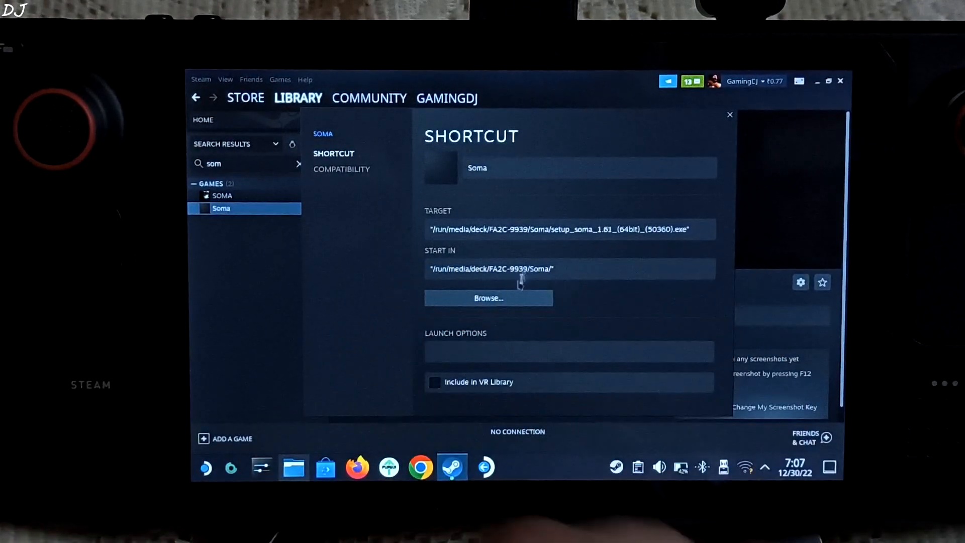
Step: Set the shortcut target to Soma.exe in /run/media/mmcblk0p1/test/SOMA
click(489, 298)
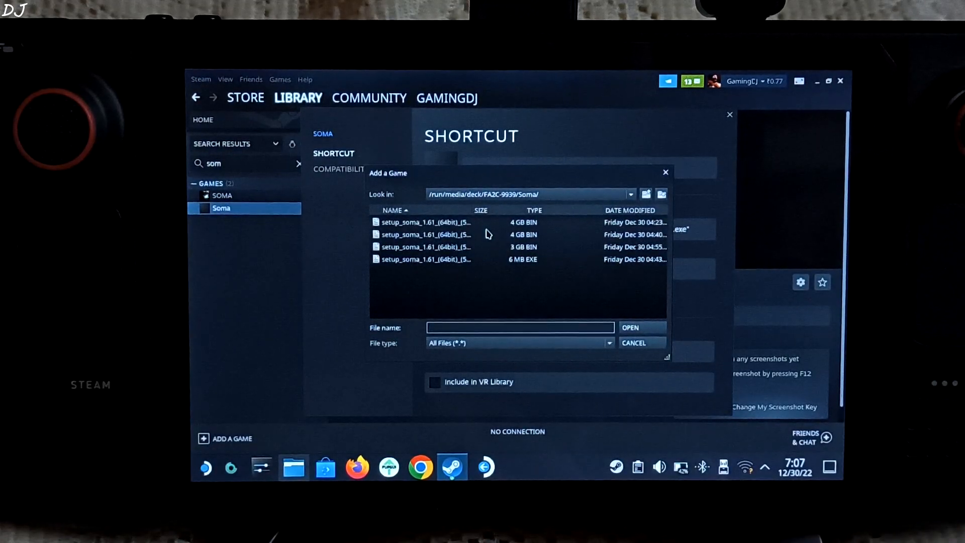
click(629, 195)
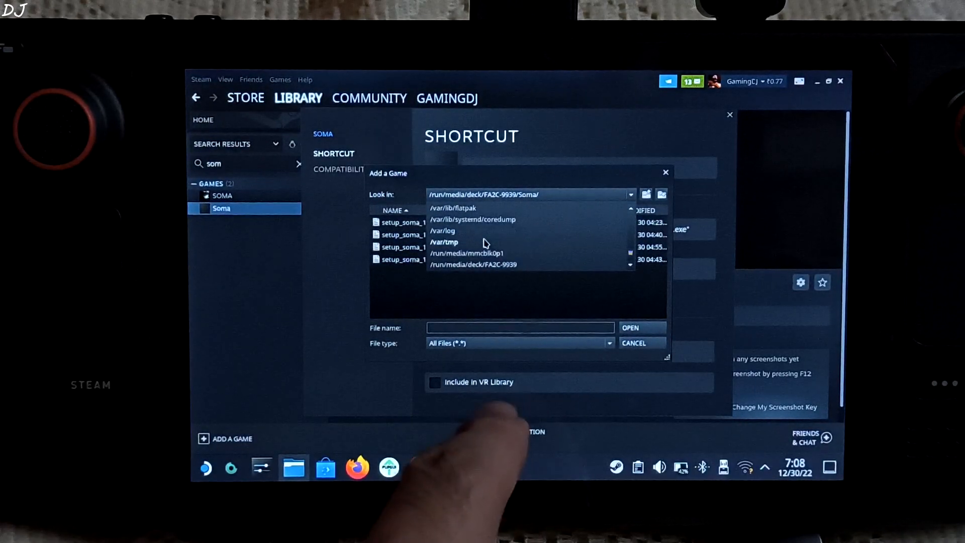
click(467, 253)
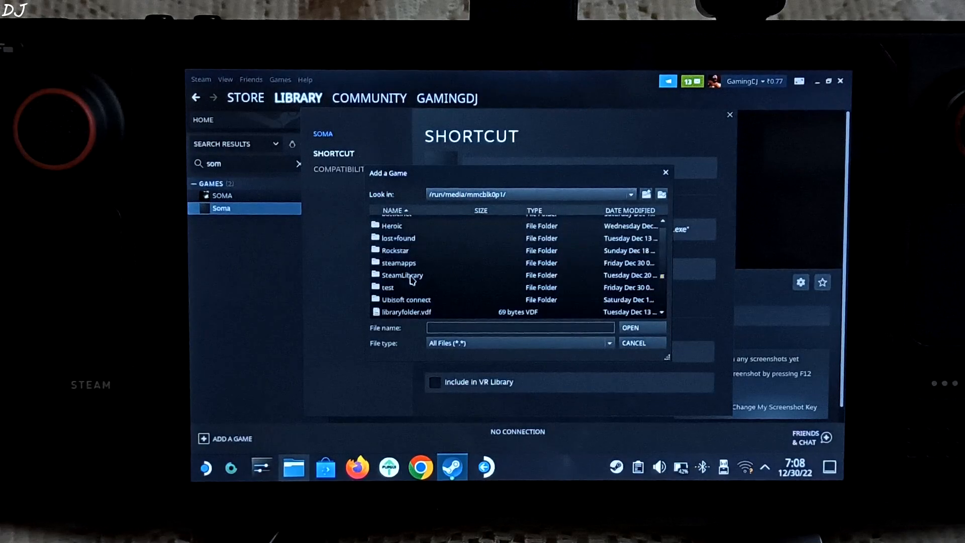
double_click(387, 287)
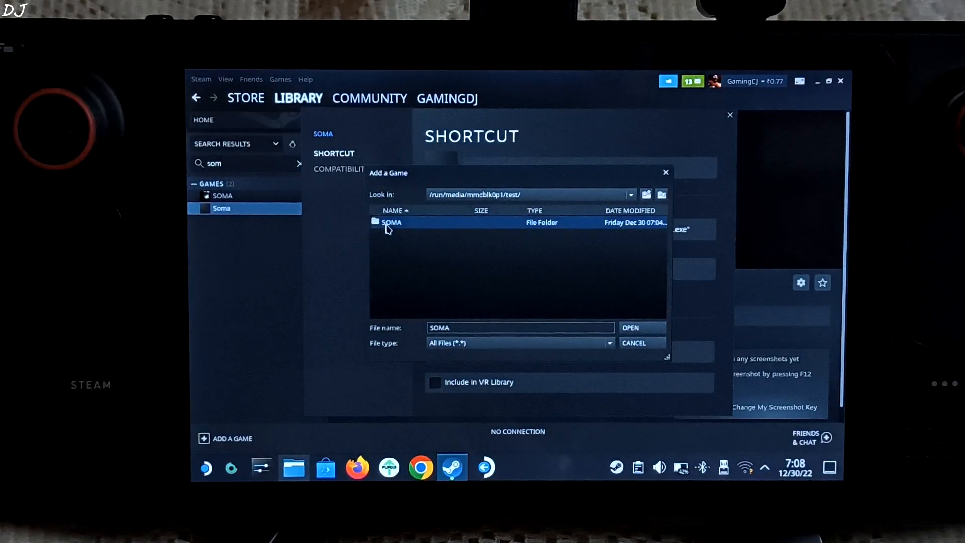
double_click(392, 222)
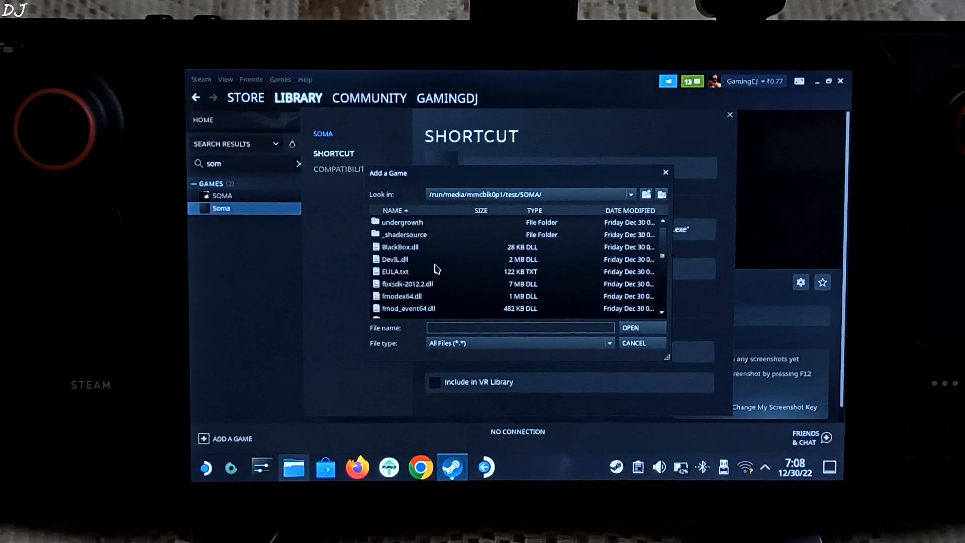
scroll(down, 3)
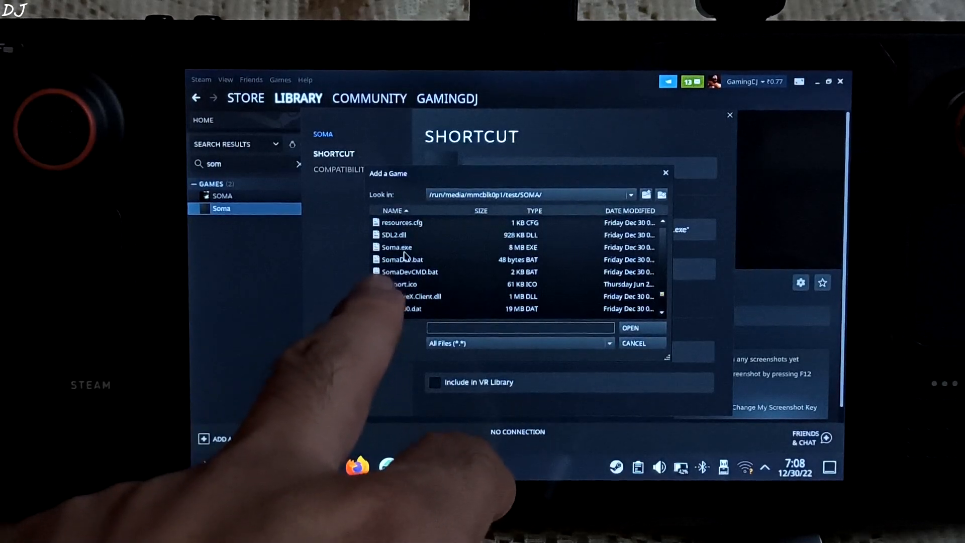
click(397, 247)
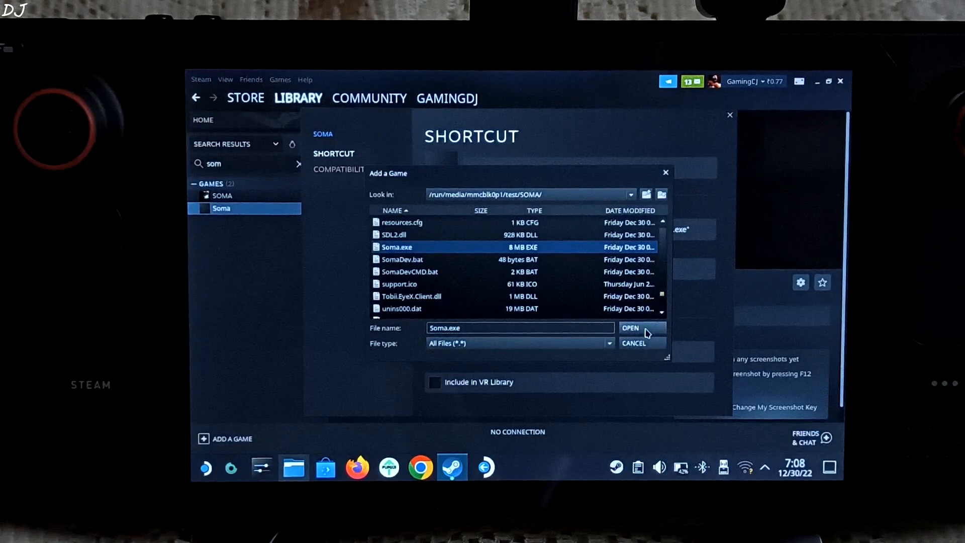
click(630, 327)
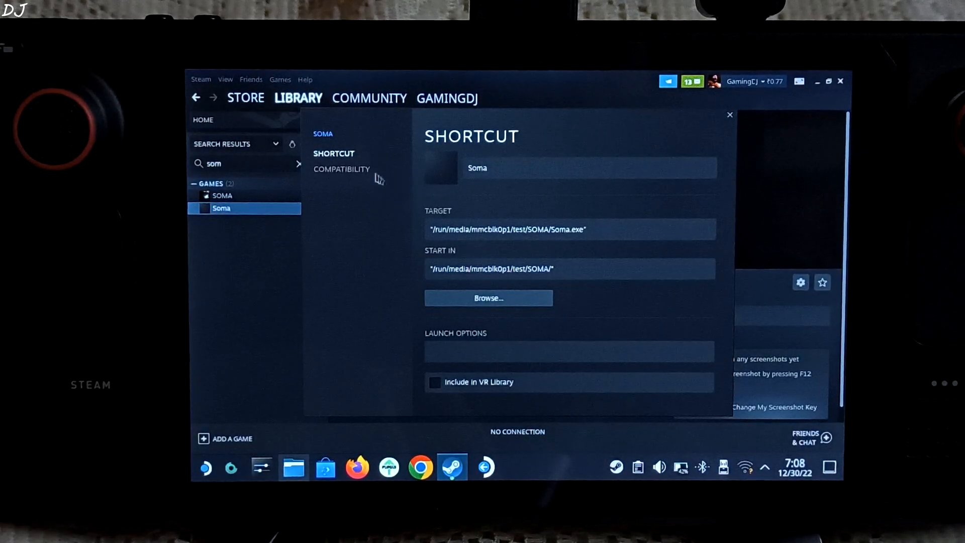
Step: Force GE-Proton7-43 for the Soma shortcut and close its properties
click(342, 169)
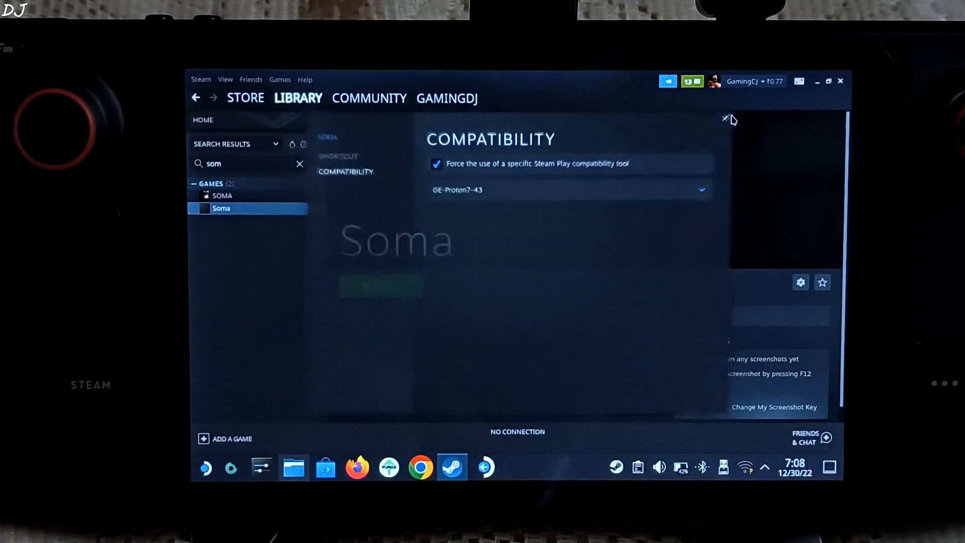
click(725, 119)
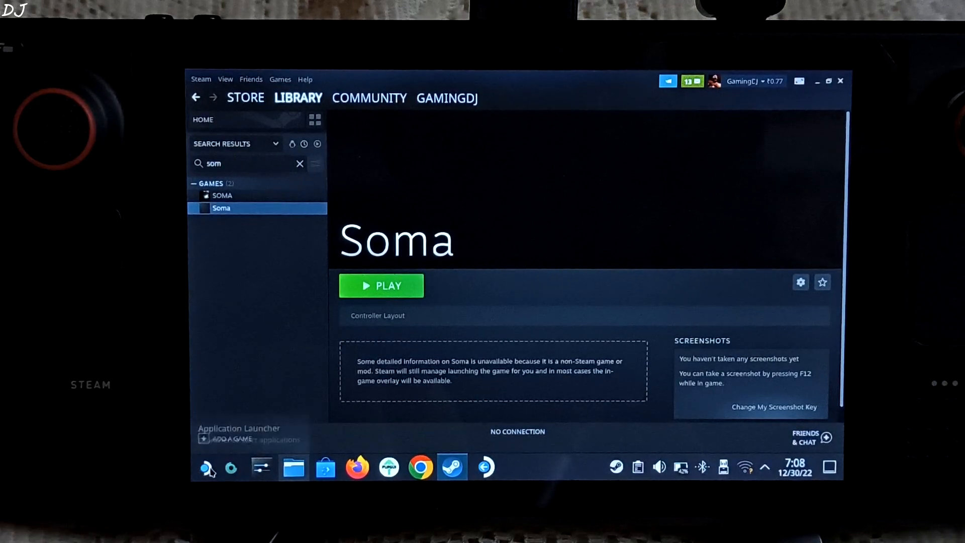
click(208, 467)
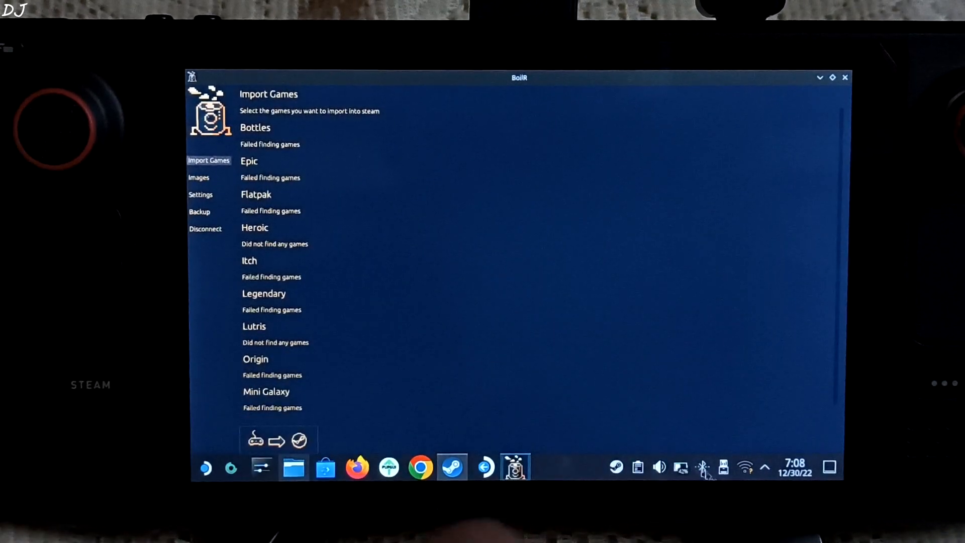
Step: Open the Wi-Fi network list over BoilR, then bring Steam to the front
click(745, 467)
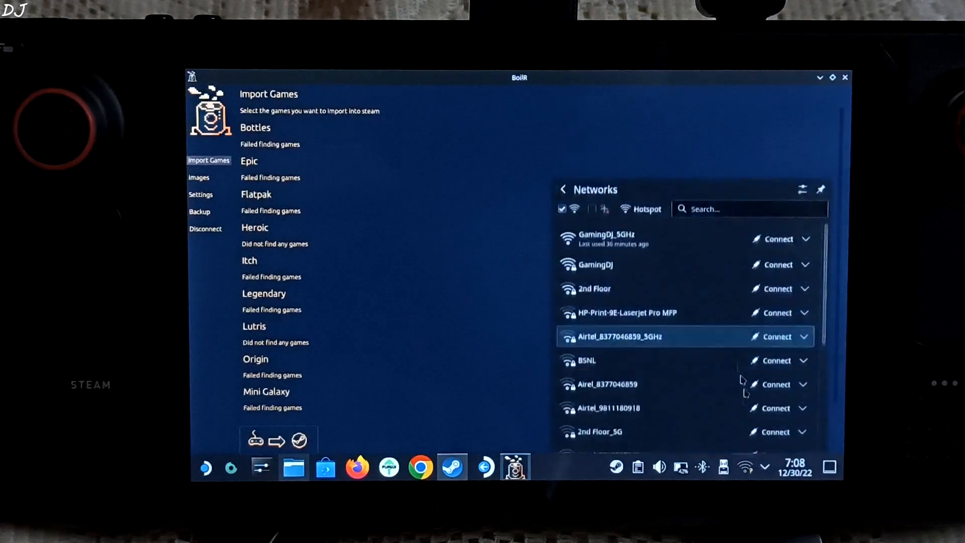
click(778, 239)
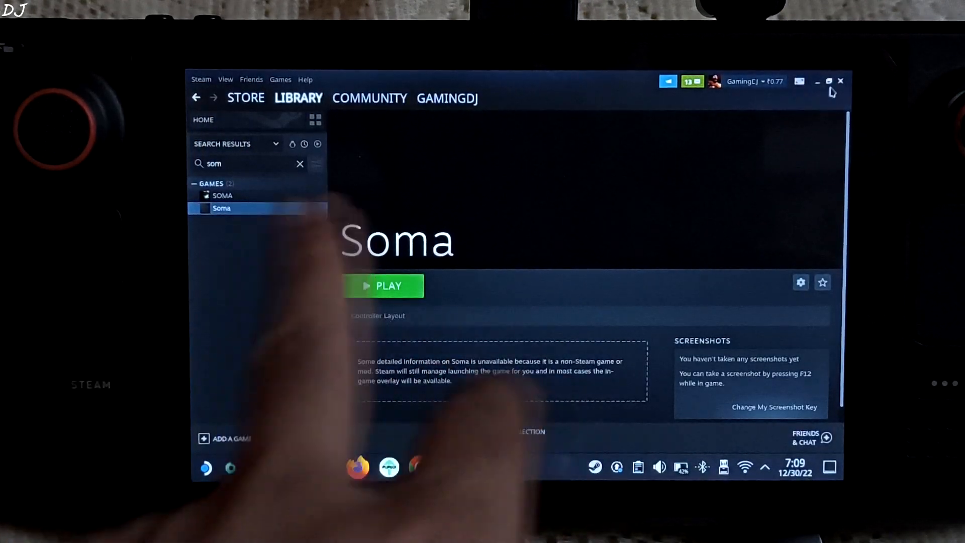
Step: Exit Steam from the tray, relaunch it from the desktop icon, and open Library
click(817, 80)
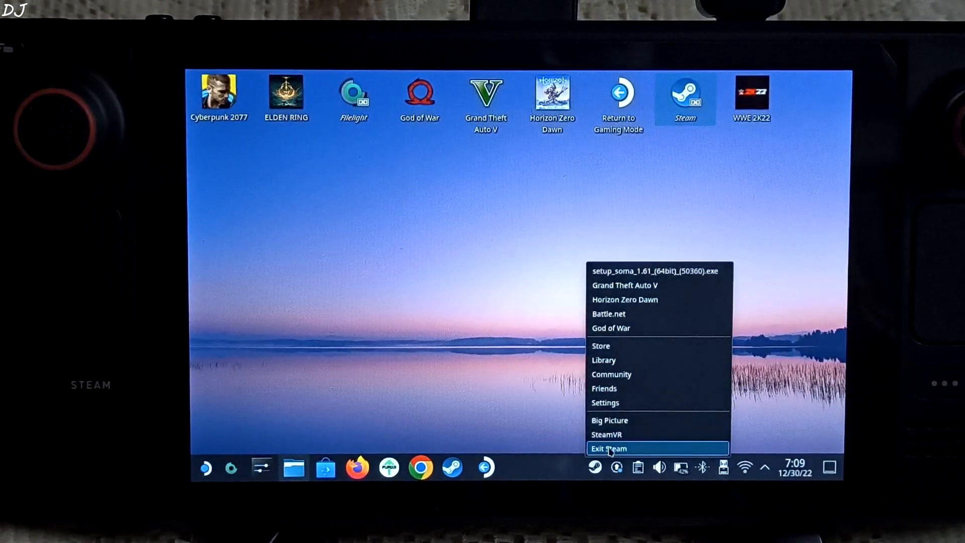
click(608, 448)
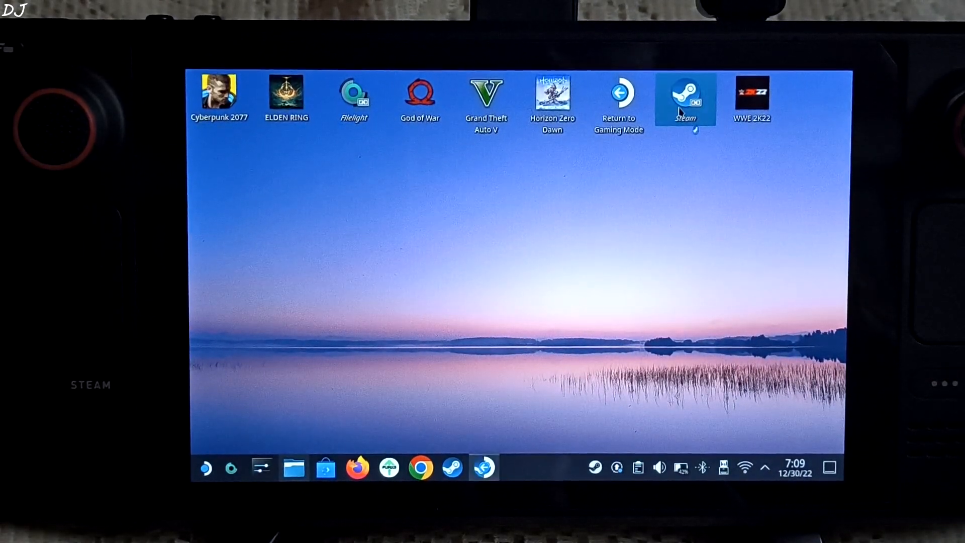
double_click(685, 98)
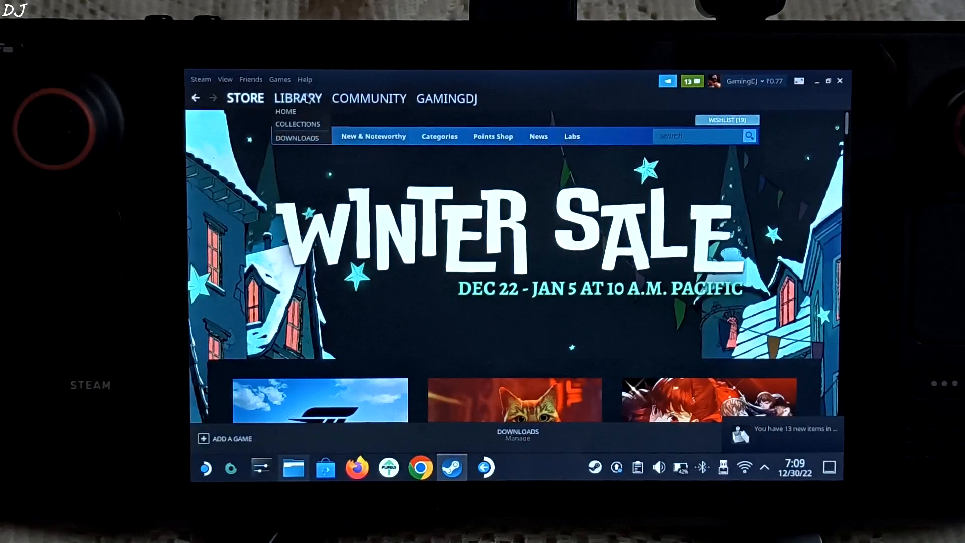
click(298, 98)
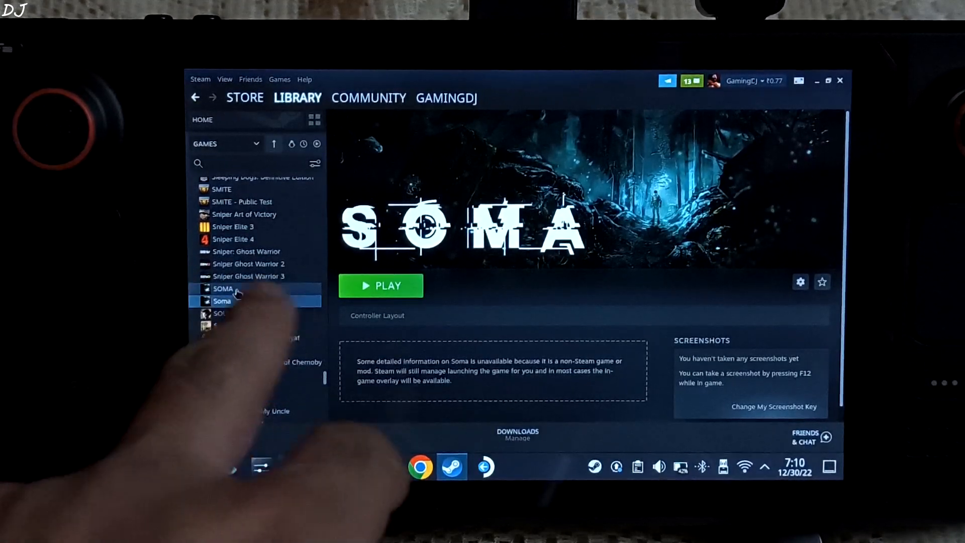
Step: Review the Soma shortcut's Target and Start In paths in its Properties dialog
click(222, 301)
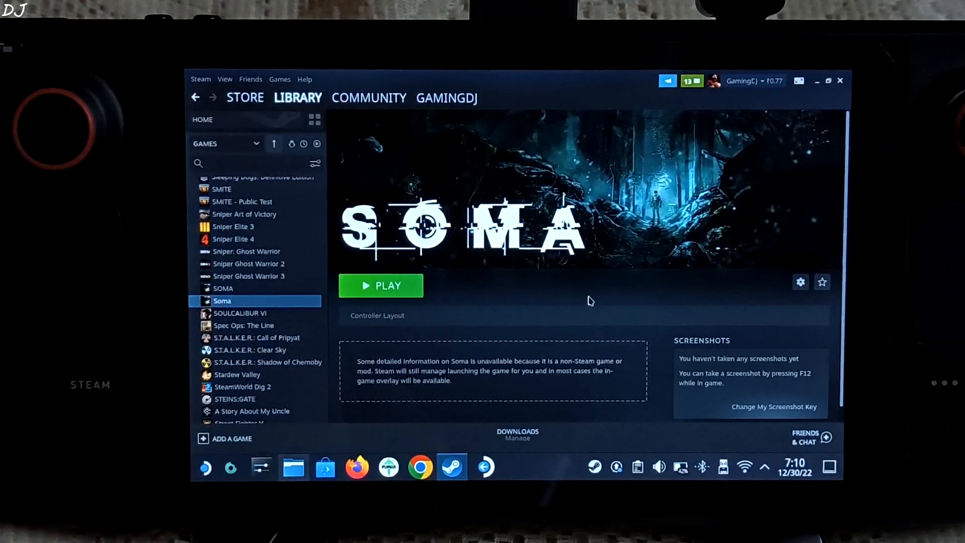
click(801, 282)
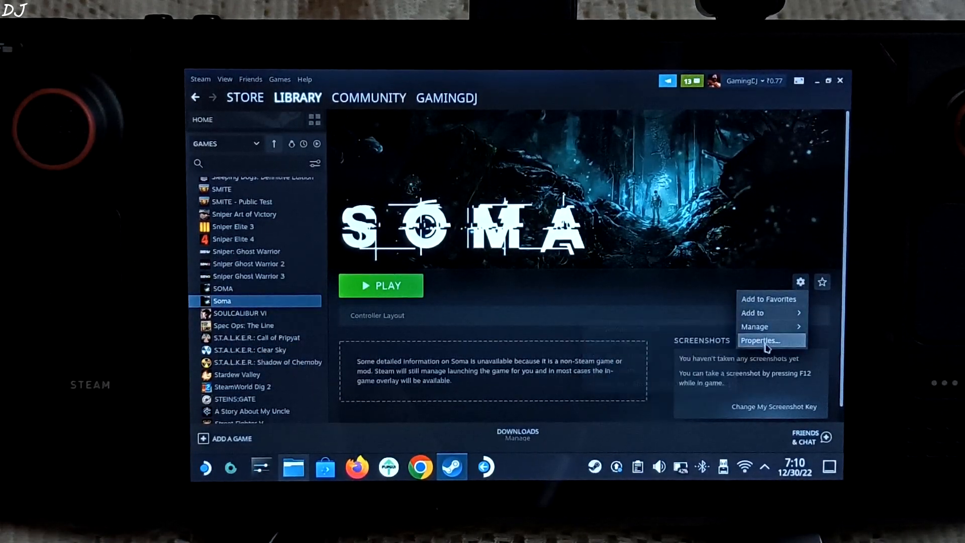
click(762, 340)
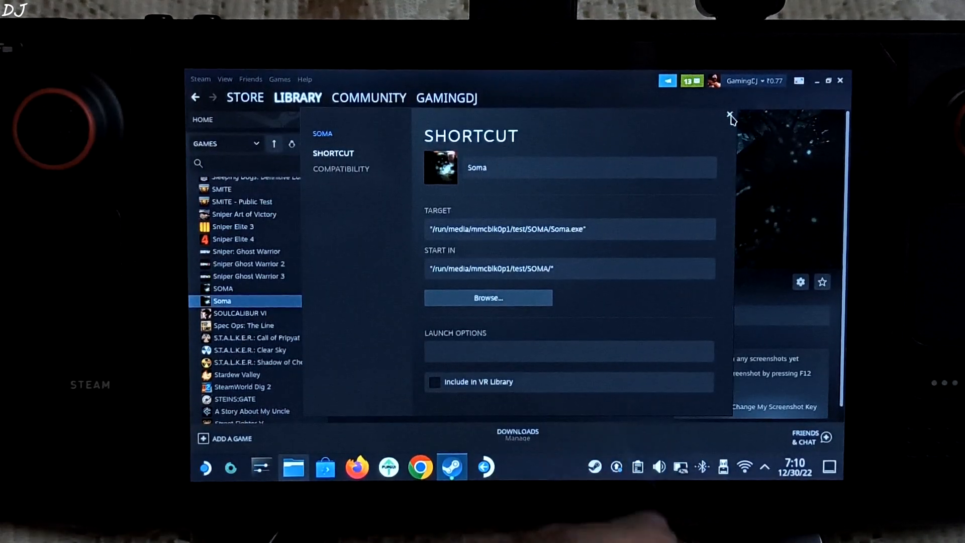
click(730, 116)
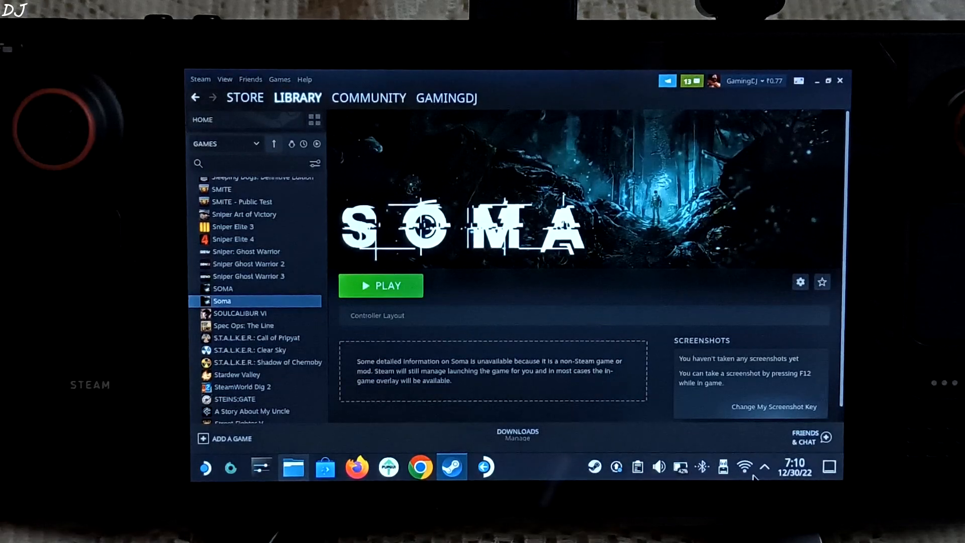
mouse_move(754, 334)
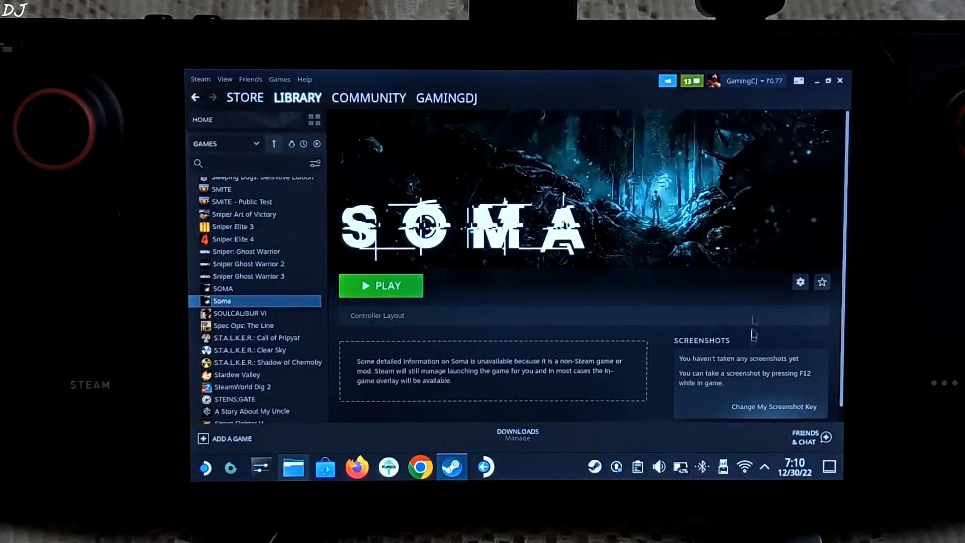
Step: Disconnect Wi-Fi from the tray and switch back to Gaming Mode
click(744, 467)
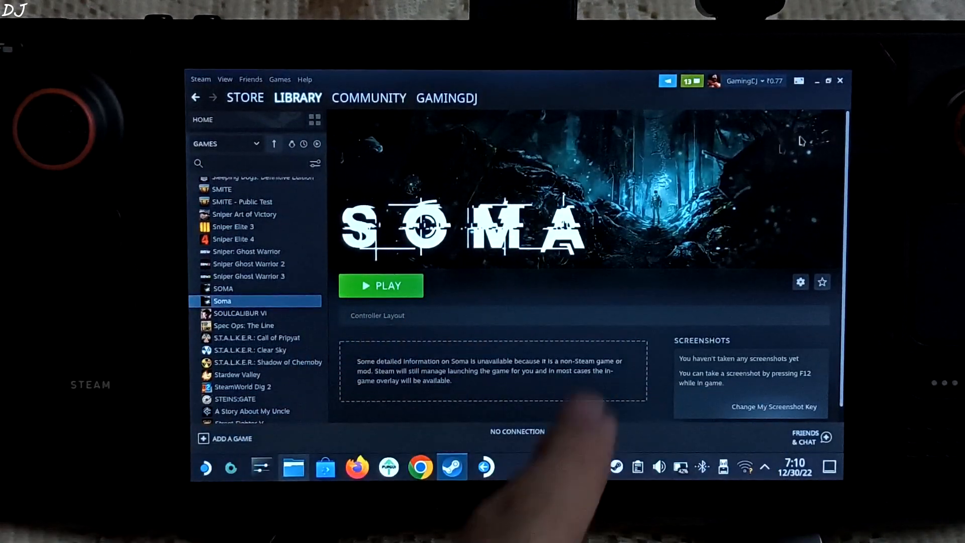
click(817, 81)
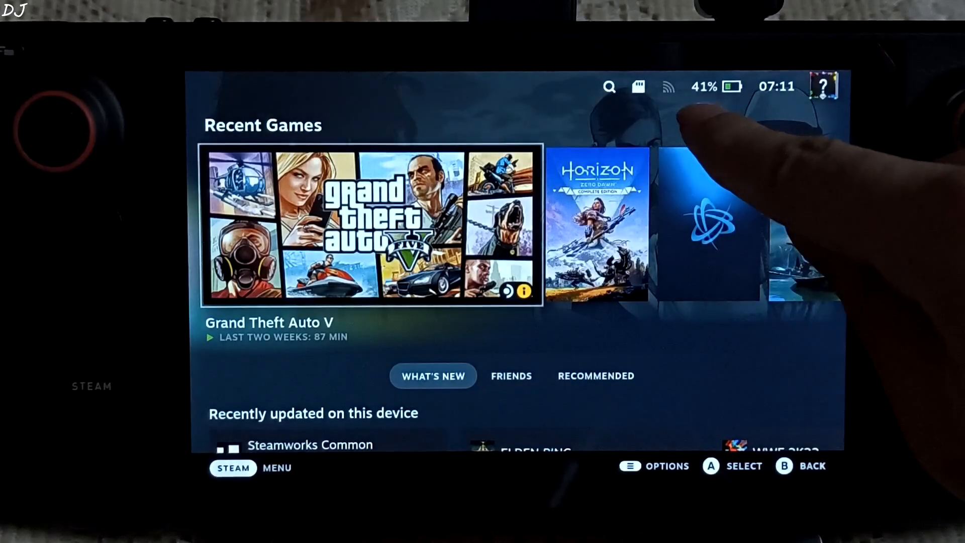
Step: Search the Gaming Mode library for 'som' and open the SOMA entry
scroll(right, 3)
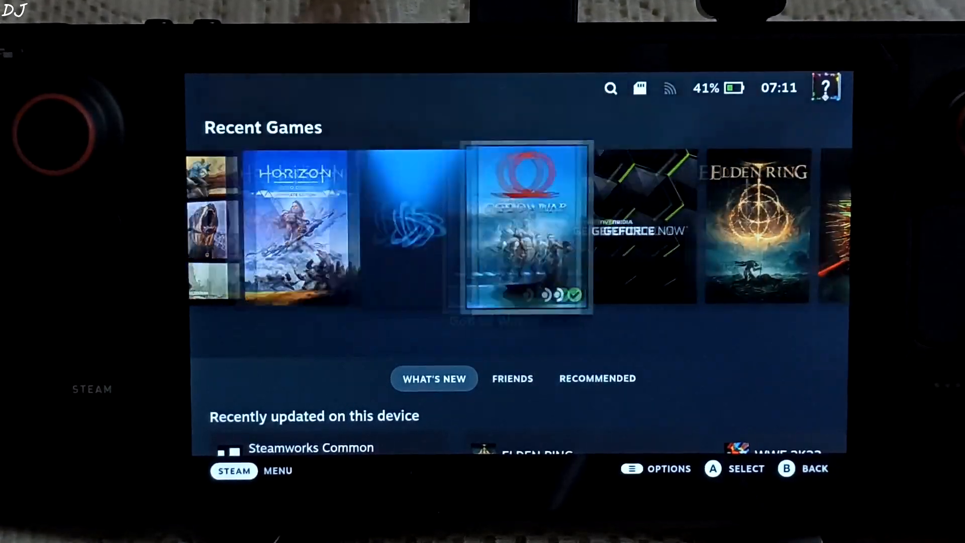
scroll(right, 3)
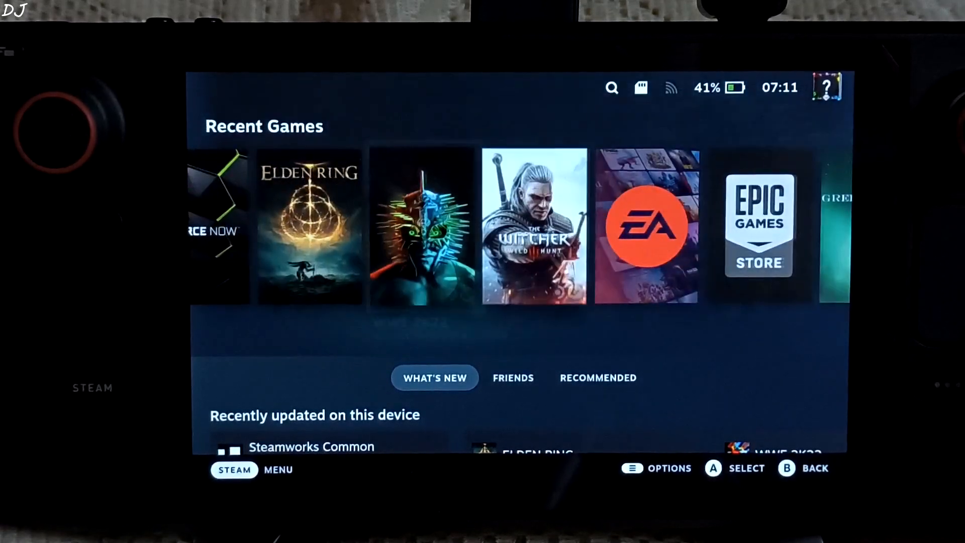
click(611, 87)
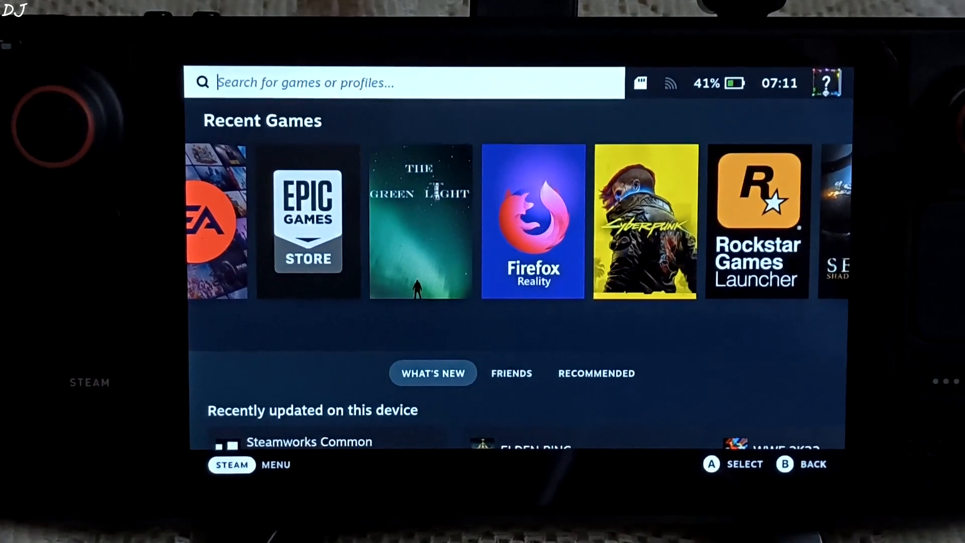
text(so)
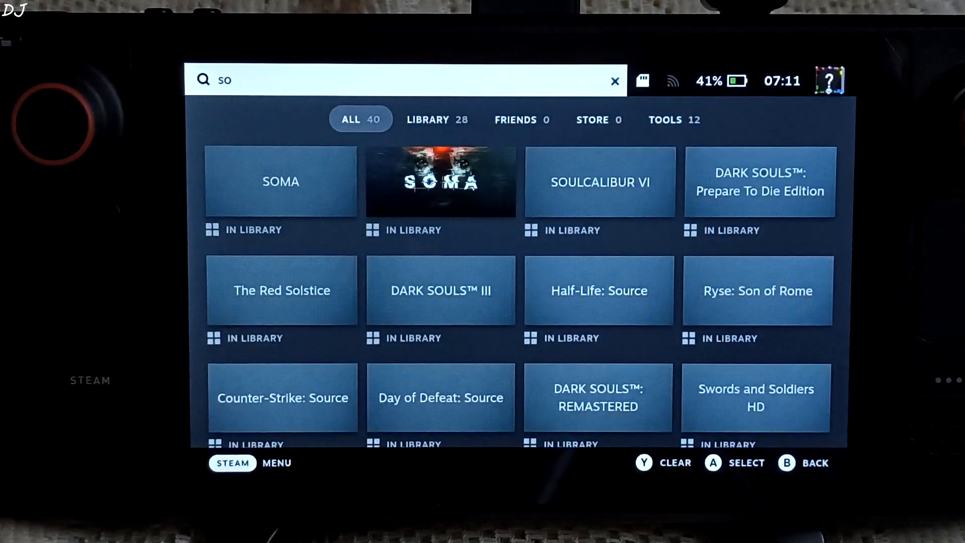
text(m)
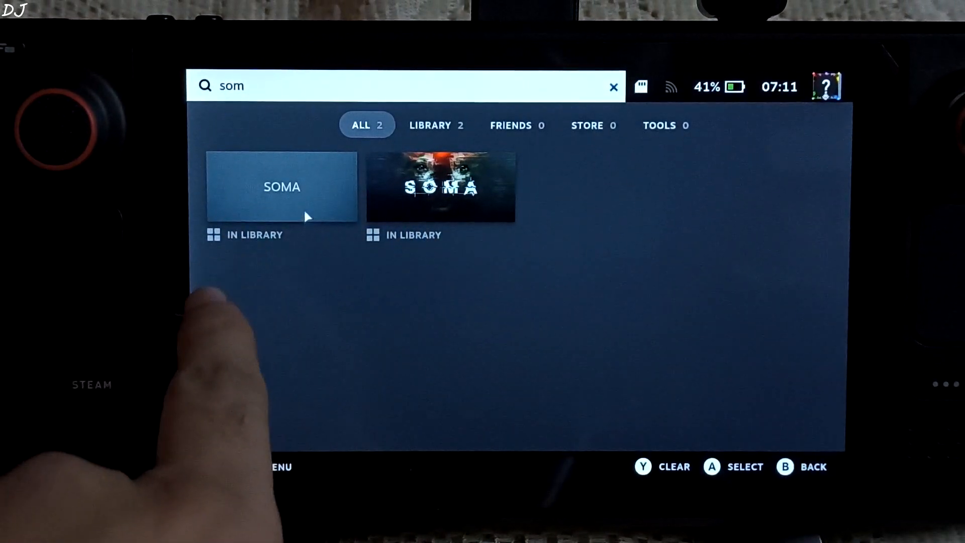
click(282, 186)
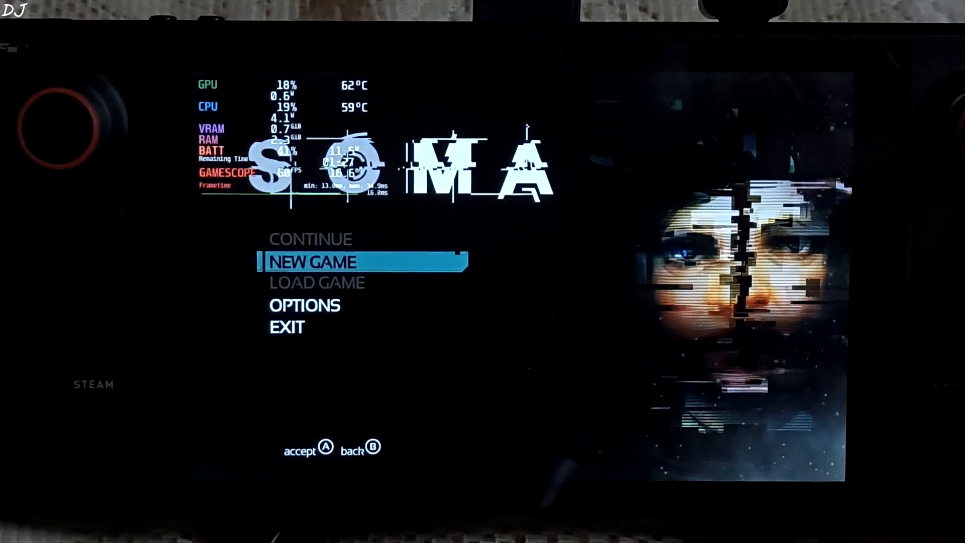
Step: Check SOMA's display settings (1280x800, fullscreen, V-Sync, 60 Hz, FXAA), then open Quick Settings
click(304, 304)
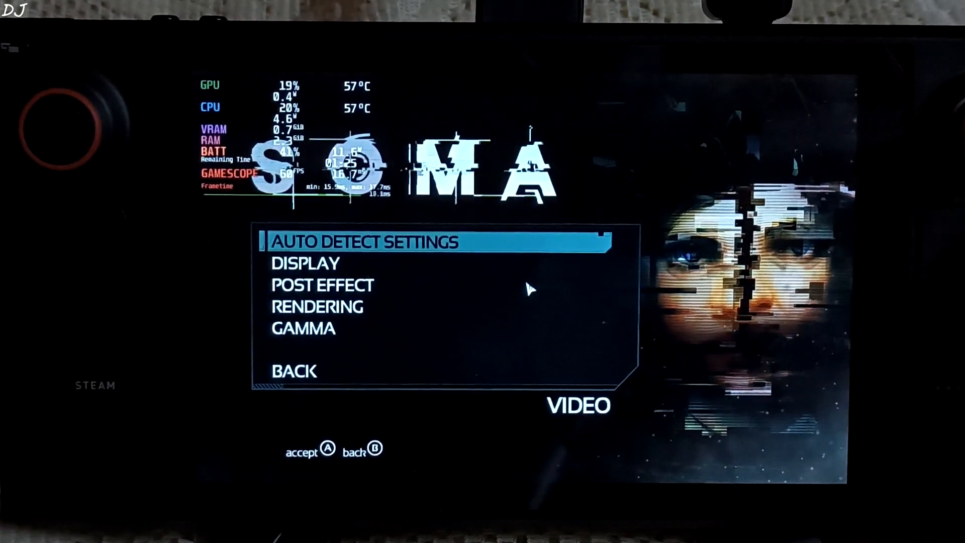
key(Down)
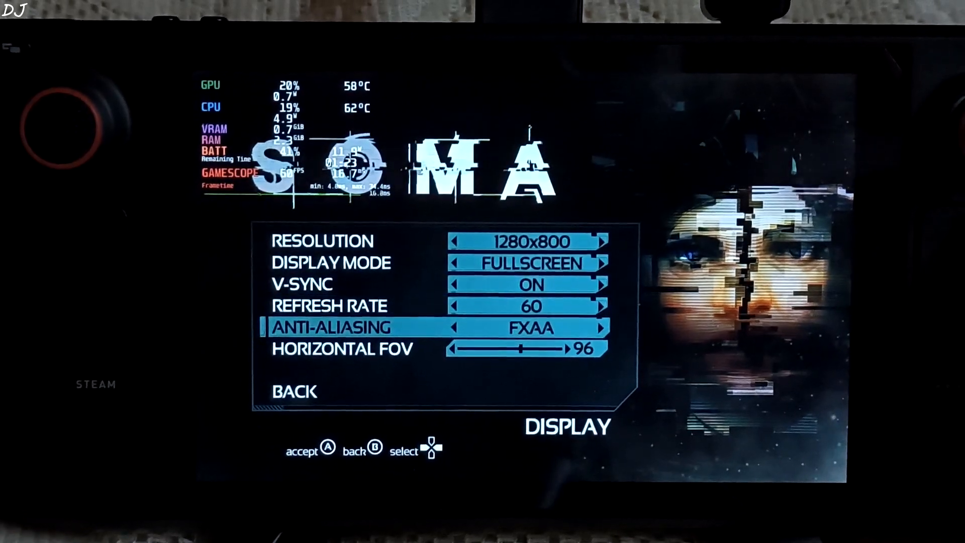
key(Up)
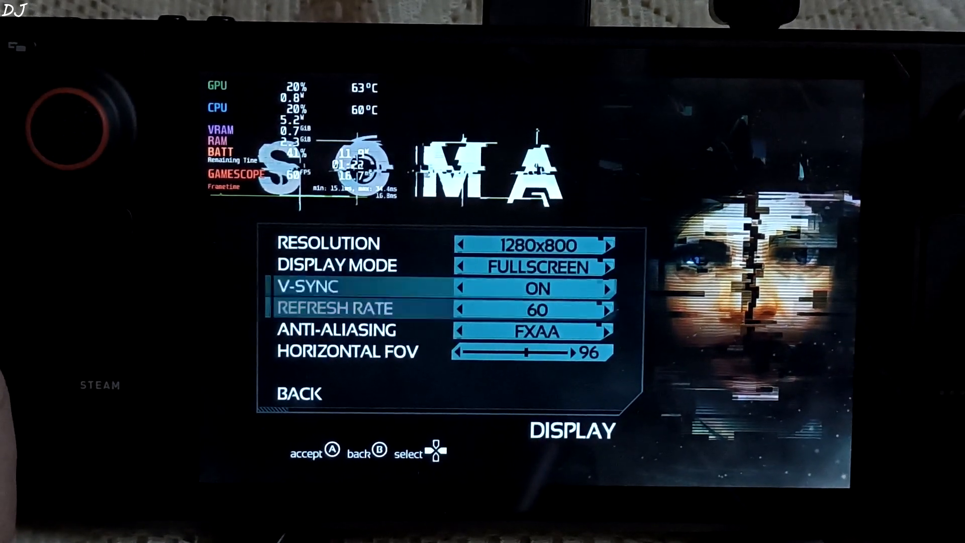
key(down)
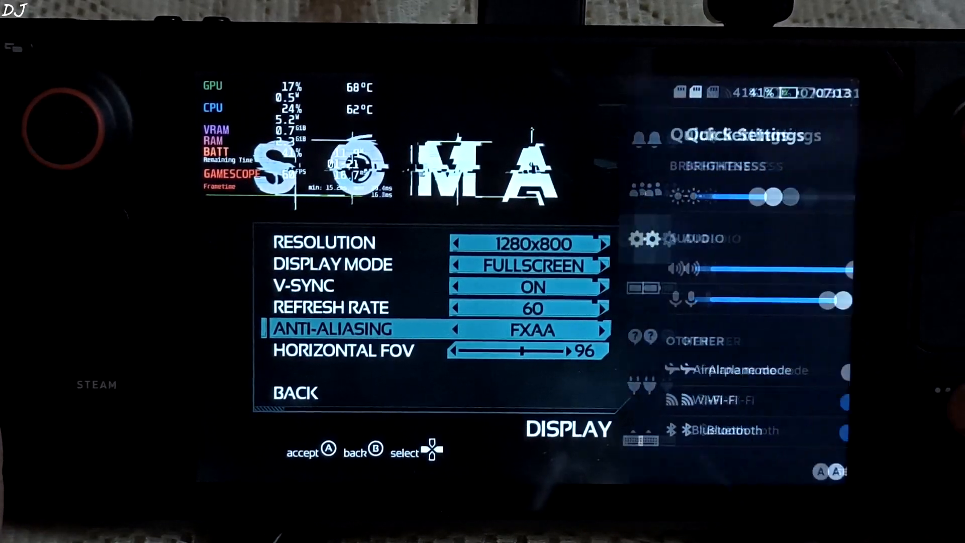
Step: Enable a per-game performance profile for SOMA and scroll through its options
click(607, 288)
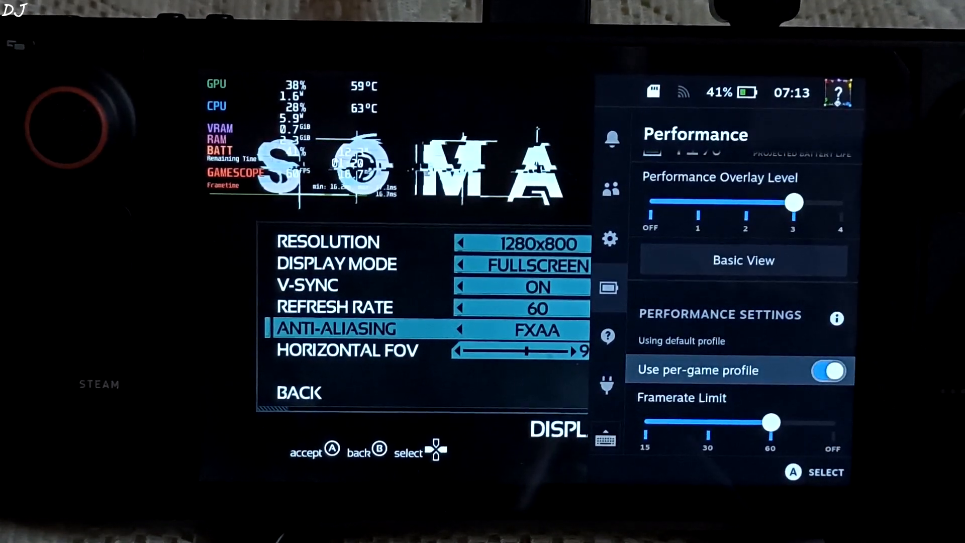
scroll(down, 3)
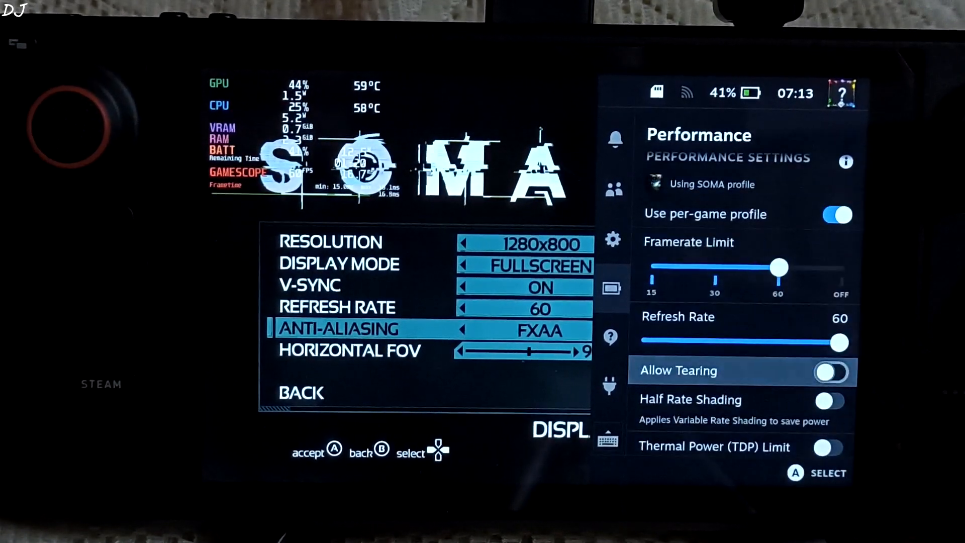
scroll(down, 3)
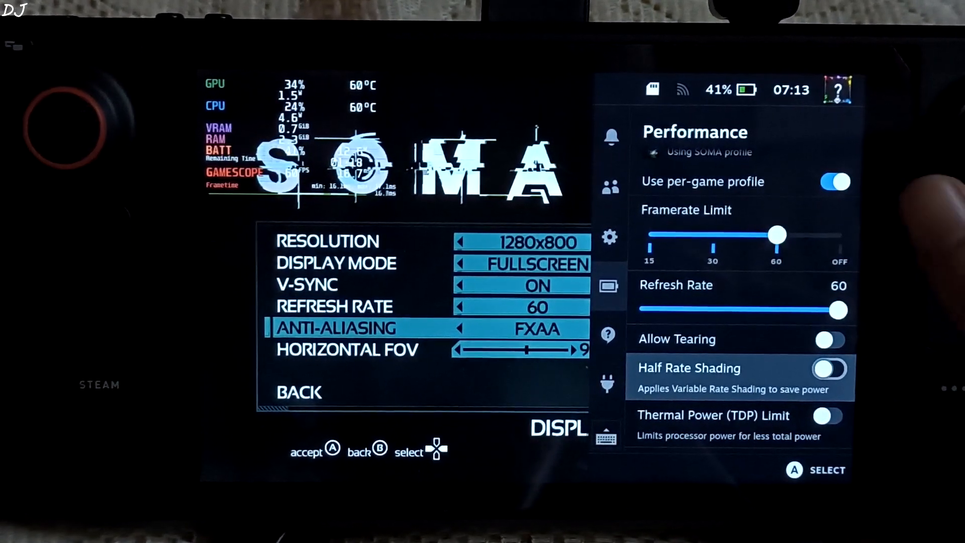
scroll(down, 3)
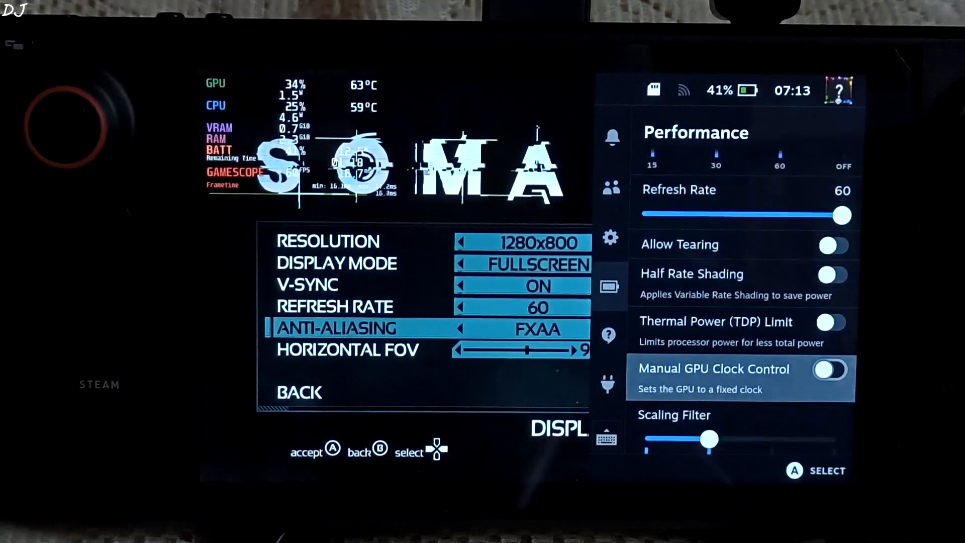
scroll(down, 3)
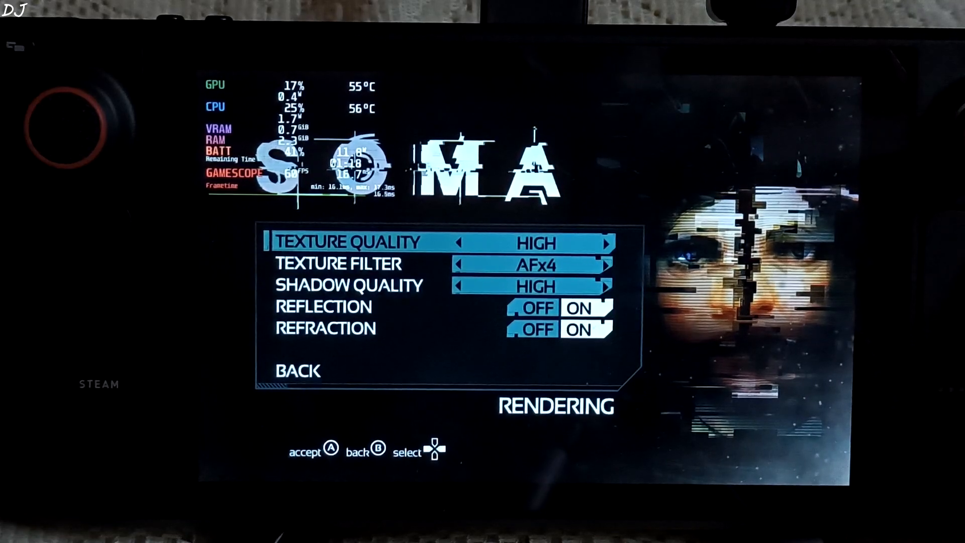
Step: Step past SOMA's shadow quality setting and leave the rendering settings to start playing
key(down)
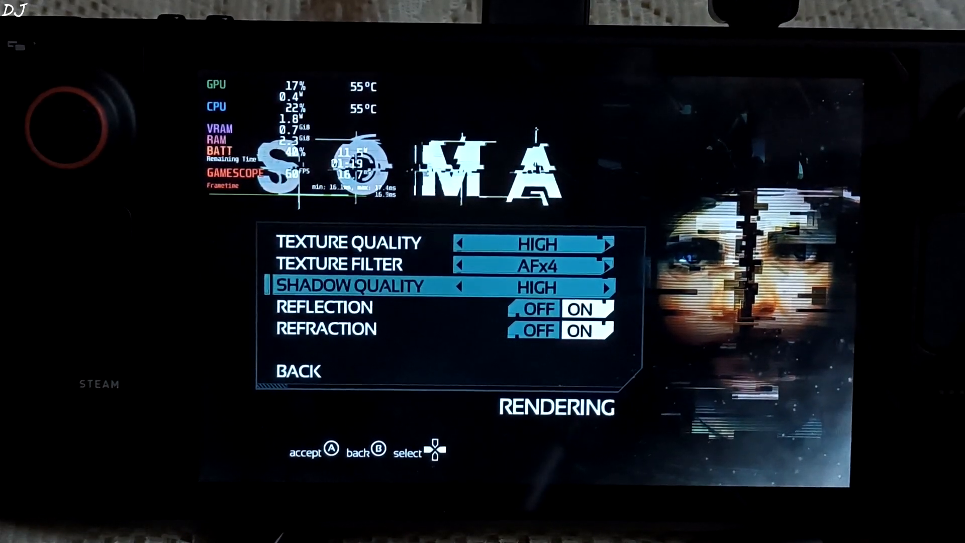
key(B)
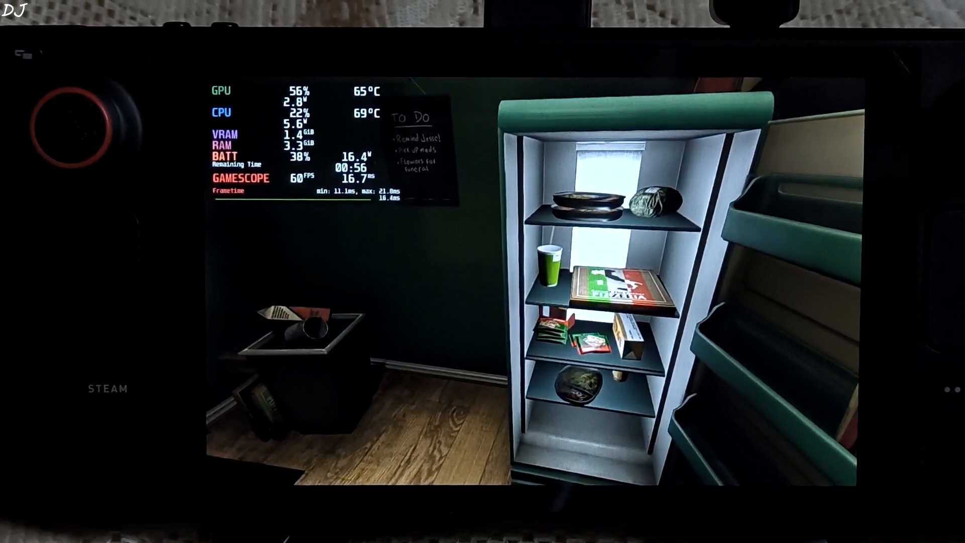
Step: Exit and confirm quitting SOMA from the Steam menu, then highlight Power
key(steam)
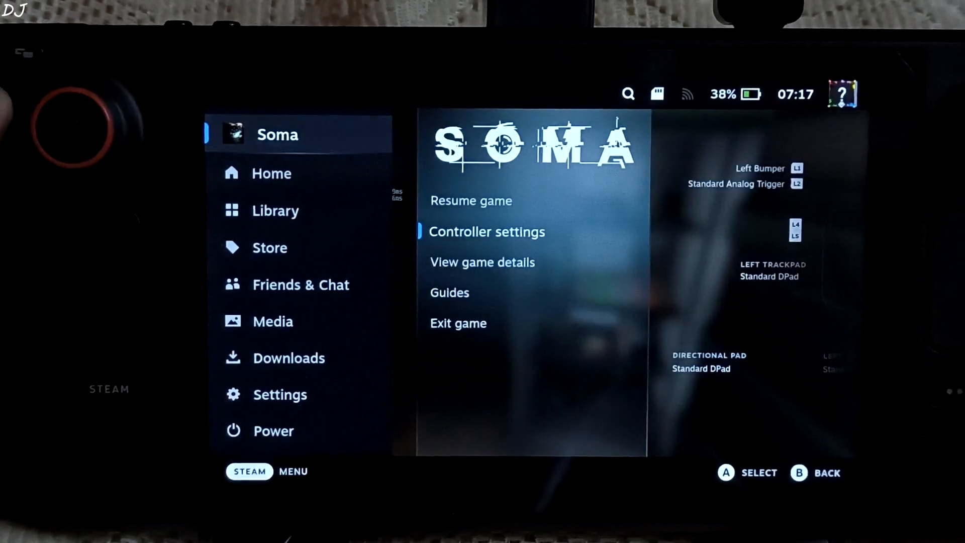
click(458, 323)
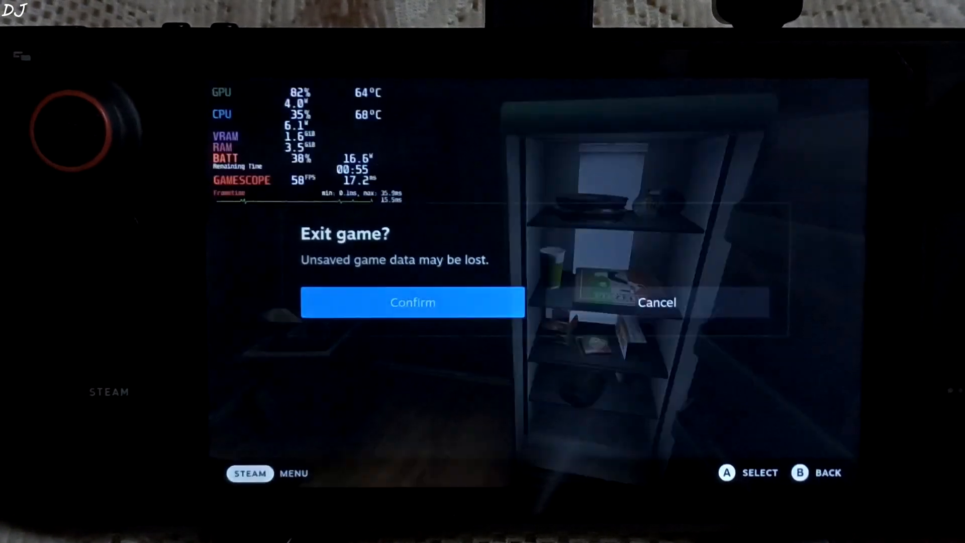
click(413, 302)
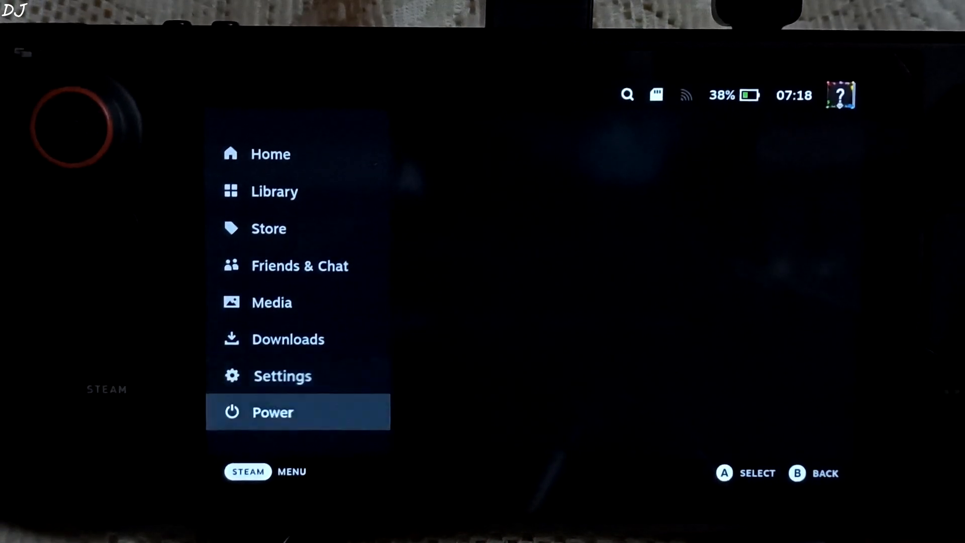
click(272, 411)
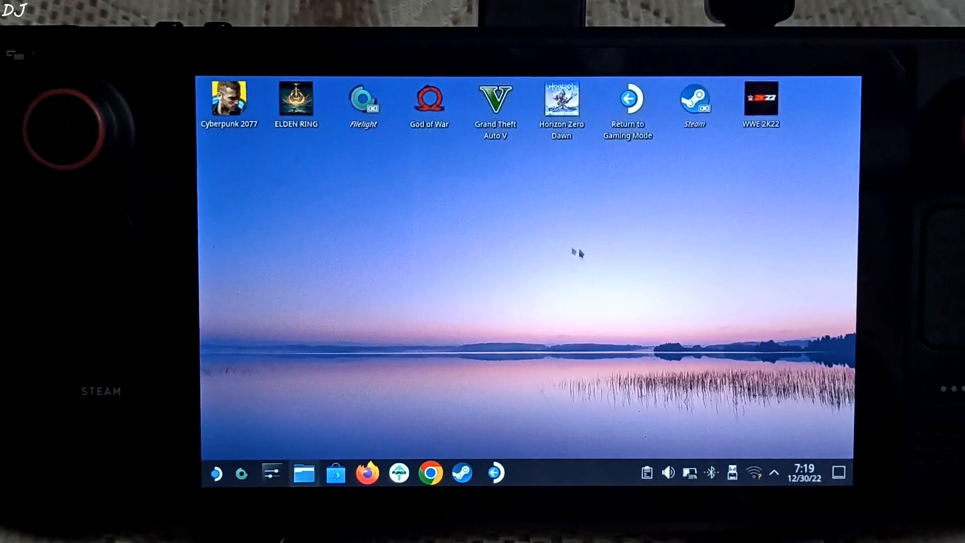
Step: In Dolphin, go from the home folder into .local/share
click(302, 472)
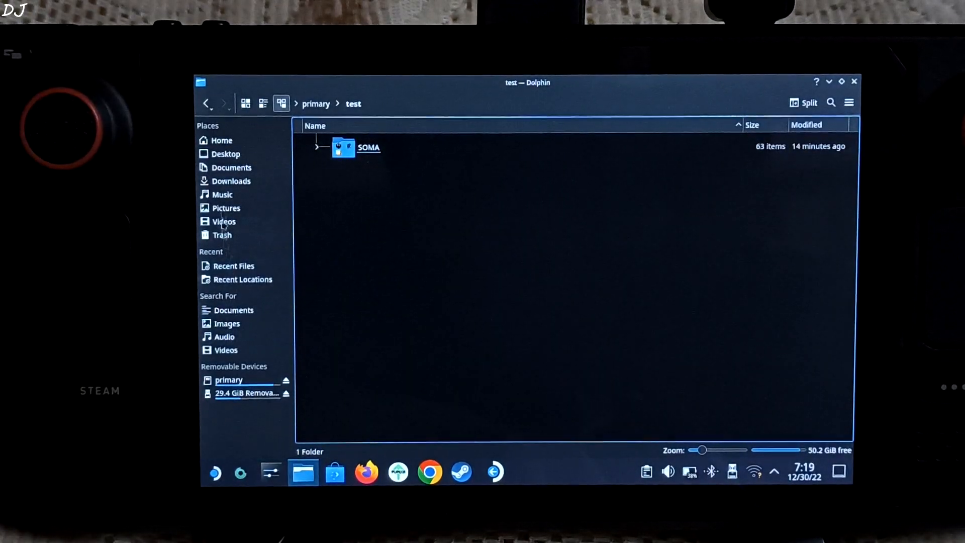
click(222, 139)
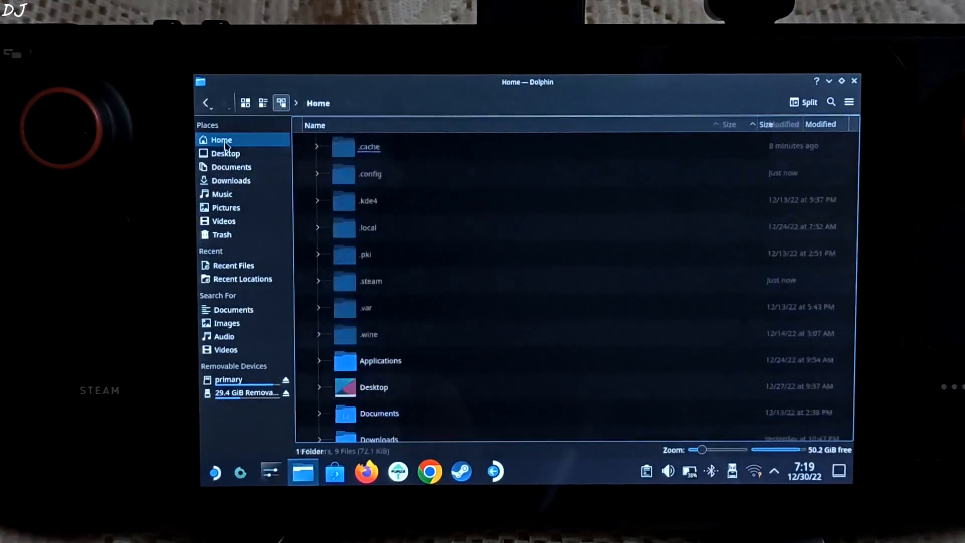
double_click(368, 227)
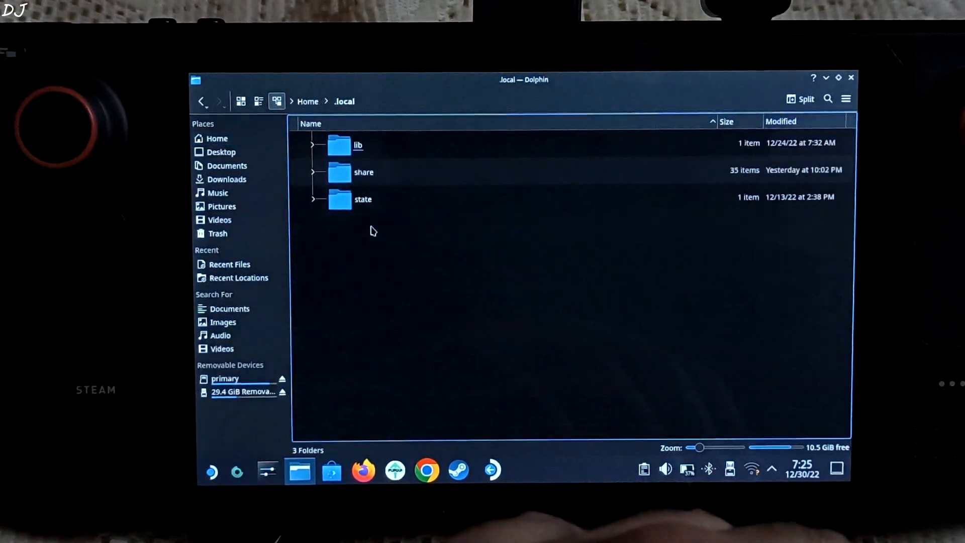
click(364, 172)
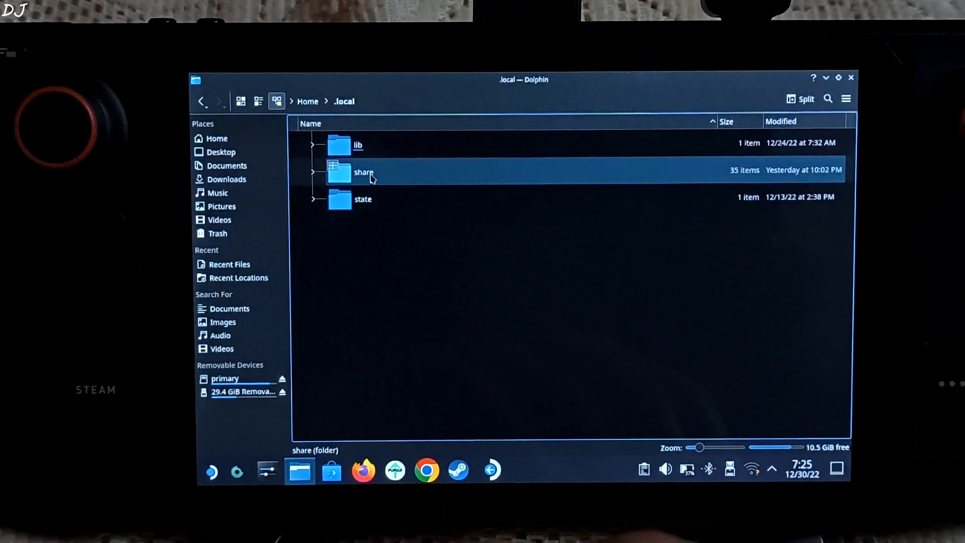
double_click(363, 172)
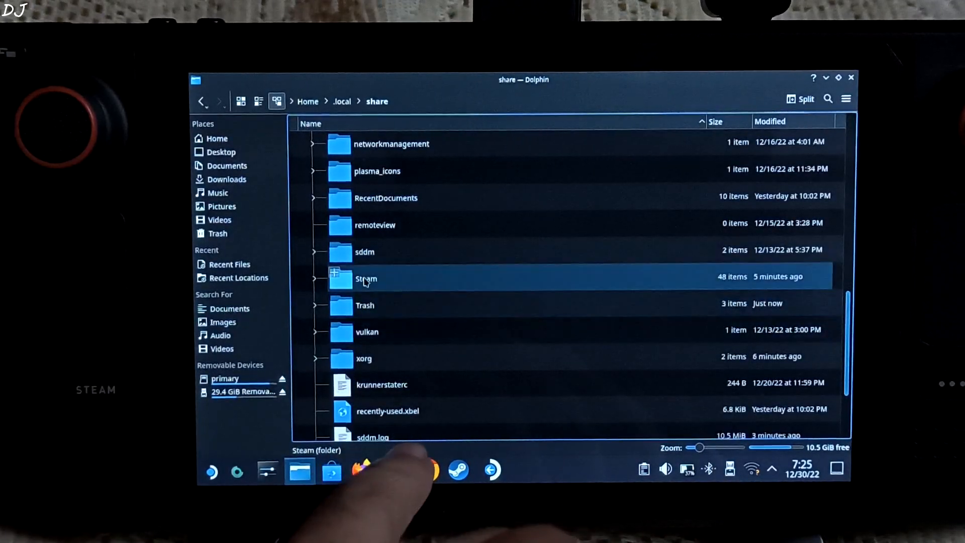
Step: Continue into Steam/steamapps and open the compatdata folder
double_click(365, 279)
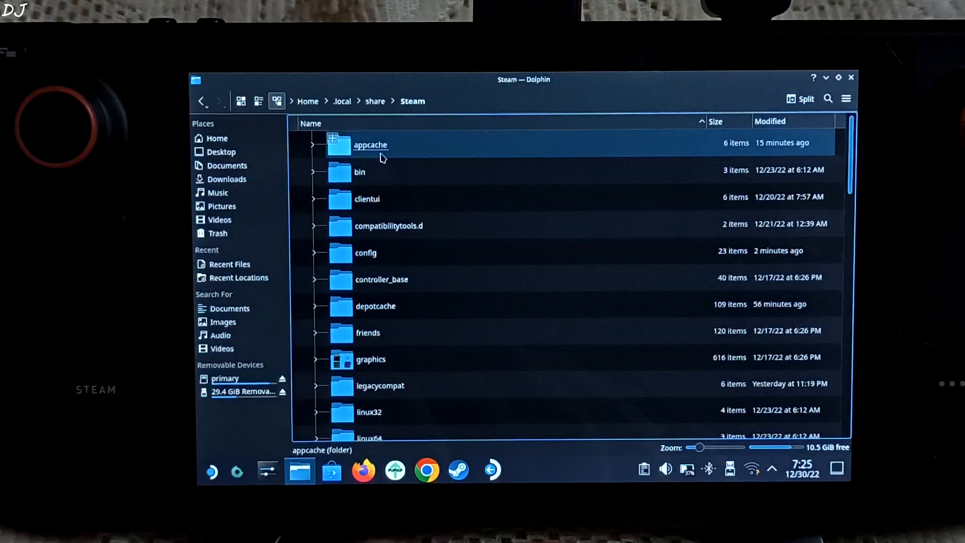
scroll(down, 3)
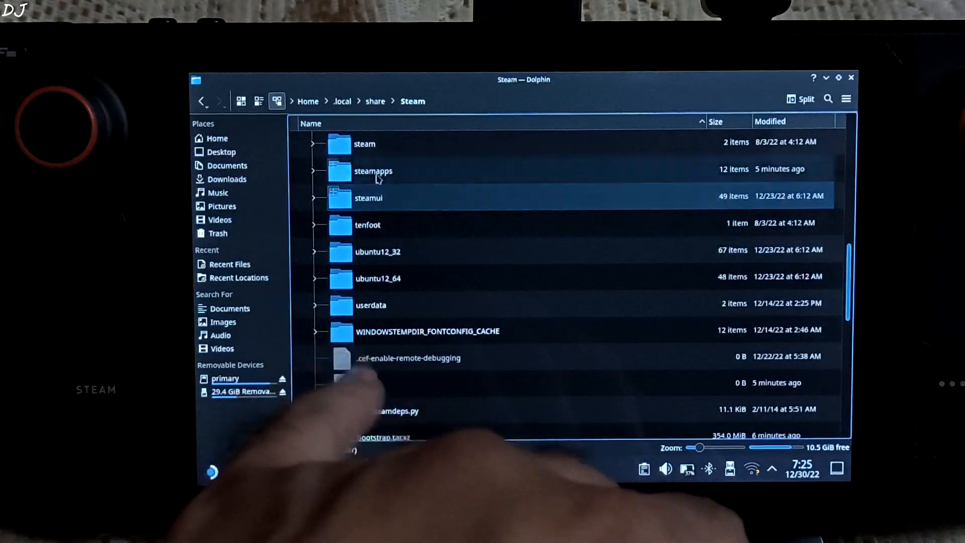
double_click(373, 171)
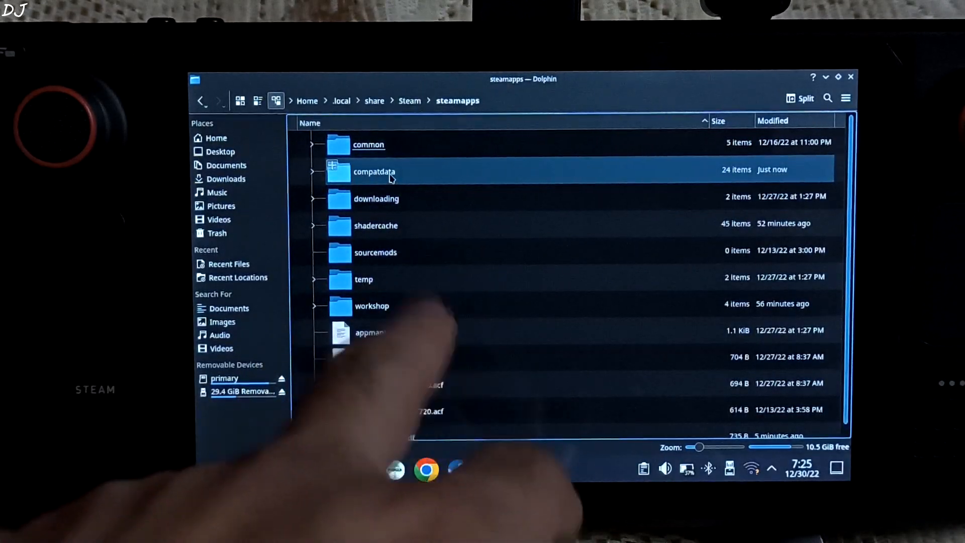
double_click(374, 172)
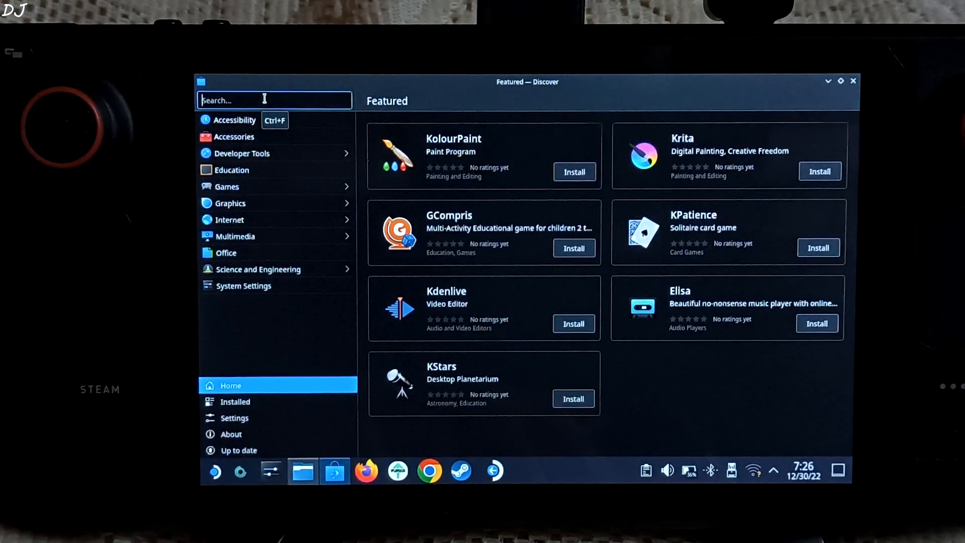
Step: Search Discover for 'protontricks' and open the Protontricks result
text(protontricks)
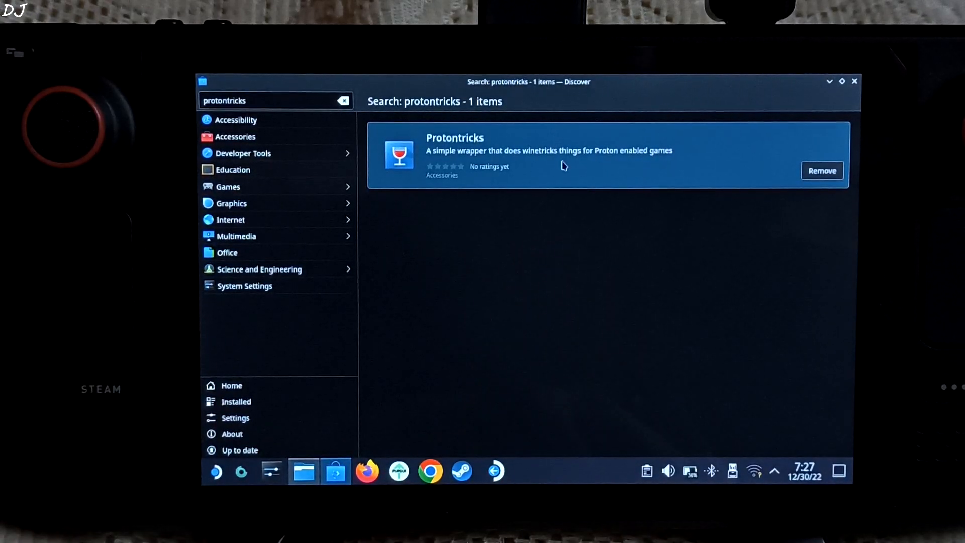
click(554, 154)
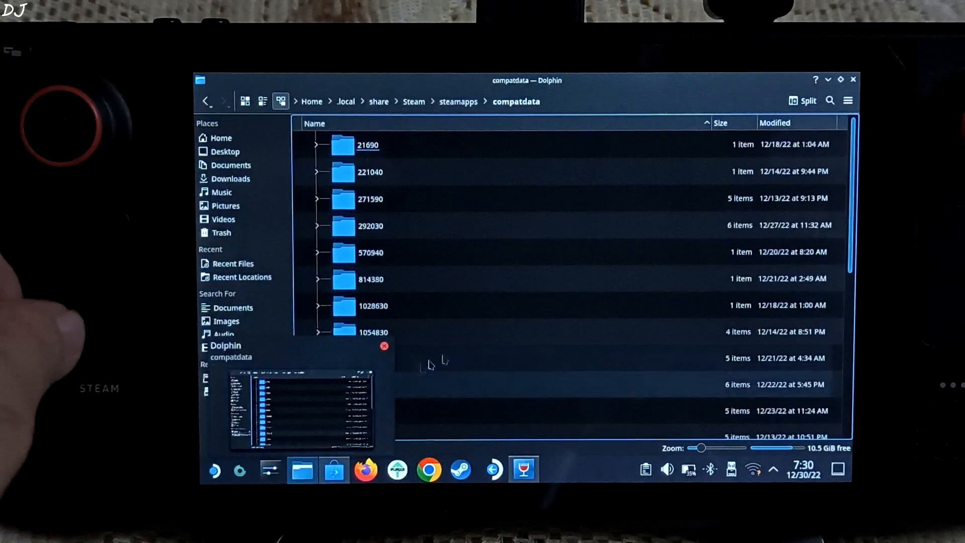
scroll(down, 3)
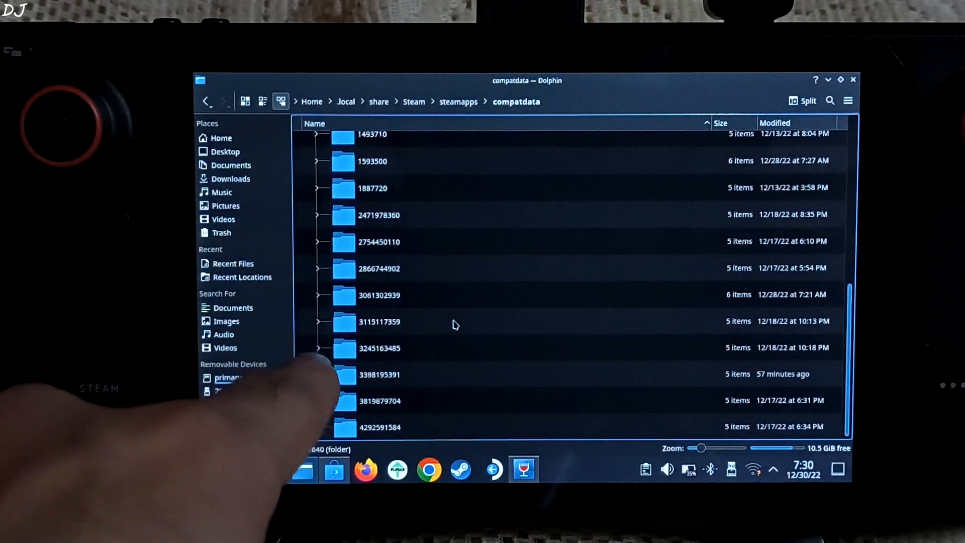
click(379, 374)
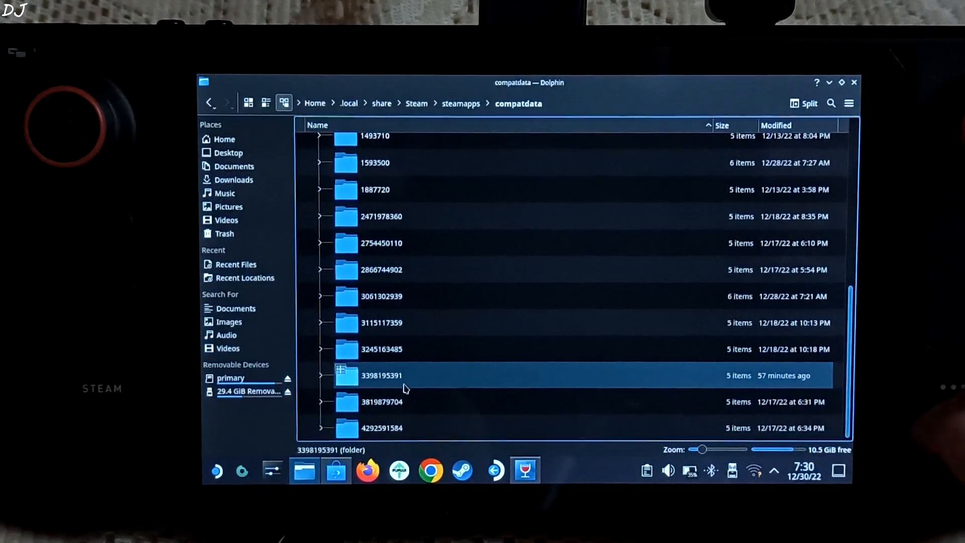
double_click(382, 375)
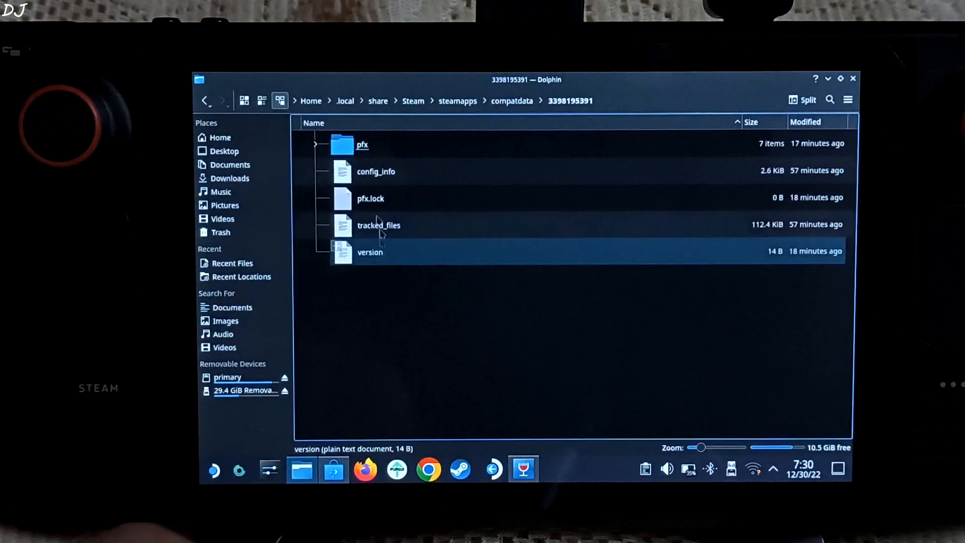
click(362, 143)
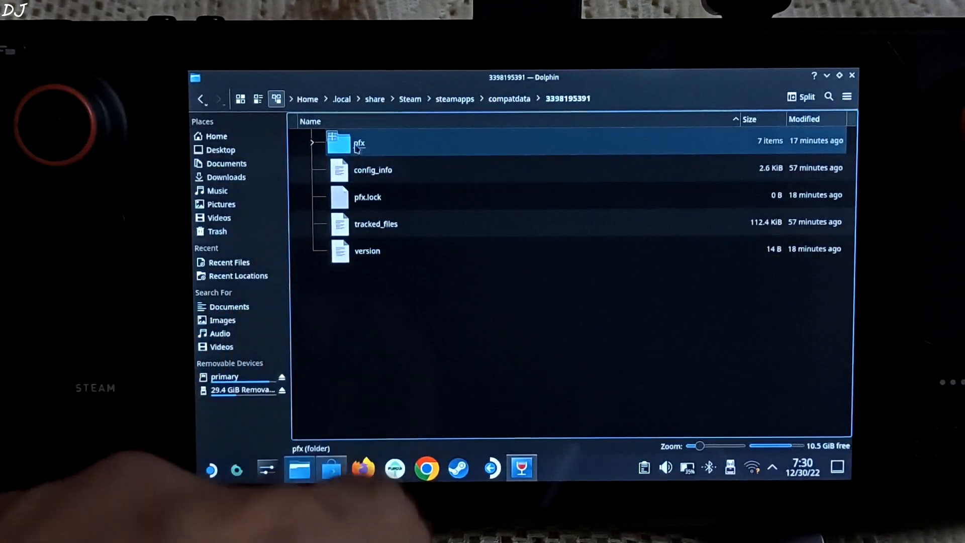
double_click(359, 142)
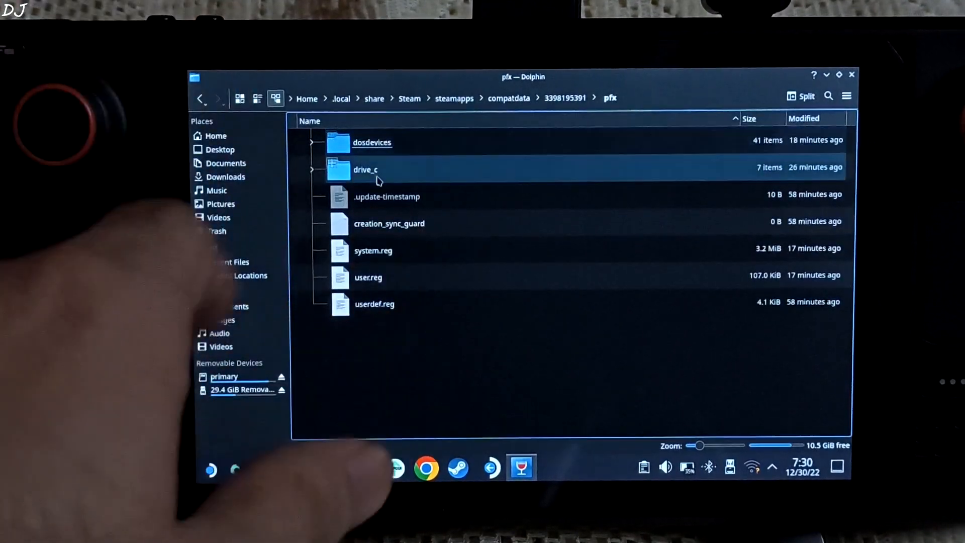
double_click(365, 170)
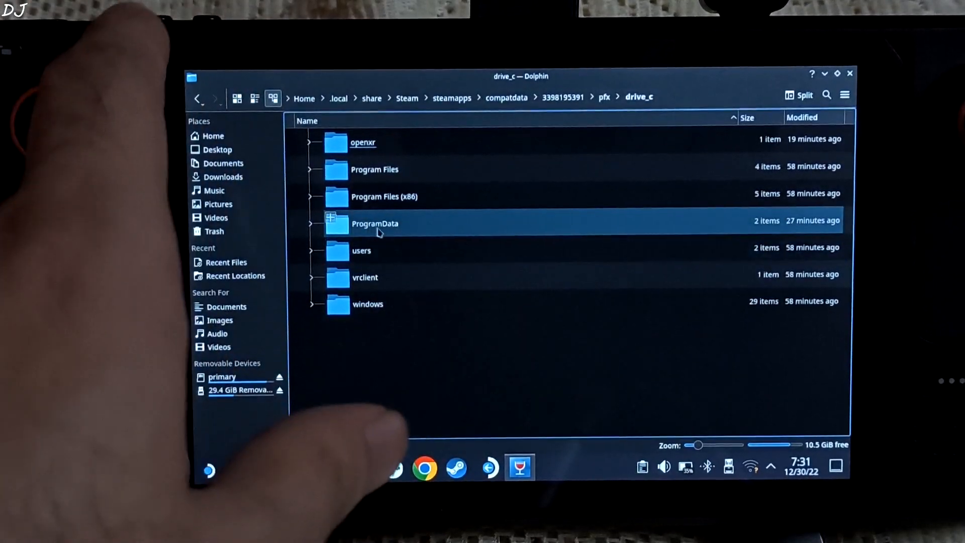
Step: Browse users > steamuser > My Games > Soma > Main > Default to the CheckPoint.sav saves, then go back
click(362, 250)
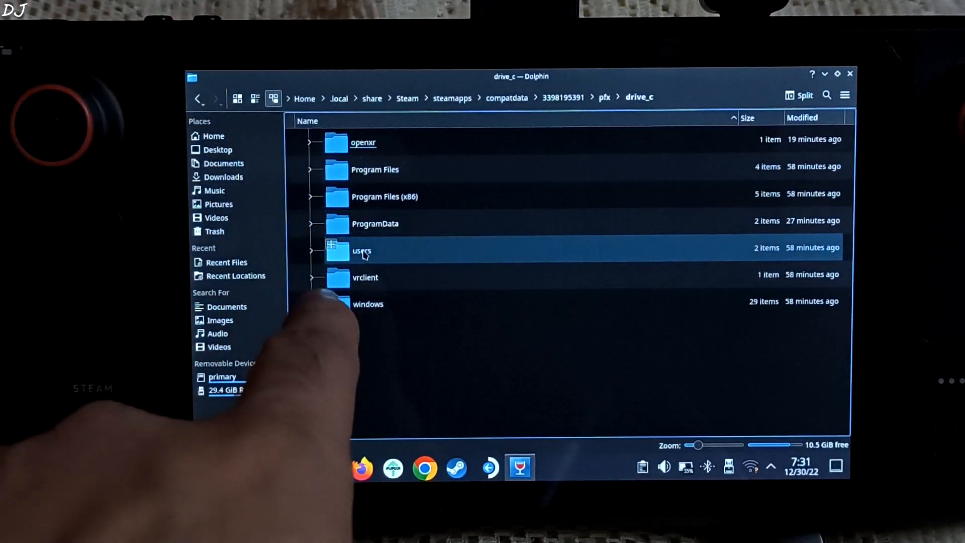
double_click(362, 251)
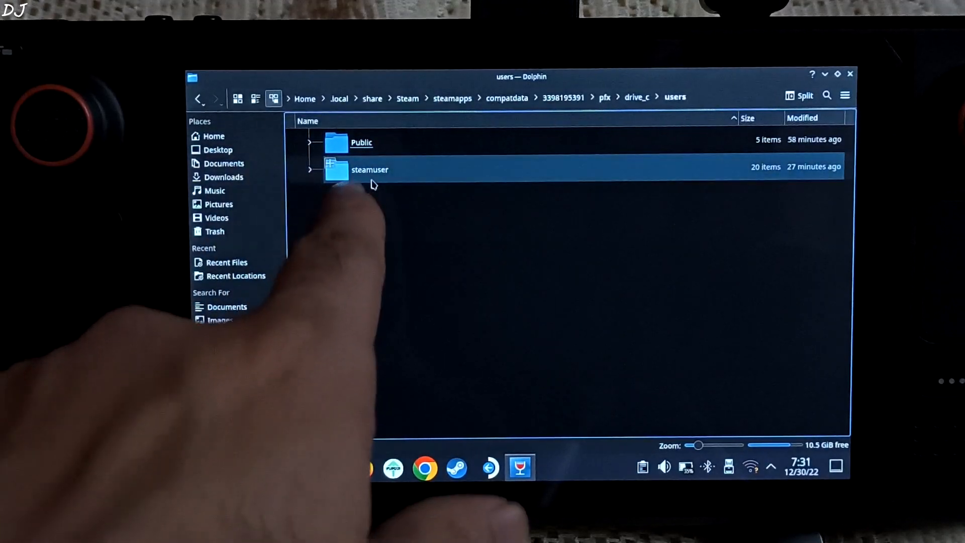
double_click(370, 169)
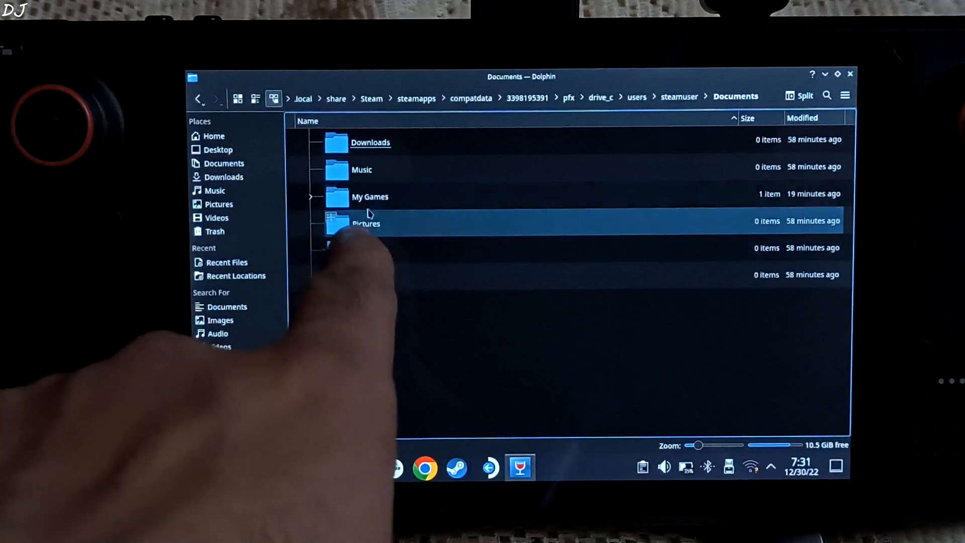
double_click(370, 197)
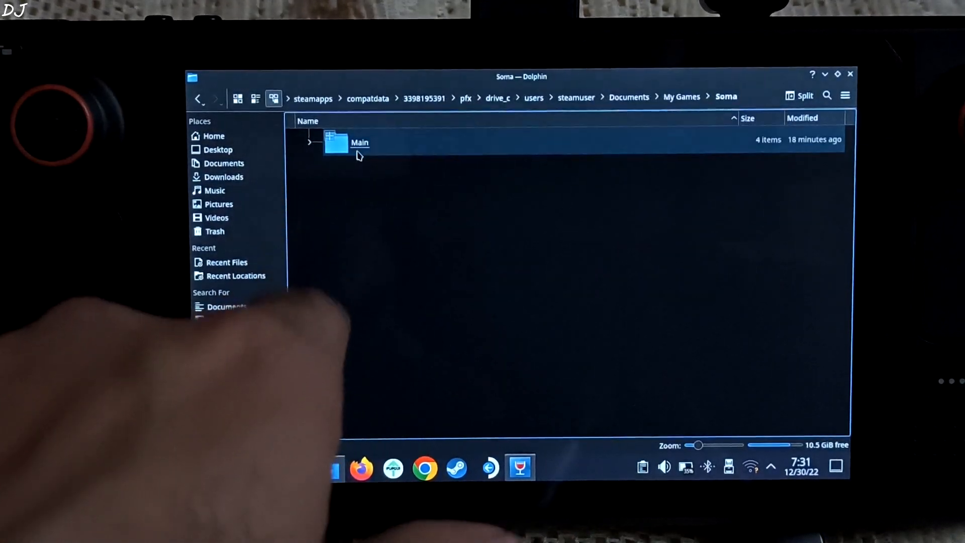
double_click(359, 143)
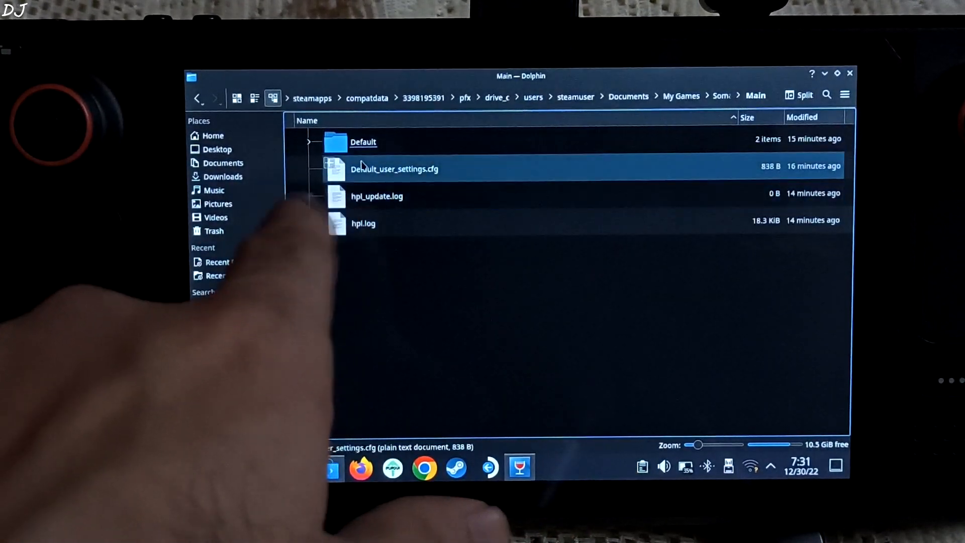
double_click(363, 142)
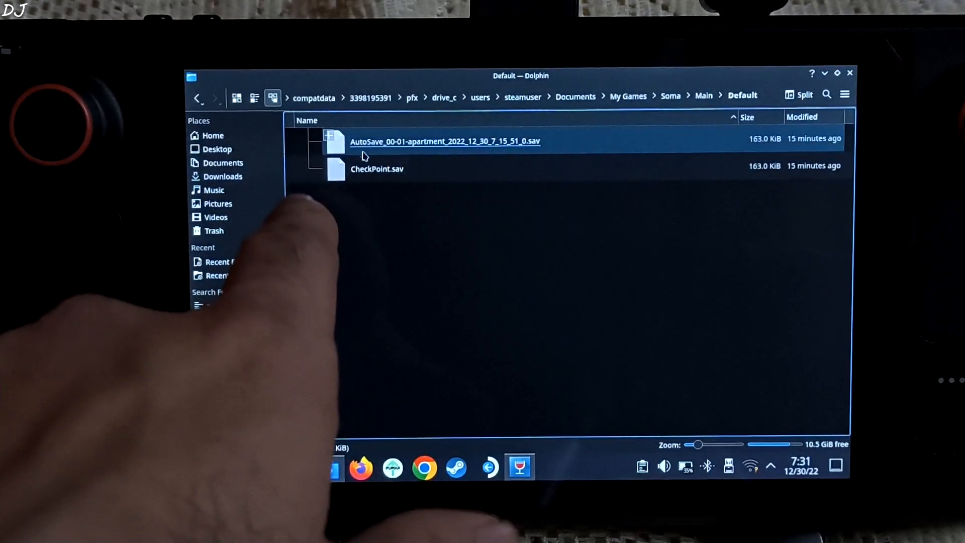
click(382, 171)
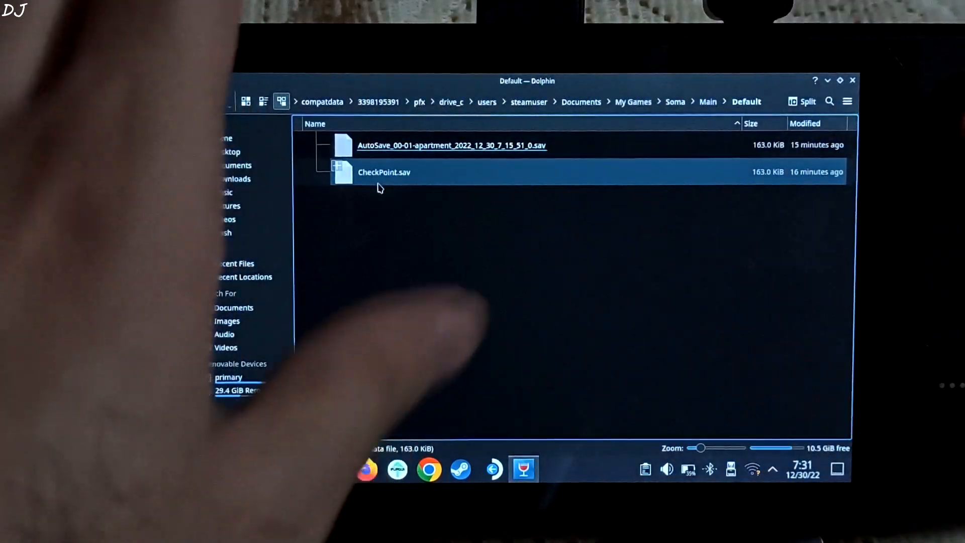
click(206, 100)
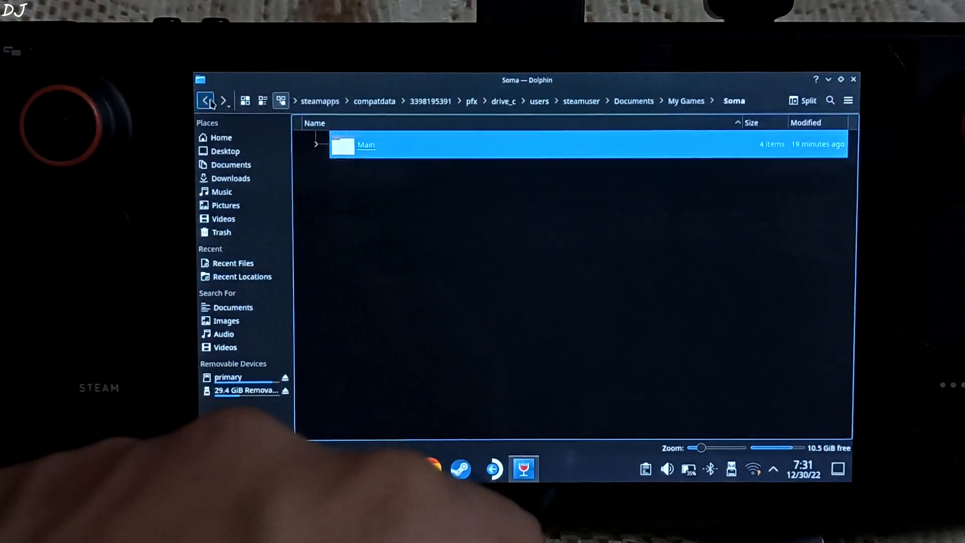
click(205, 101)
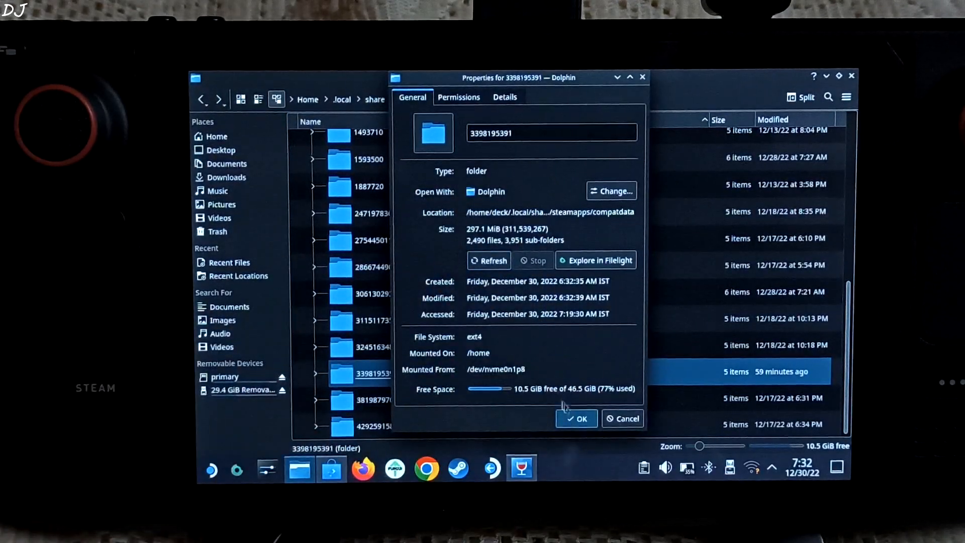
click(576, 419)
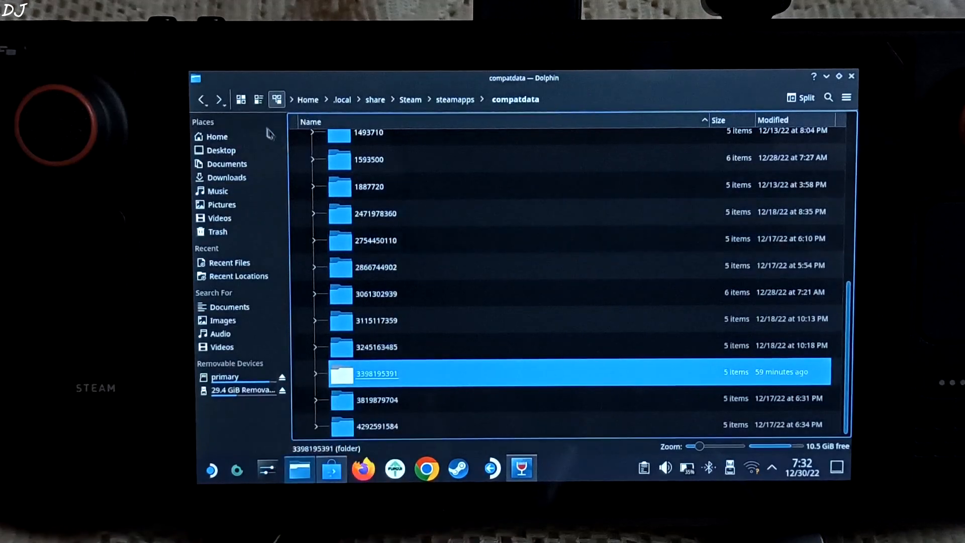
click(202, 99)
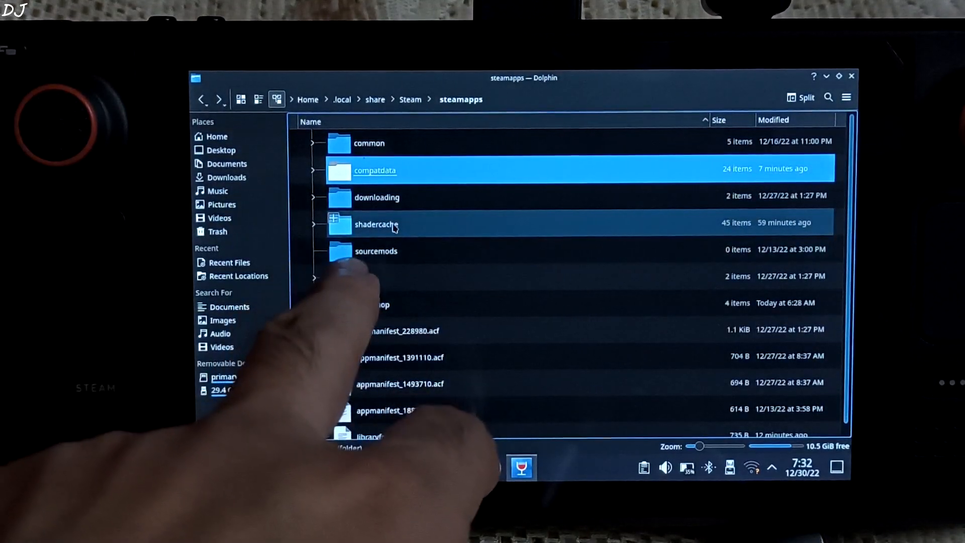
double_click(376, 224)
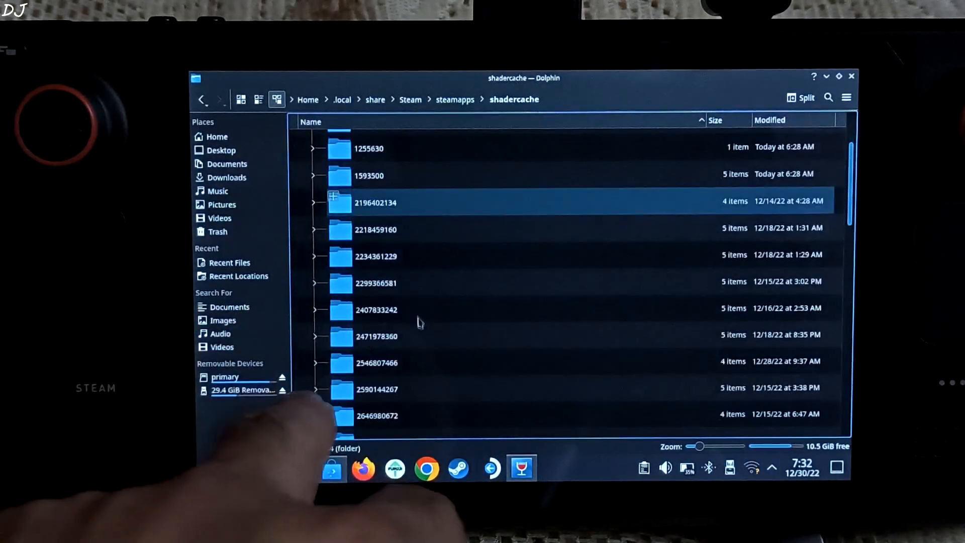
scroll(down, 3)
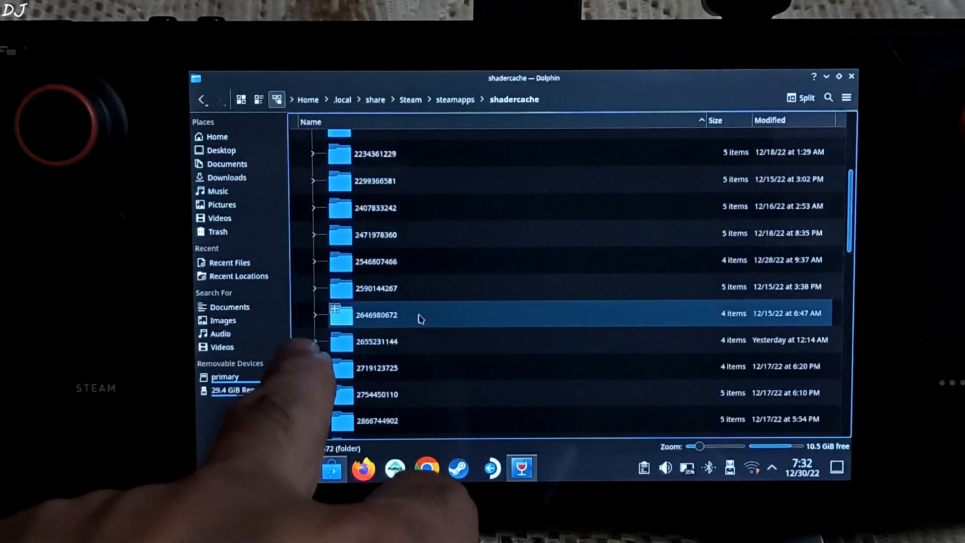
scroll(down, 3)
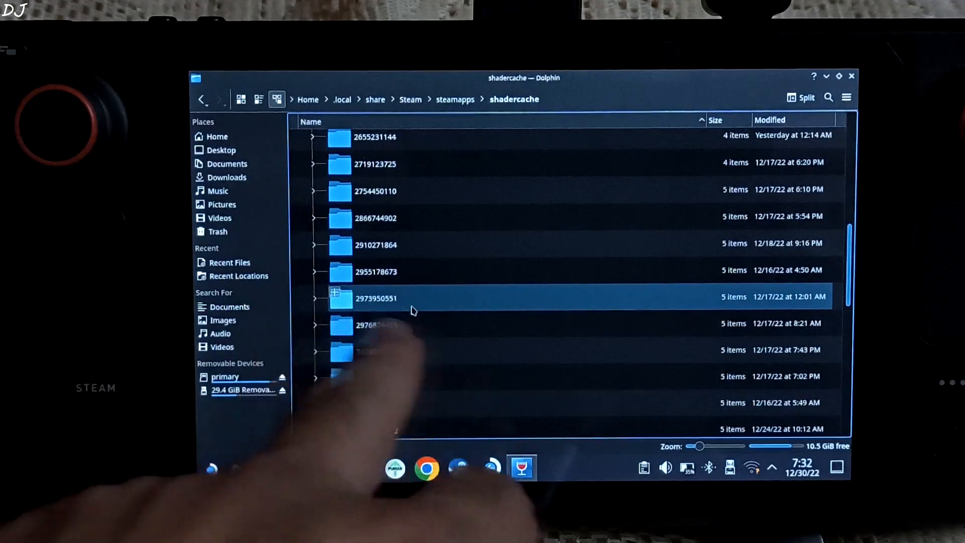
scroll(down, 3)
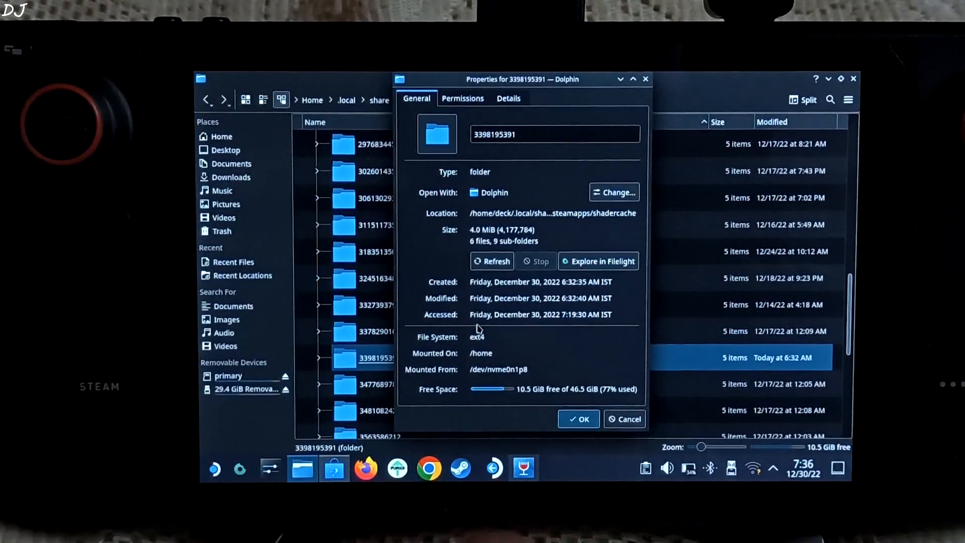
click(578, 419)
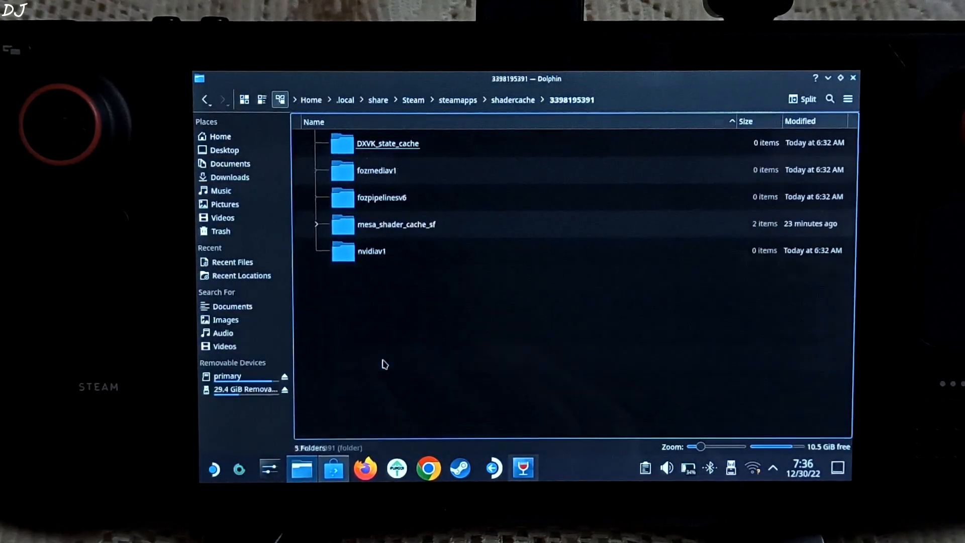
click(397, 224)
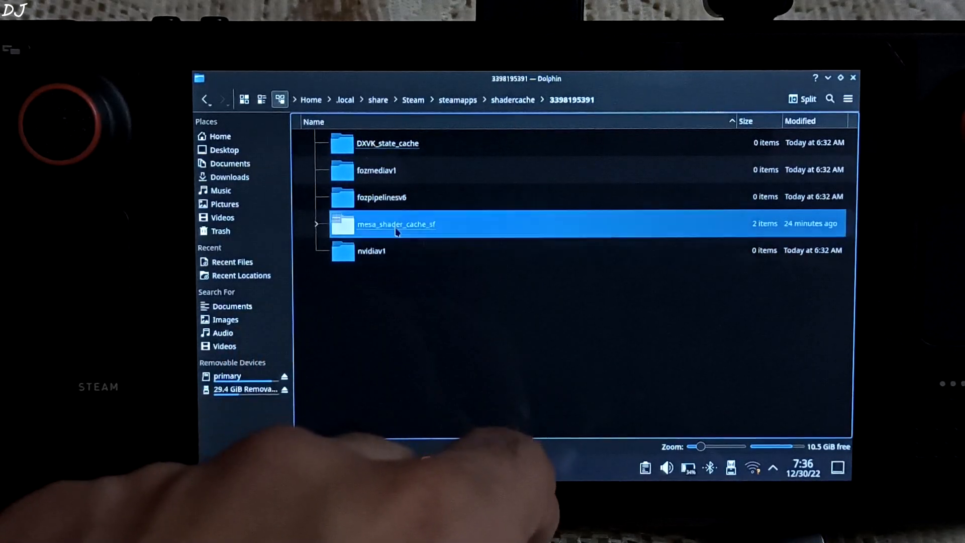
double_click(397, 223)
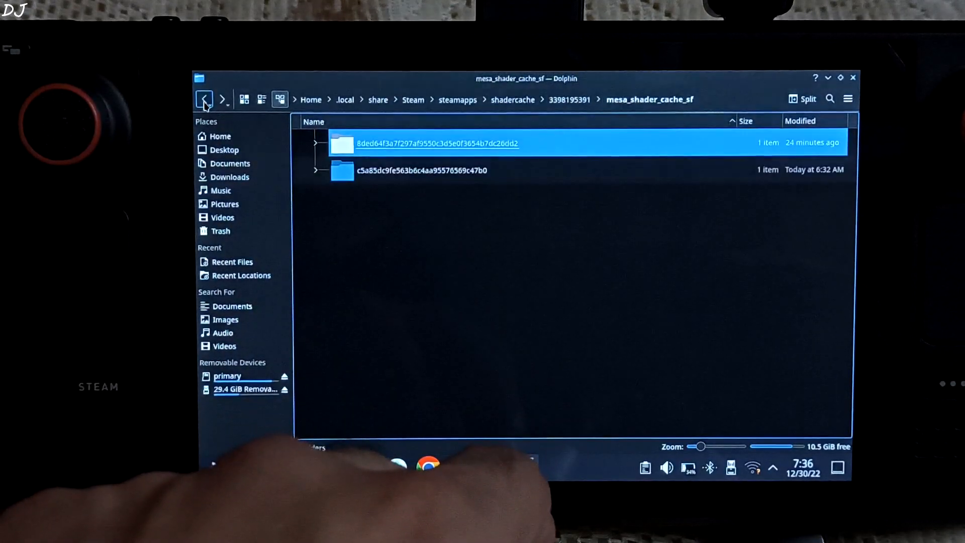
click(205, 99)
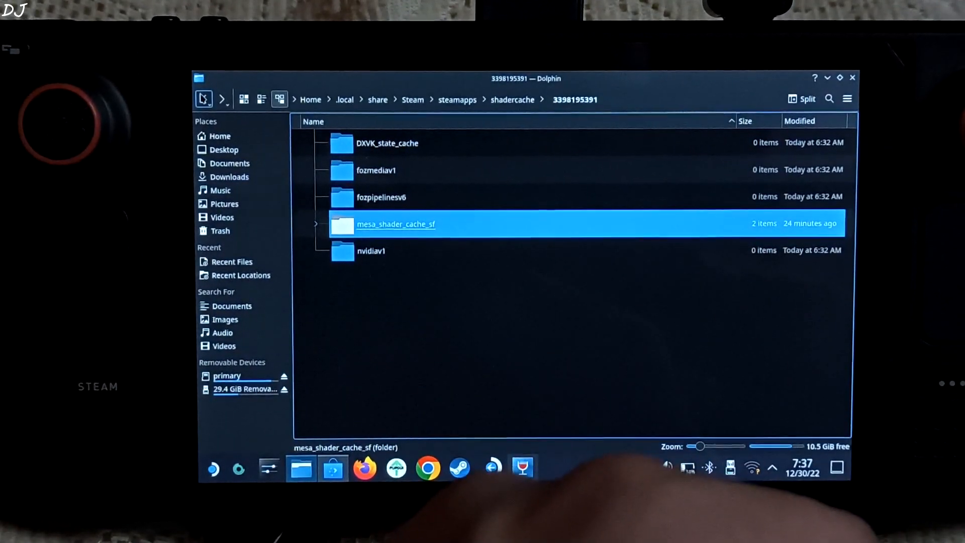
Step: Back in the shadercache list, copy the name of folder 1593500
click(513, 99)
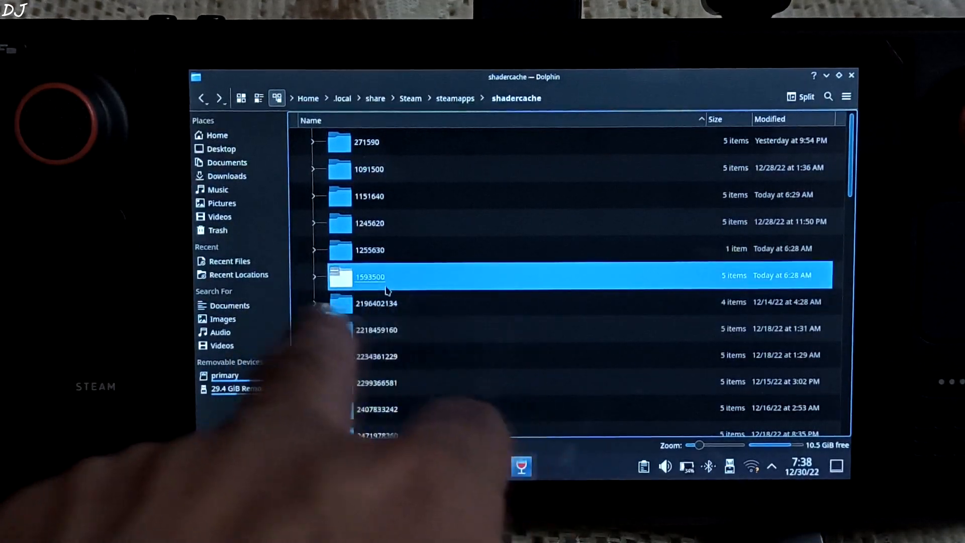
right_click(370, 275)
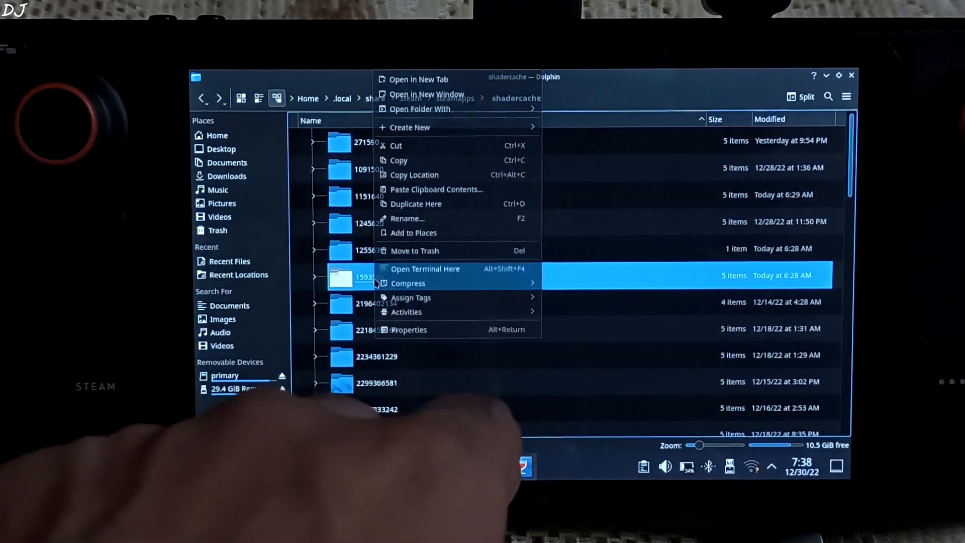
click(408, 219)
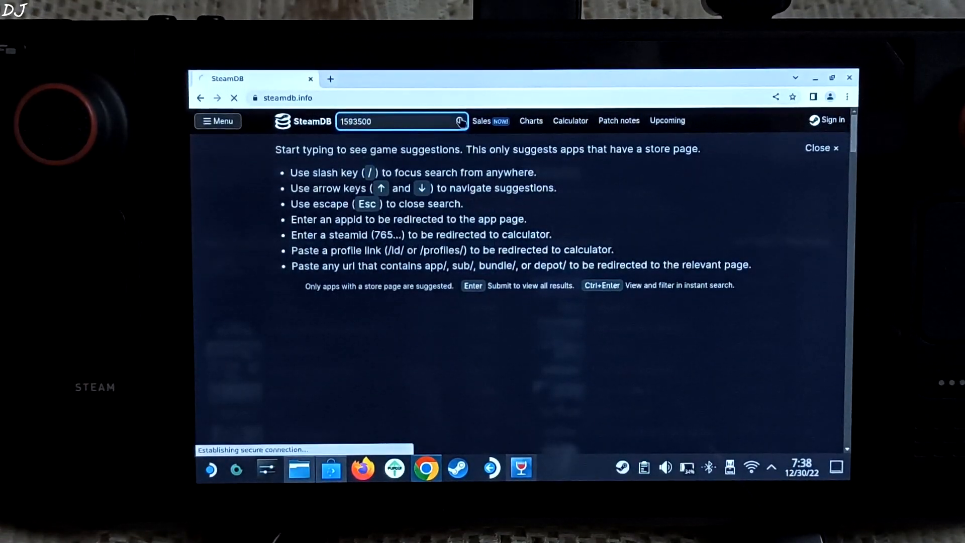
key(Return)
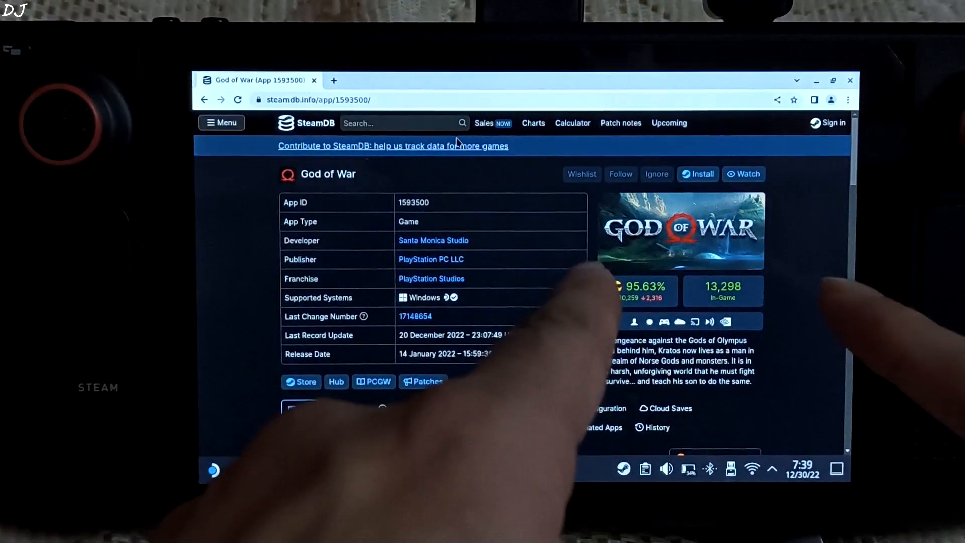
right_click(339, 255)
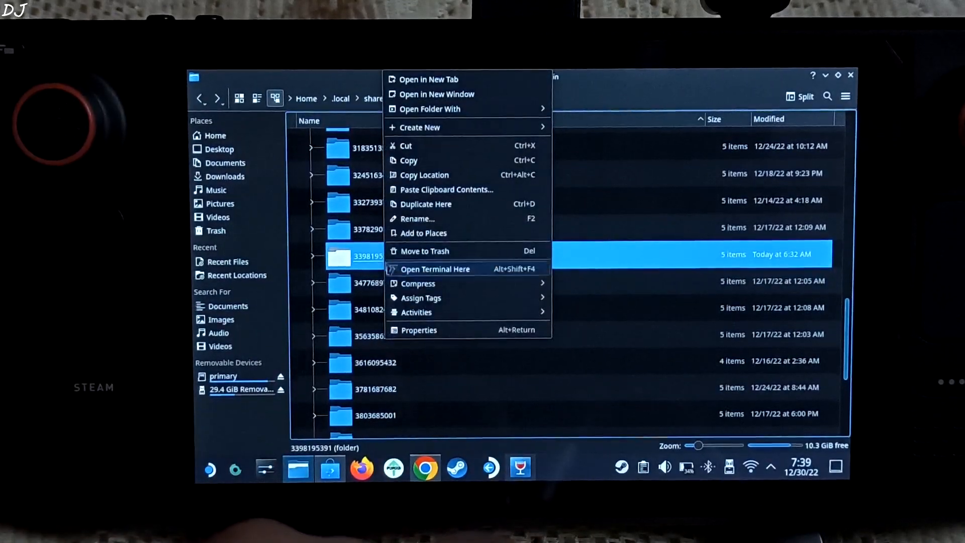
click(418, 219)
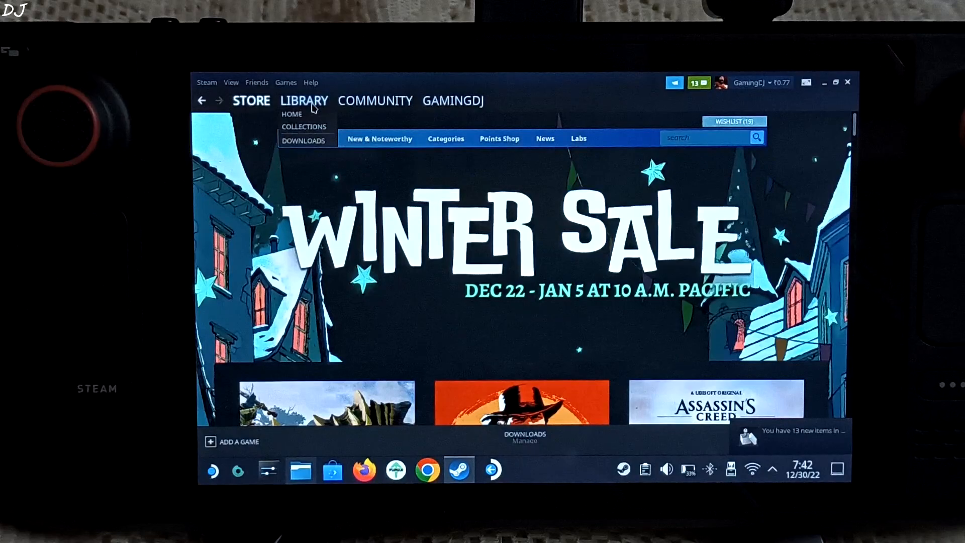
Step: Retarget the Soma shortcut from Soma.exe to unins000.exe in the SD card's test/SOMA folder
click(292, 114)
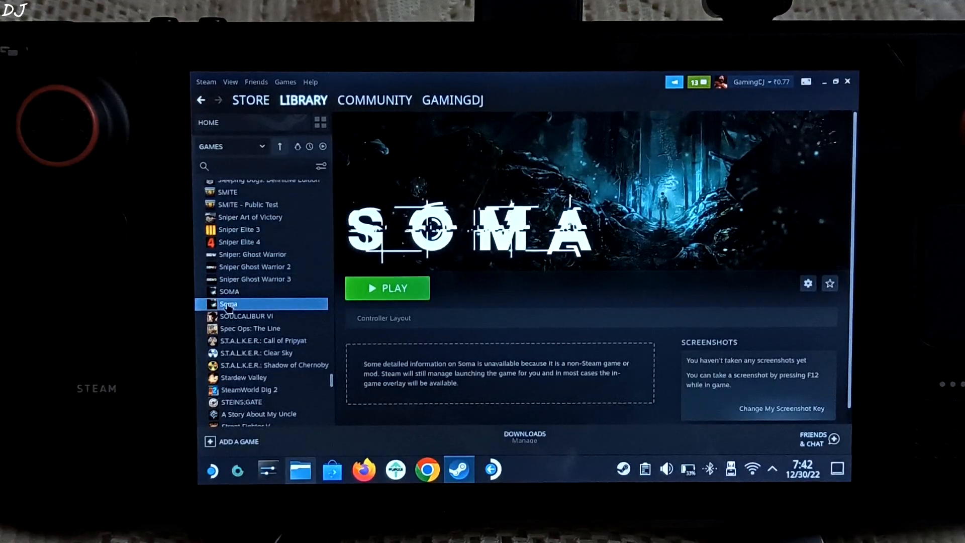
mouse_move(808, 284)
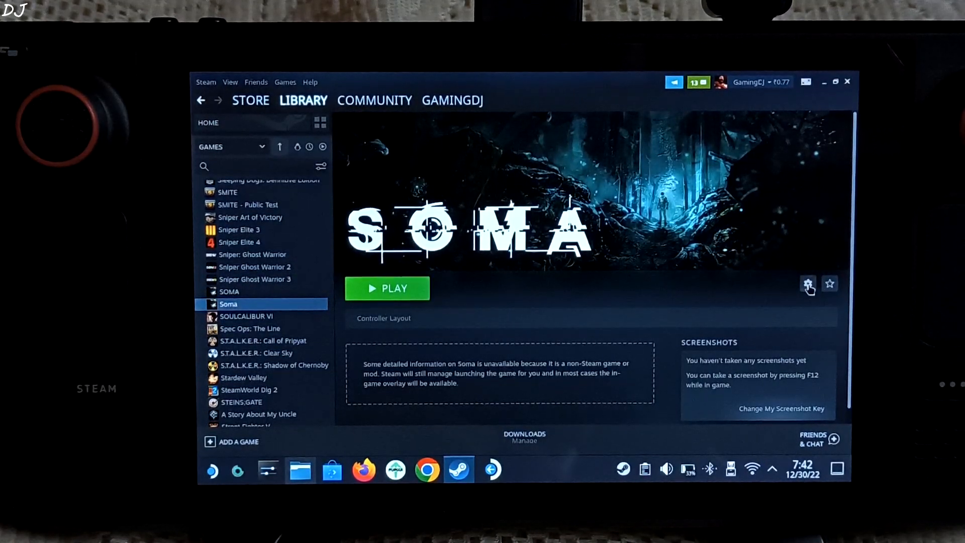
click(808, 283)
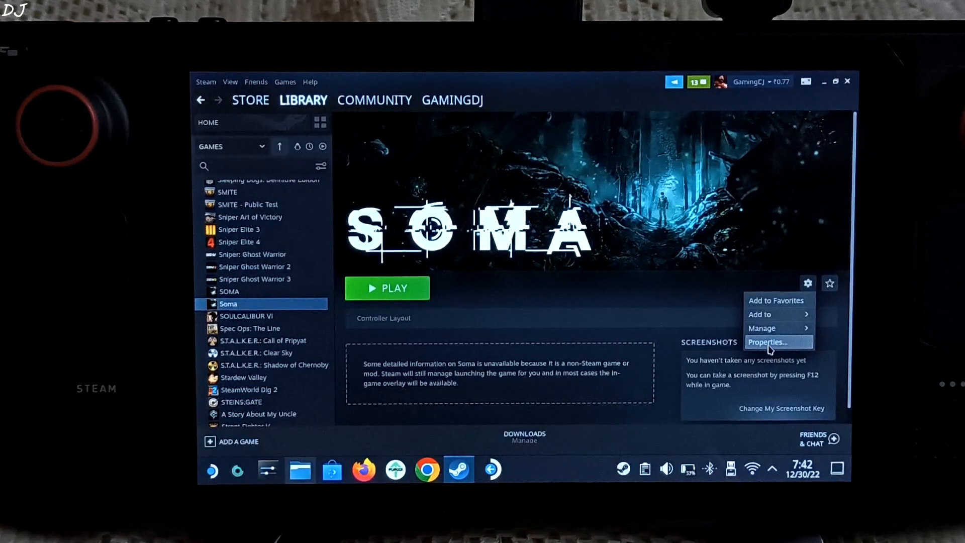
click(768, 341)
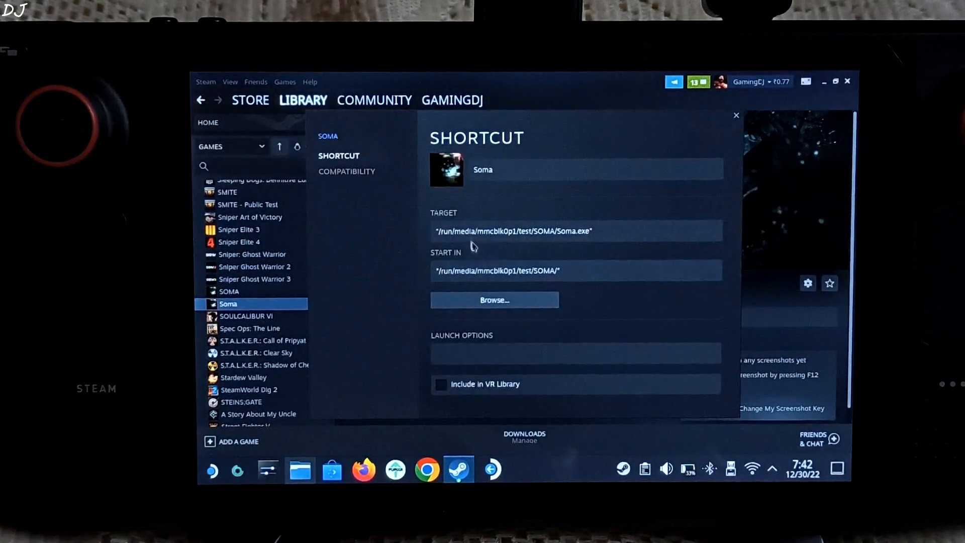
click(494, 300)
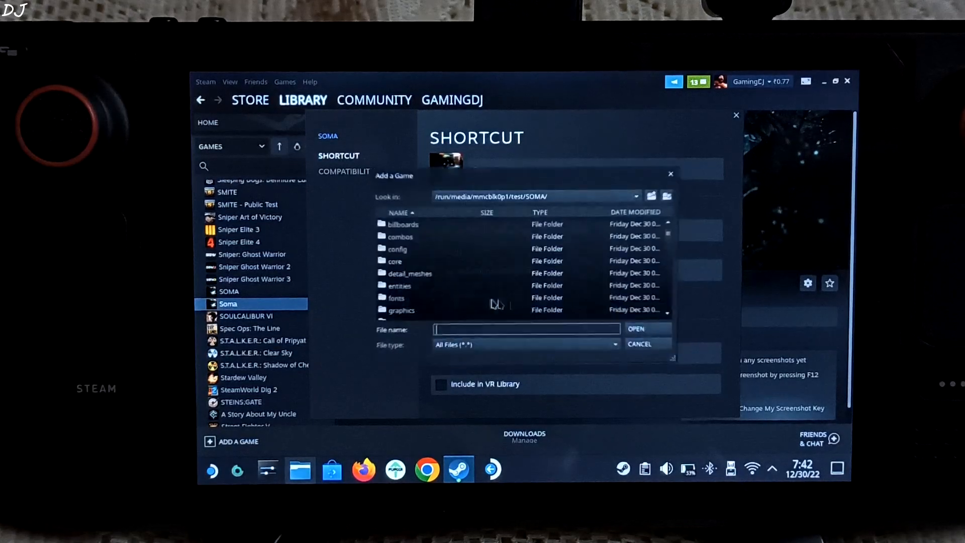
scroll(down, 3)
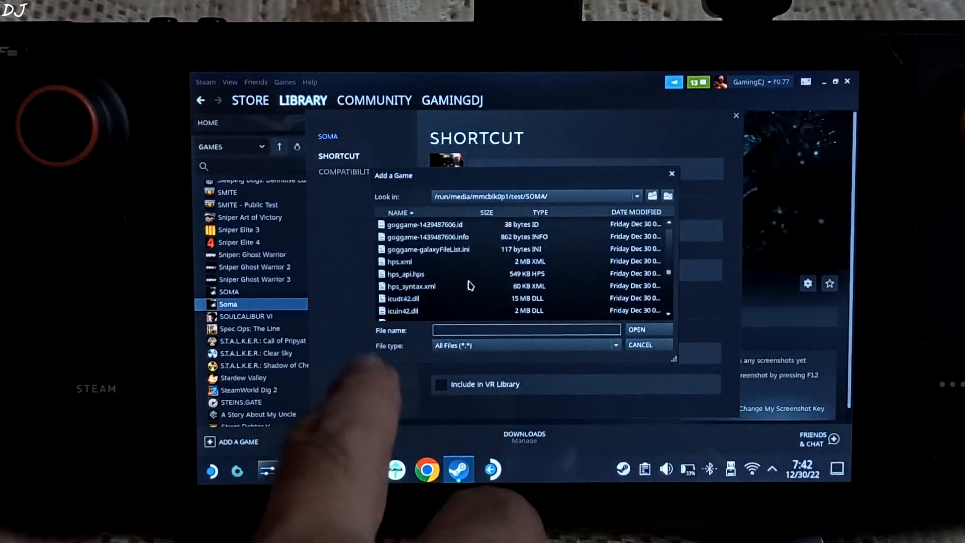
scroll(down, 3)
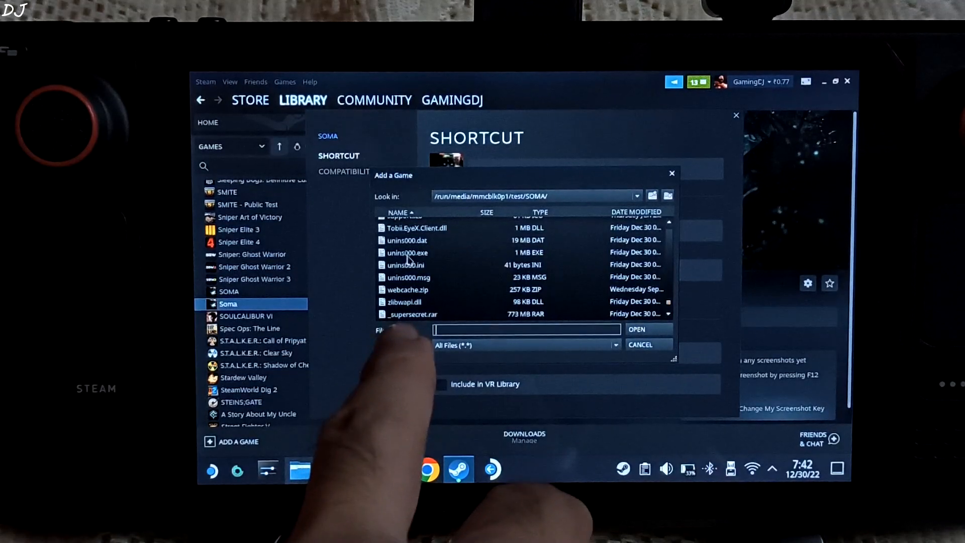
click(636, 329)
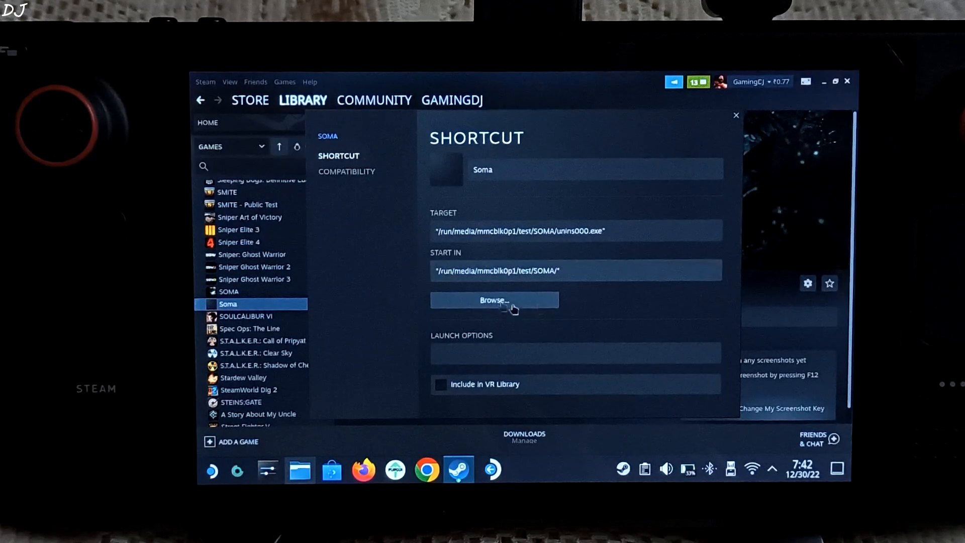
click(735, 115)
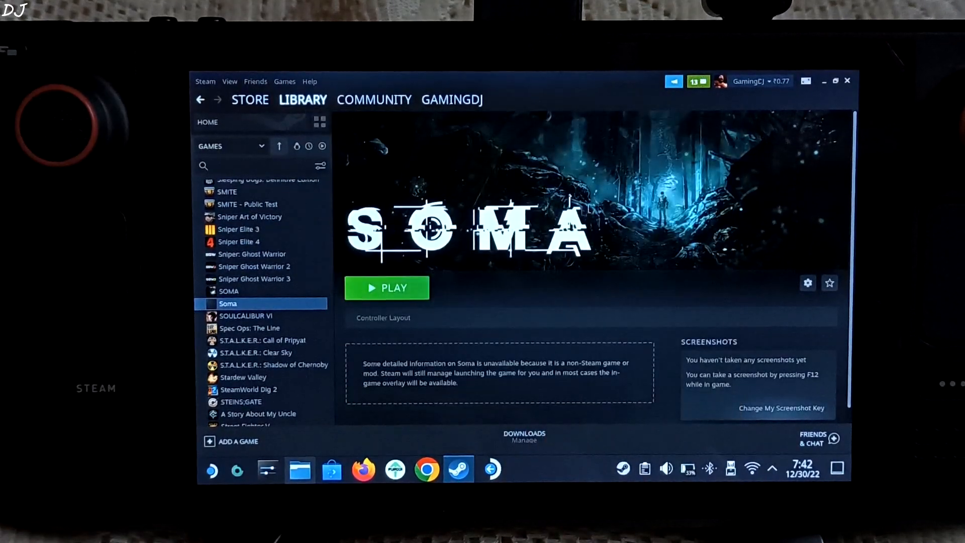
Step: Launch the Soma shortcut's uninstaller, confirm full removal, and keep the saved games
click(388, 287)
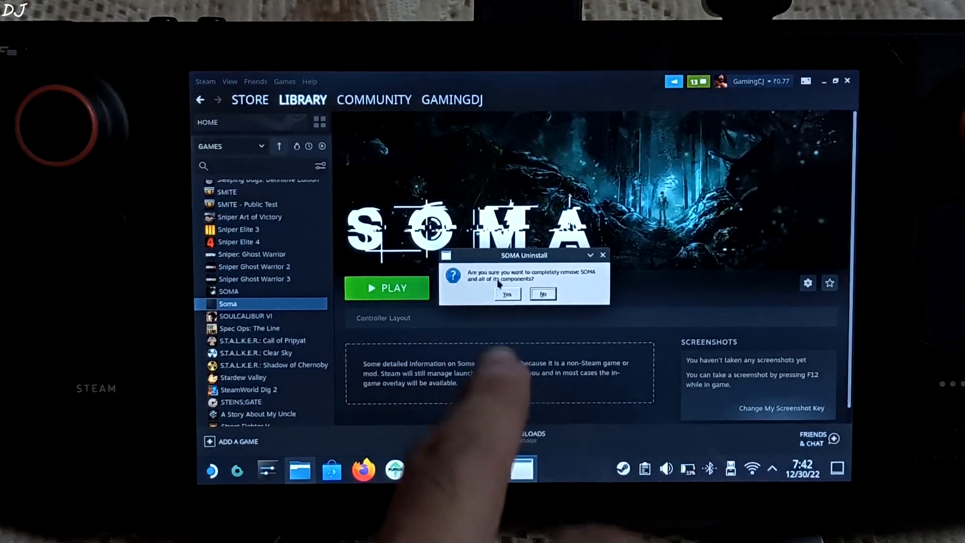
click(507, 293)
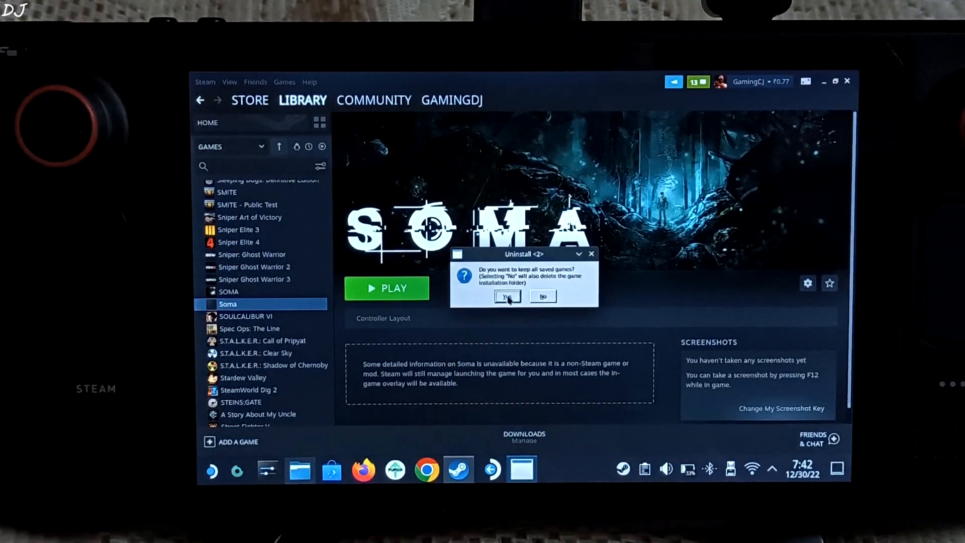
click(508, 297)
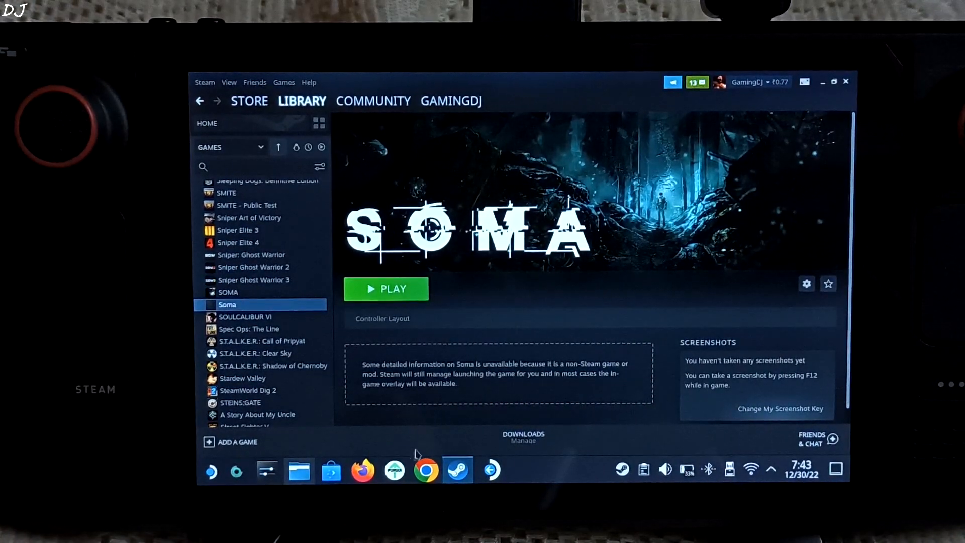
click(298, 470)
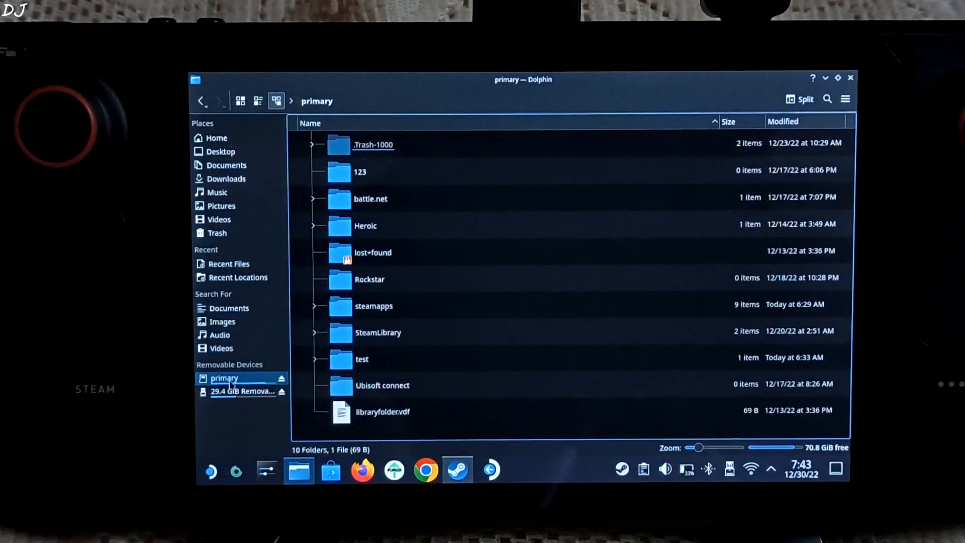
double_click(362, 359)
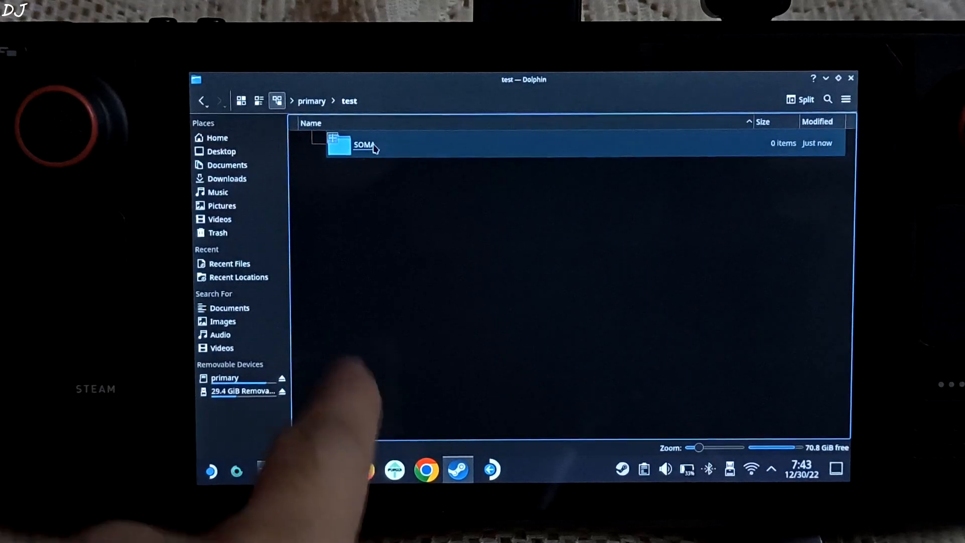
double_click(363, 144)
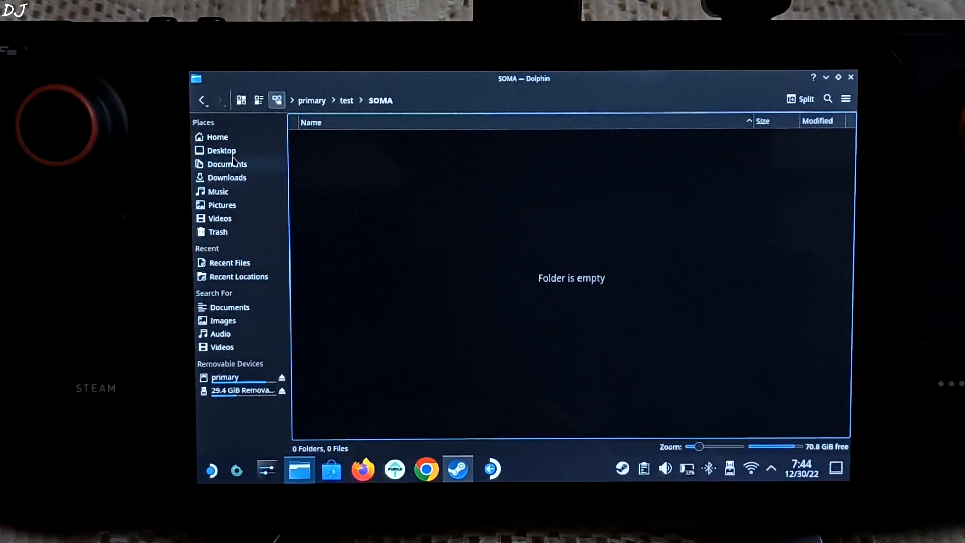
click(218, 136)
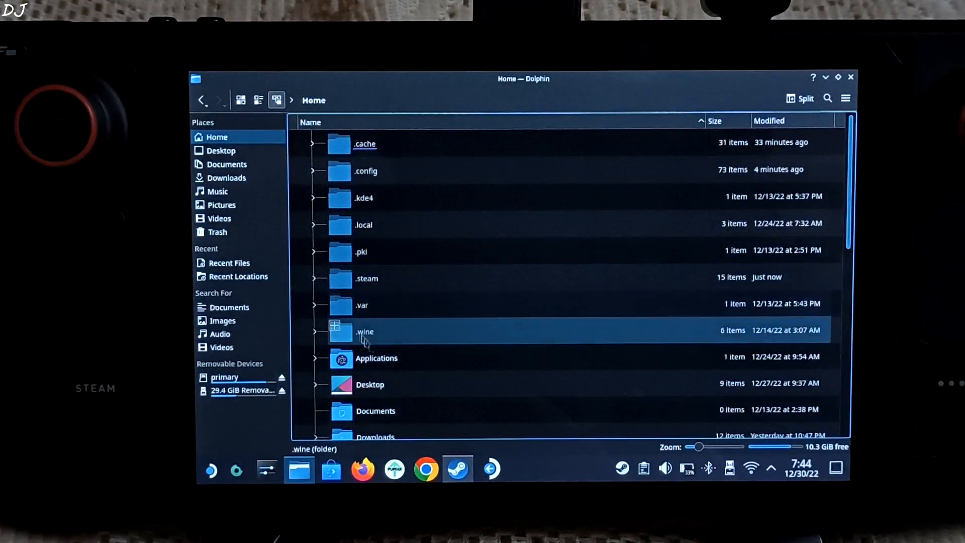
double_click(363, 223)
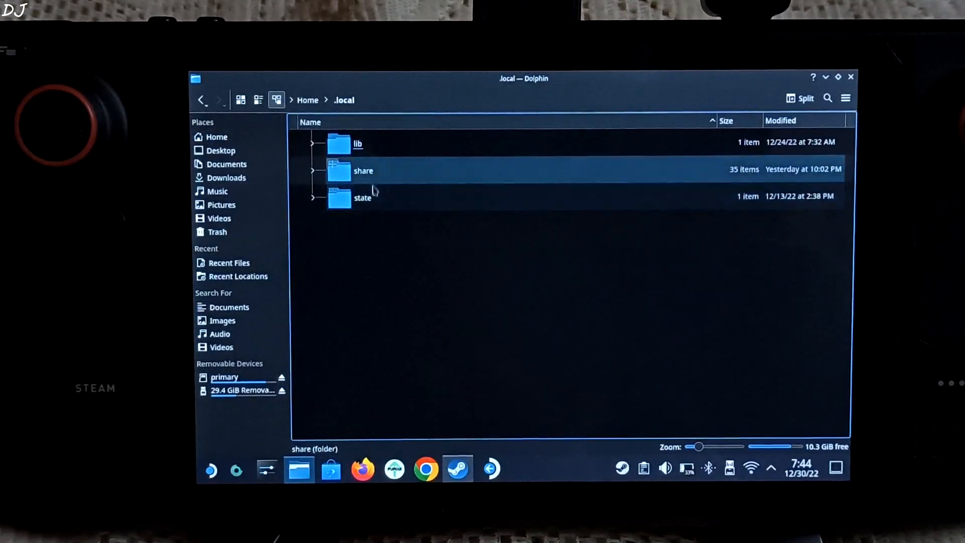
double_click(363, 170)
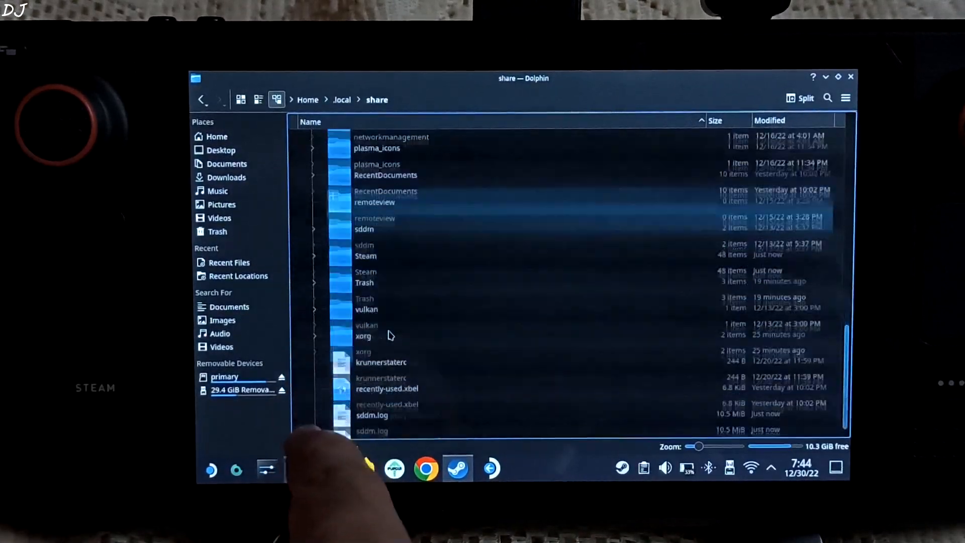
double_click(366, 256)
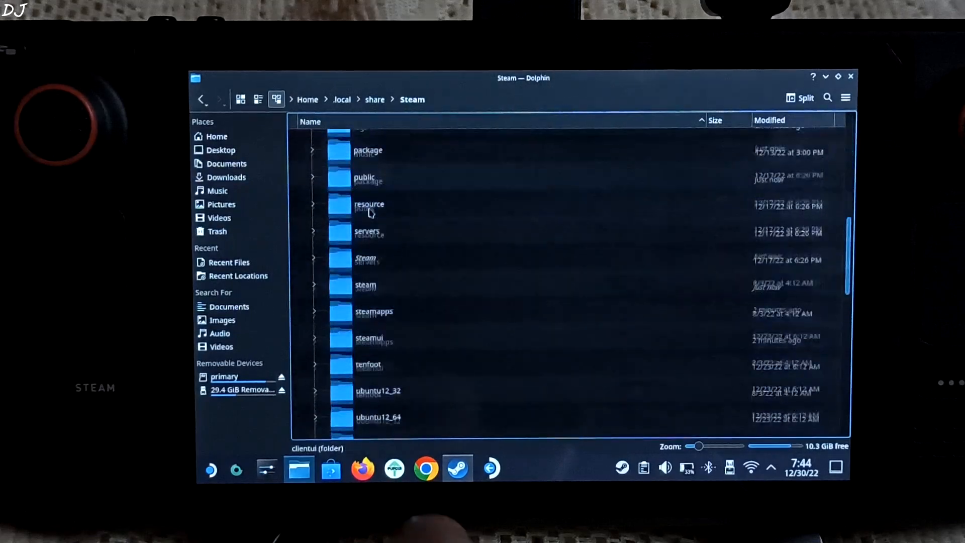
double_click(373, 311)
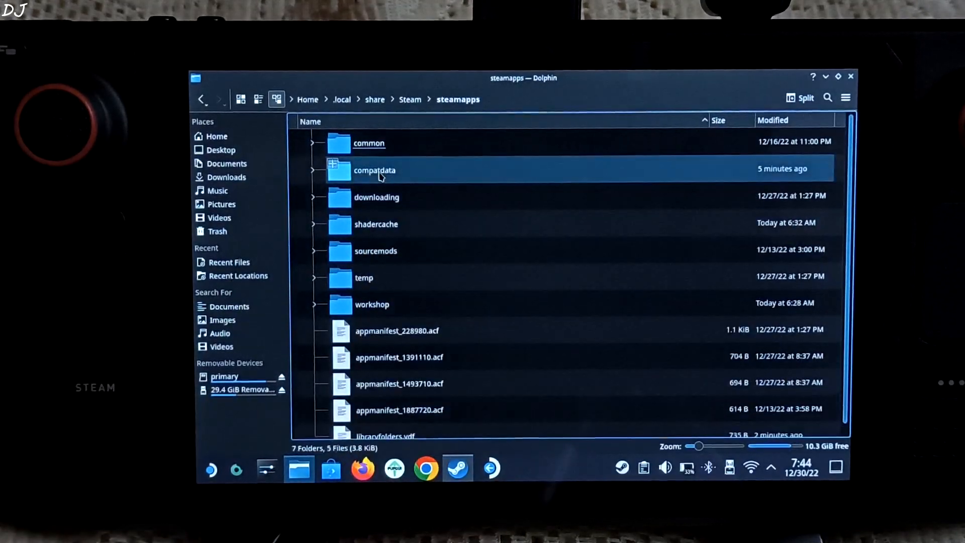
double_click(374, 170)
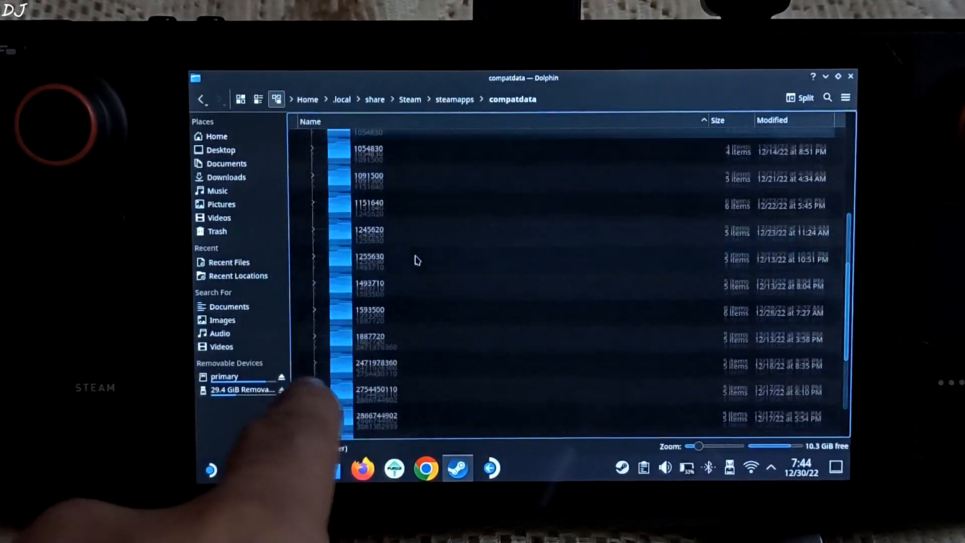
scroll(down, 3)
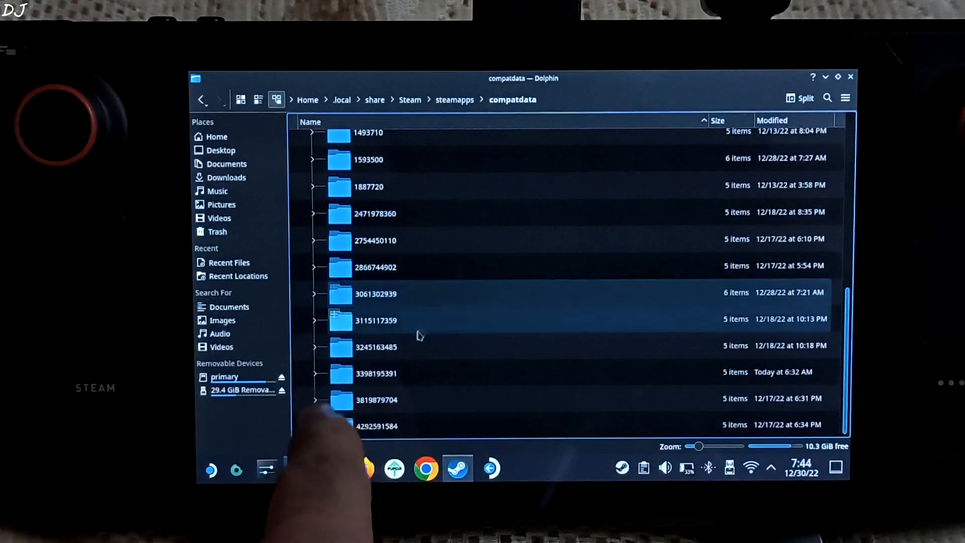
click(376, 372)
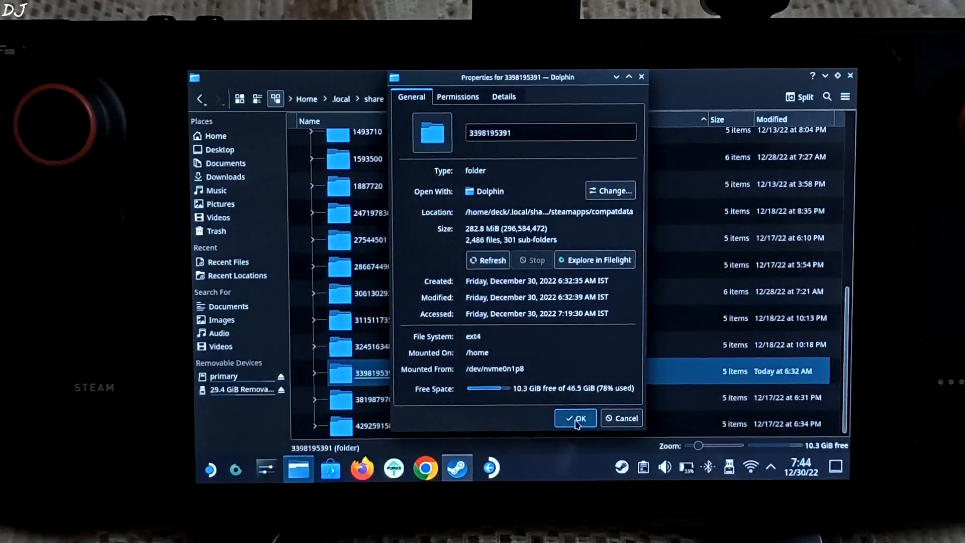
right_click(357, 372)
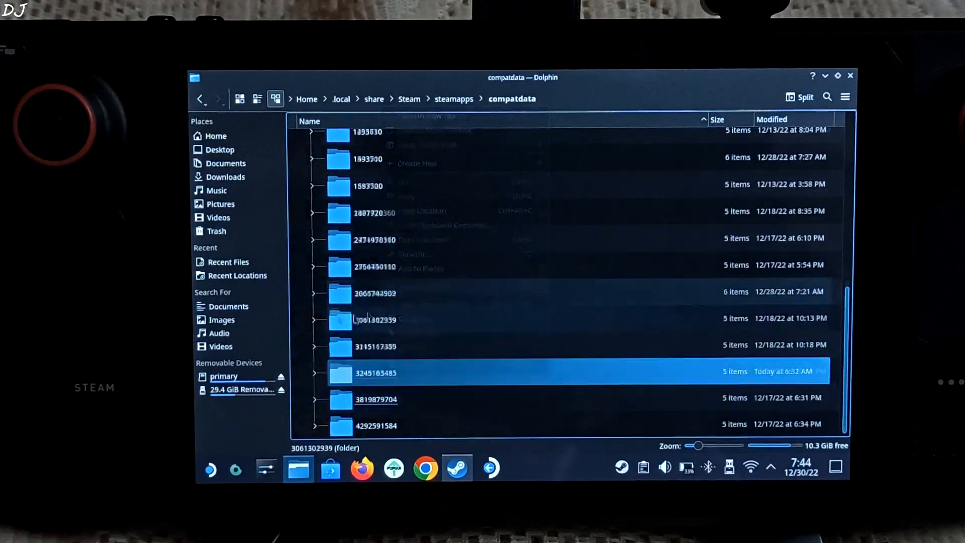
click(454, 98)
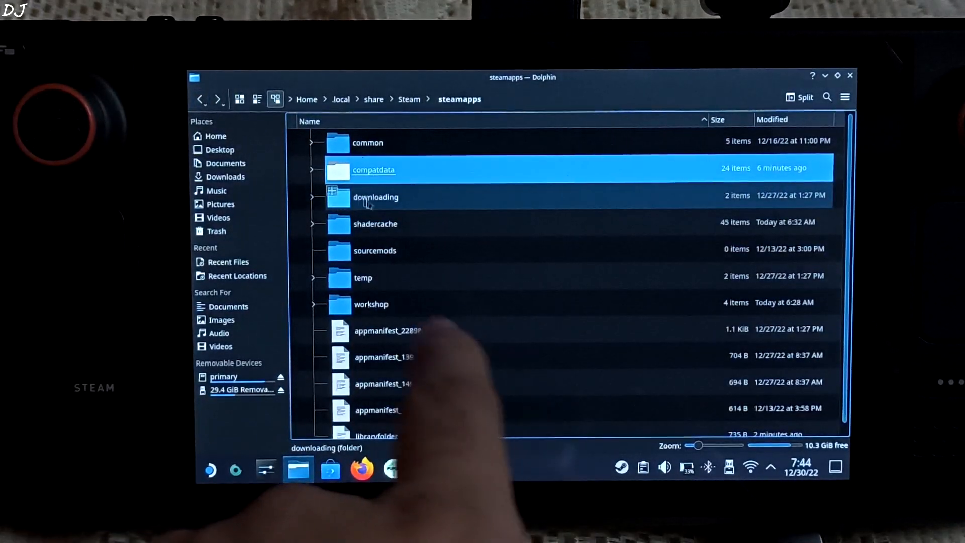
double_click(376, 224)
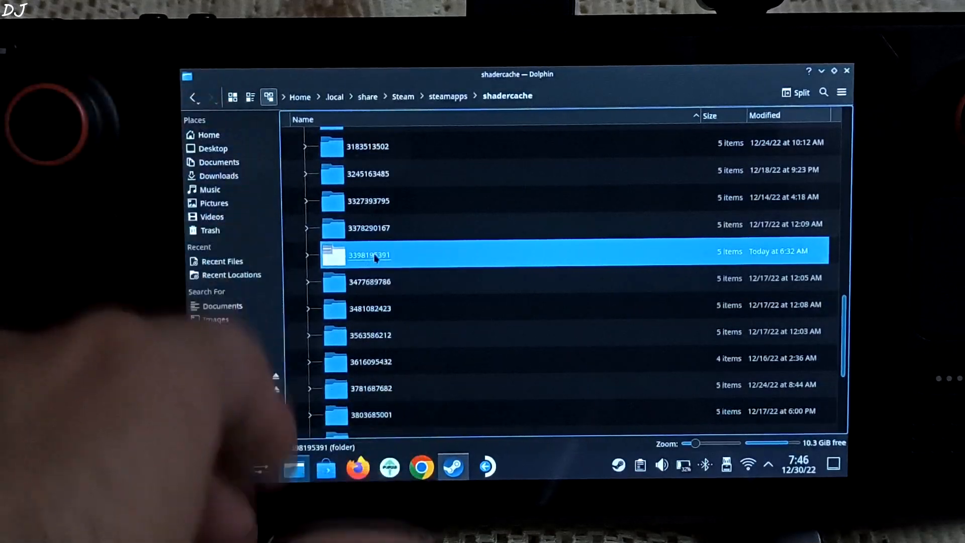
right_click(369, 255)
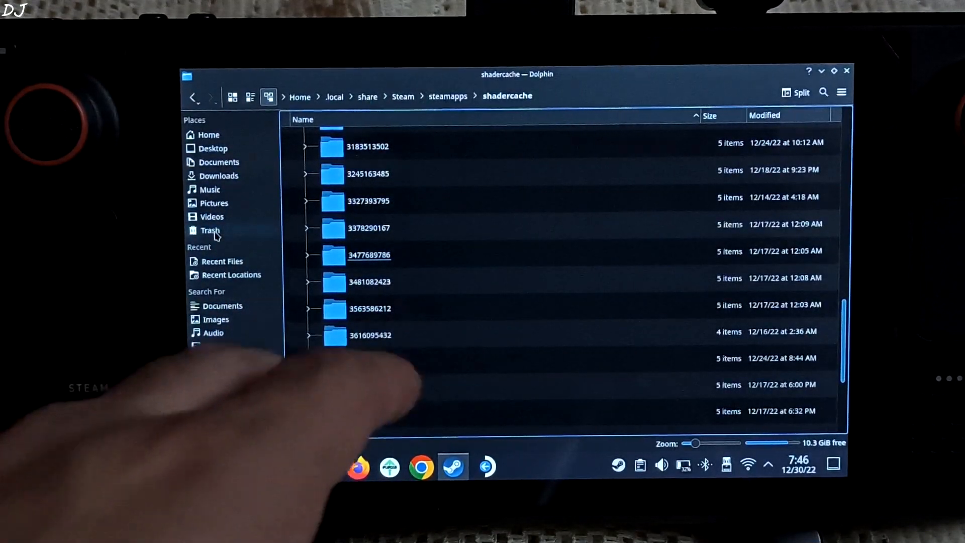
click(210, 229)
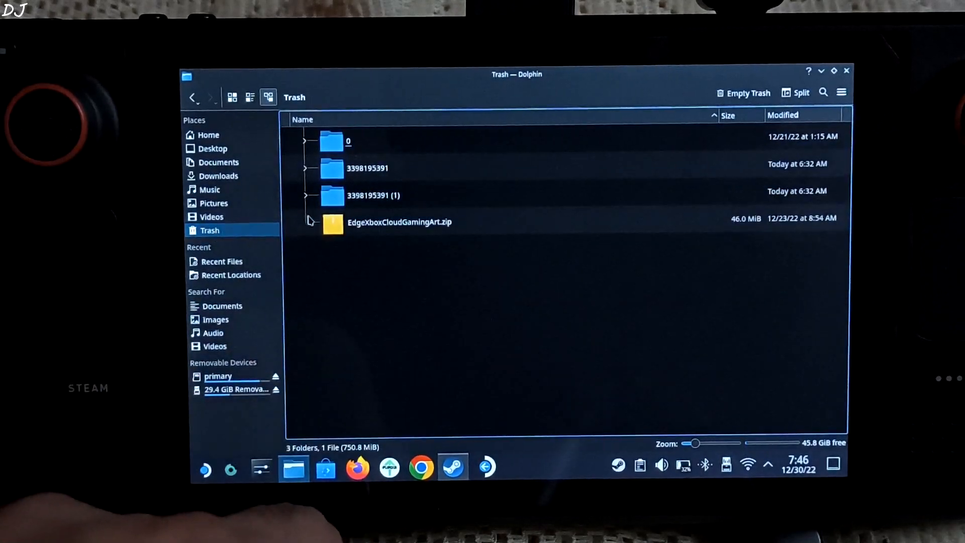
right_click(367, 168)
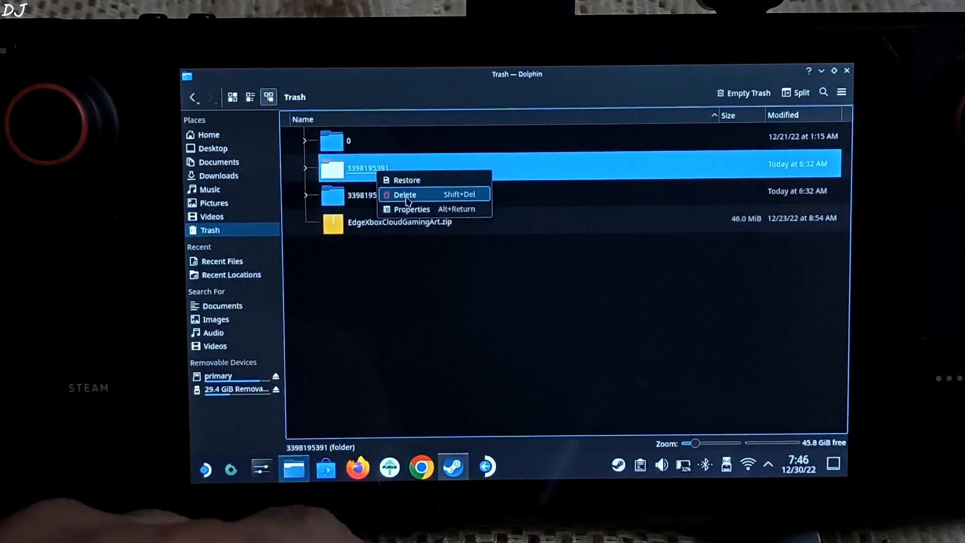
click(405, 195)
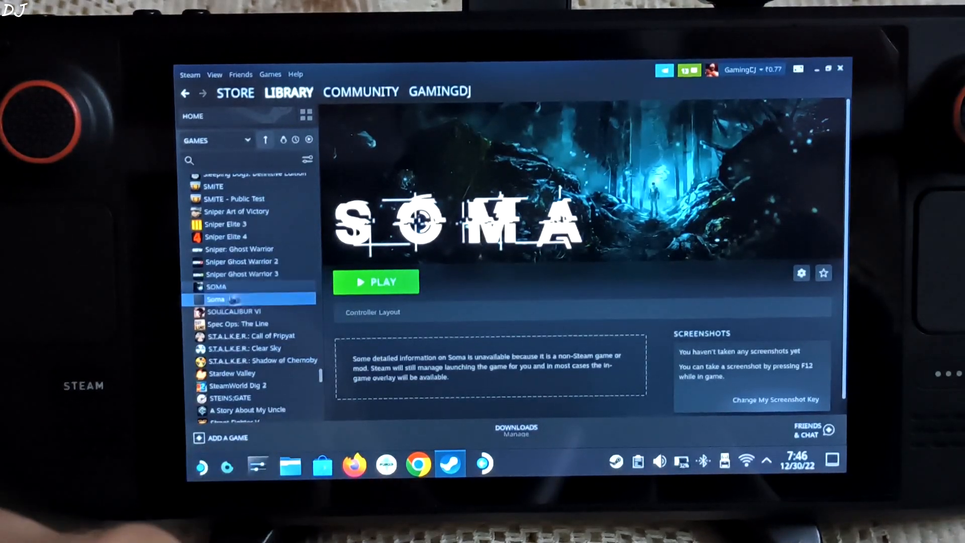
Step: Remove the Soma non-Steam shortcut through its Manage menu in the Library
right_click(215, 299)
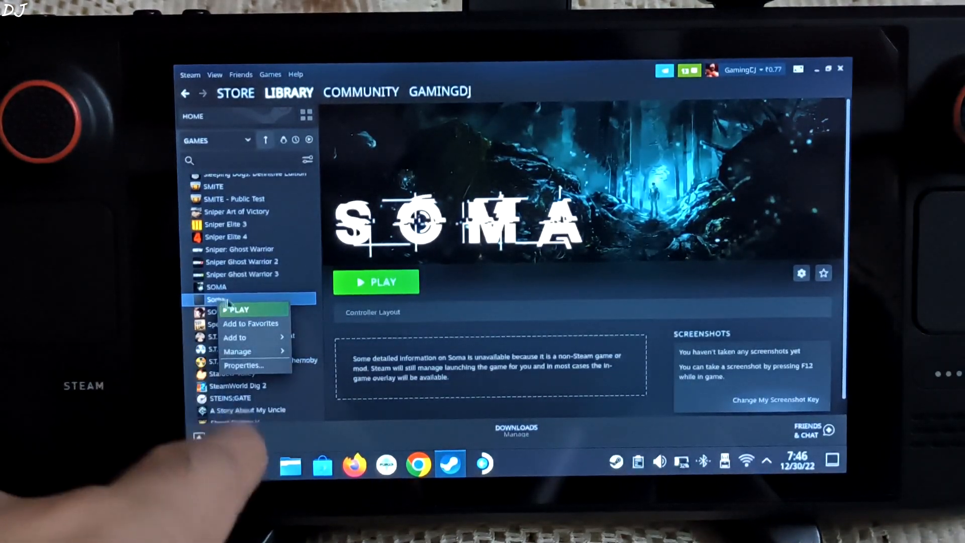
click(238, 351)
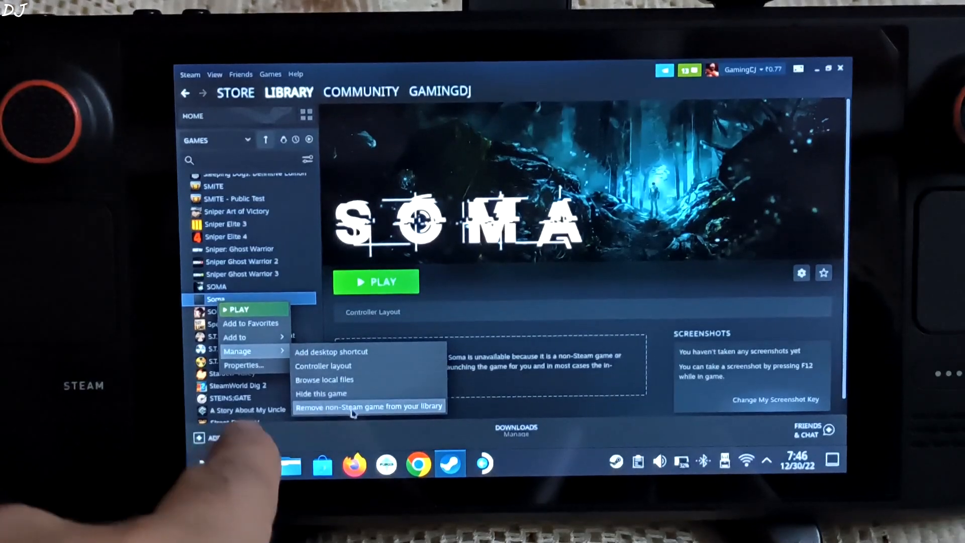
mouse_move(379, 413)
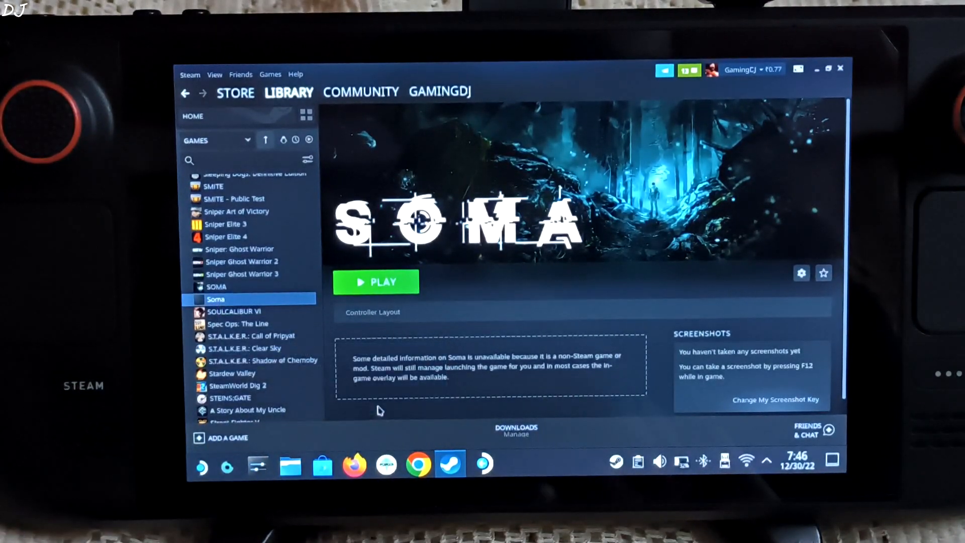
click(192, 115)
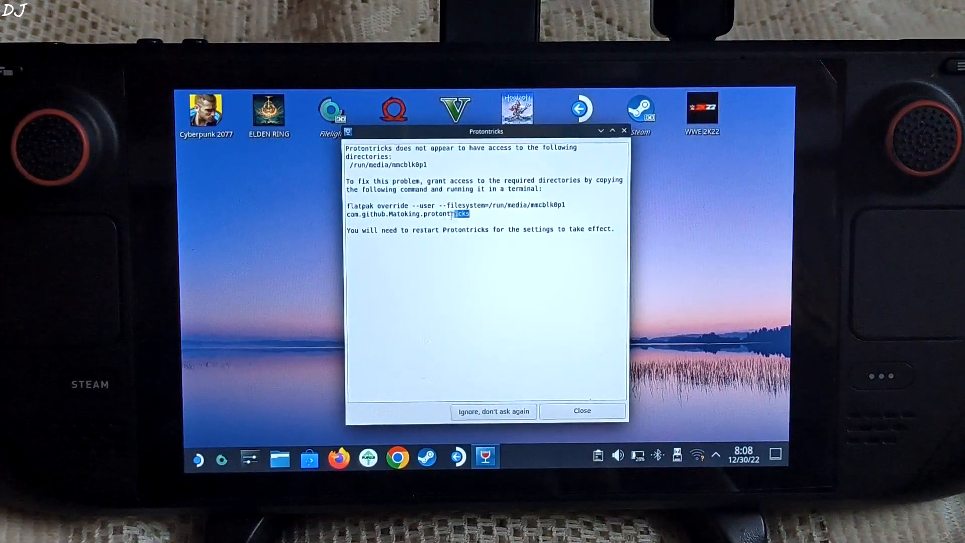
Step: Copy the Protontricks flatpak override command for SD card access and launch Konsole
right_click(407, 209)
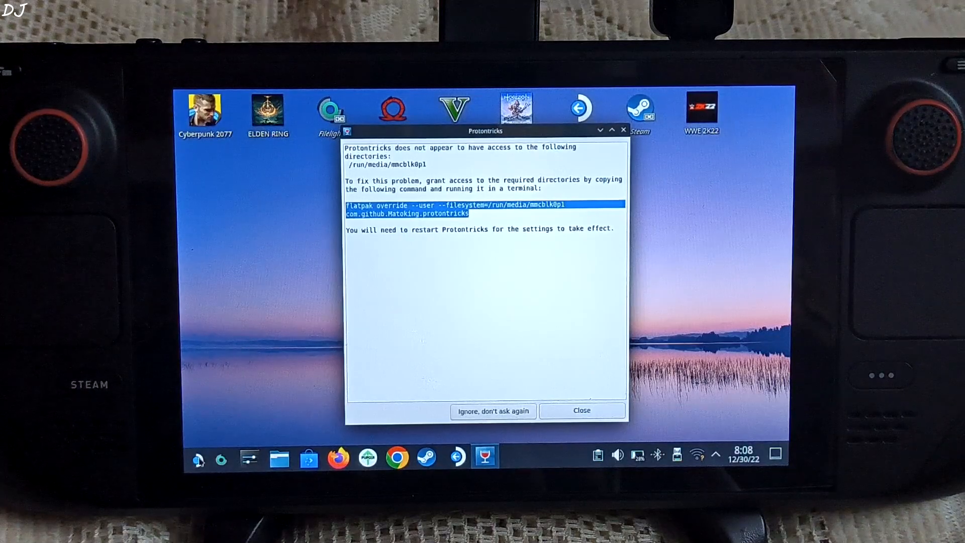
click(197, 458)
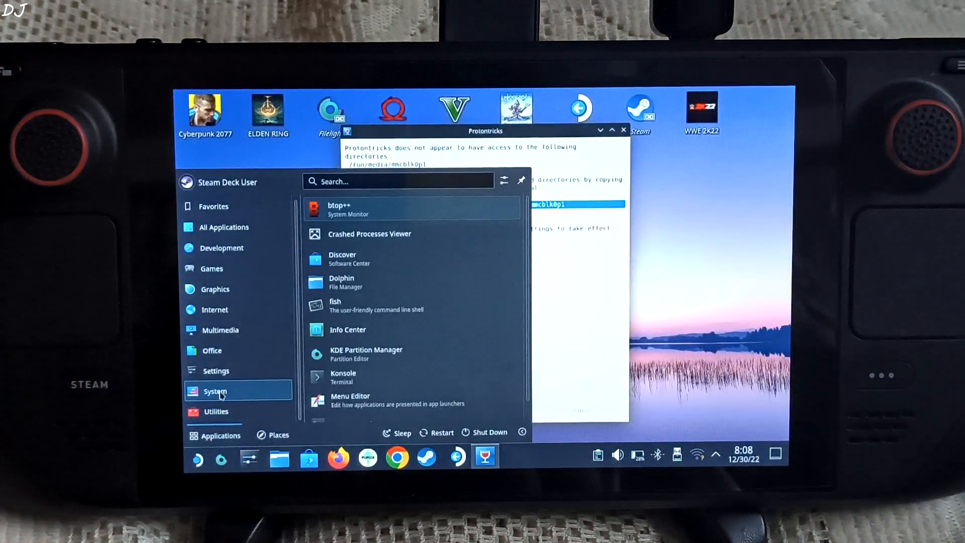
click(343, 377)
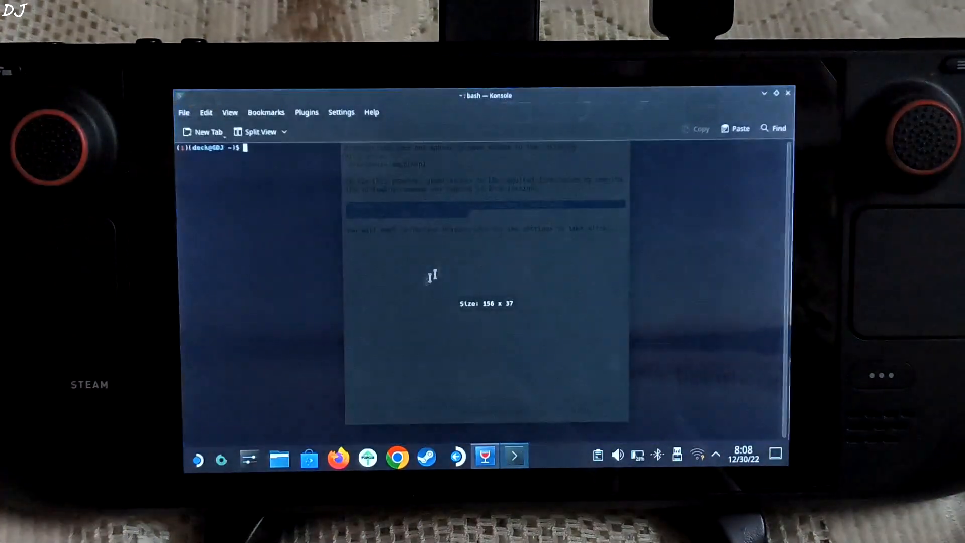
Step: Paste and run the flatpak override command in Konsole, then dismiss the SD card warning
right_click(431, 277)
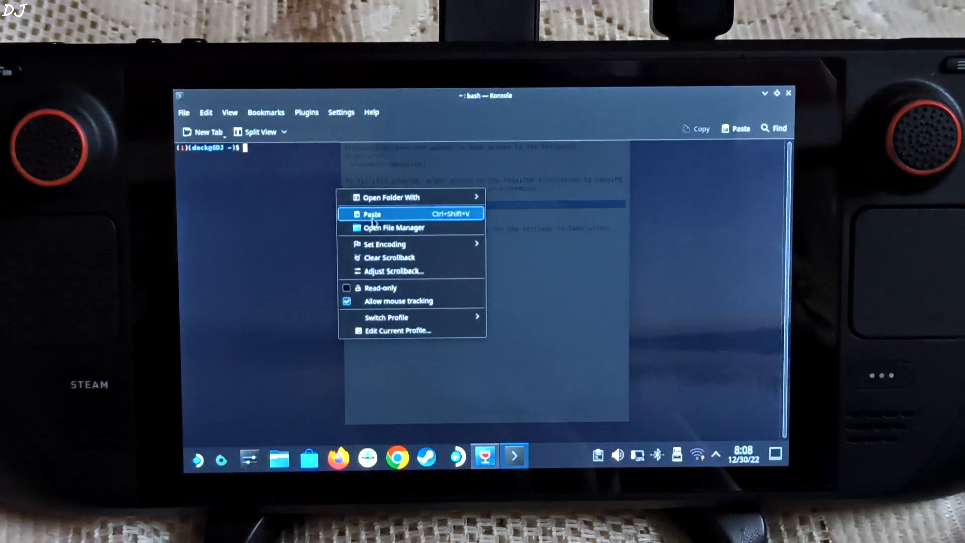
click(372, 213)
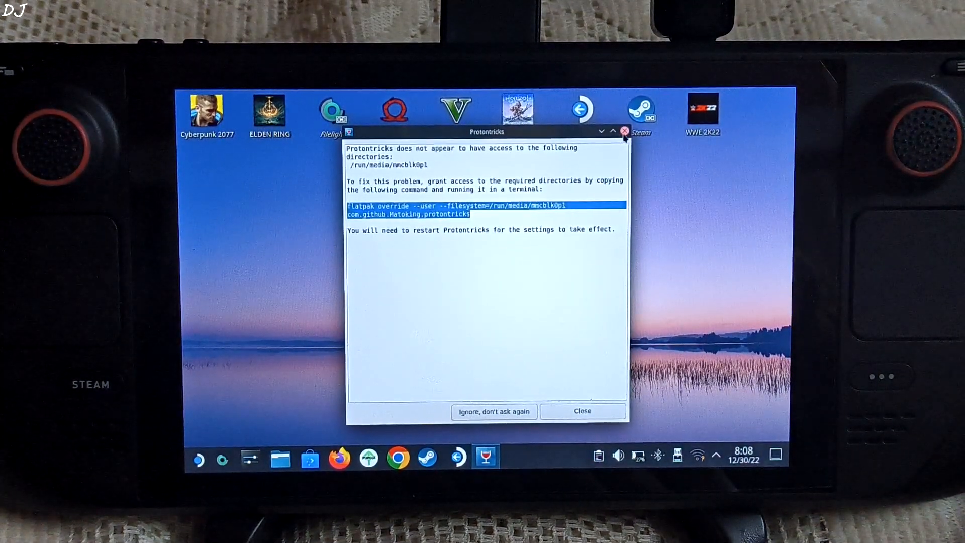
click(582, 411)
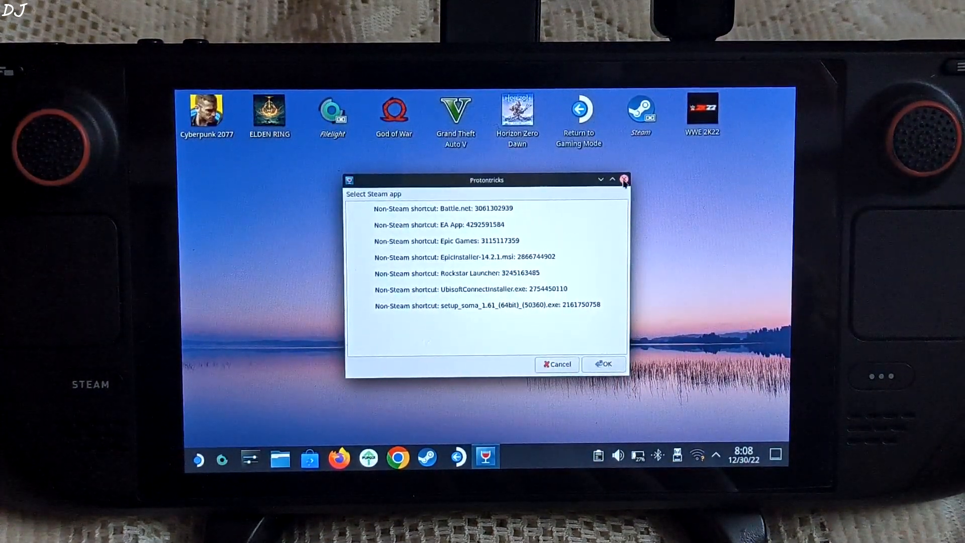